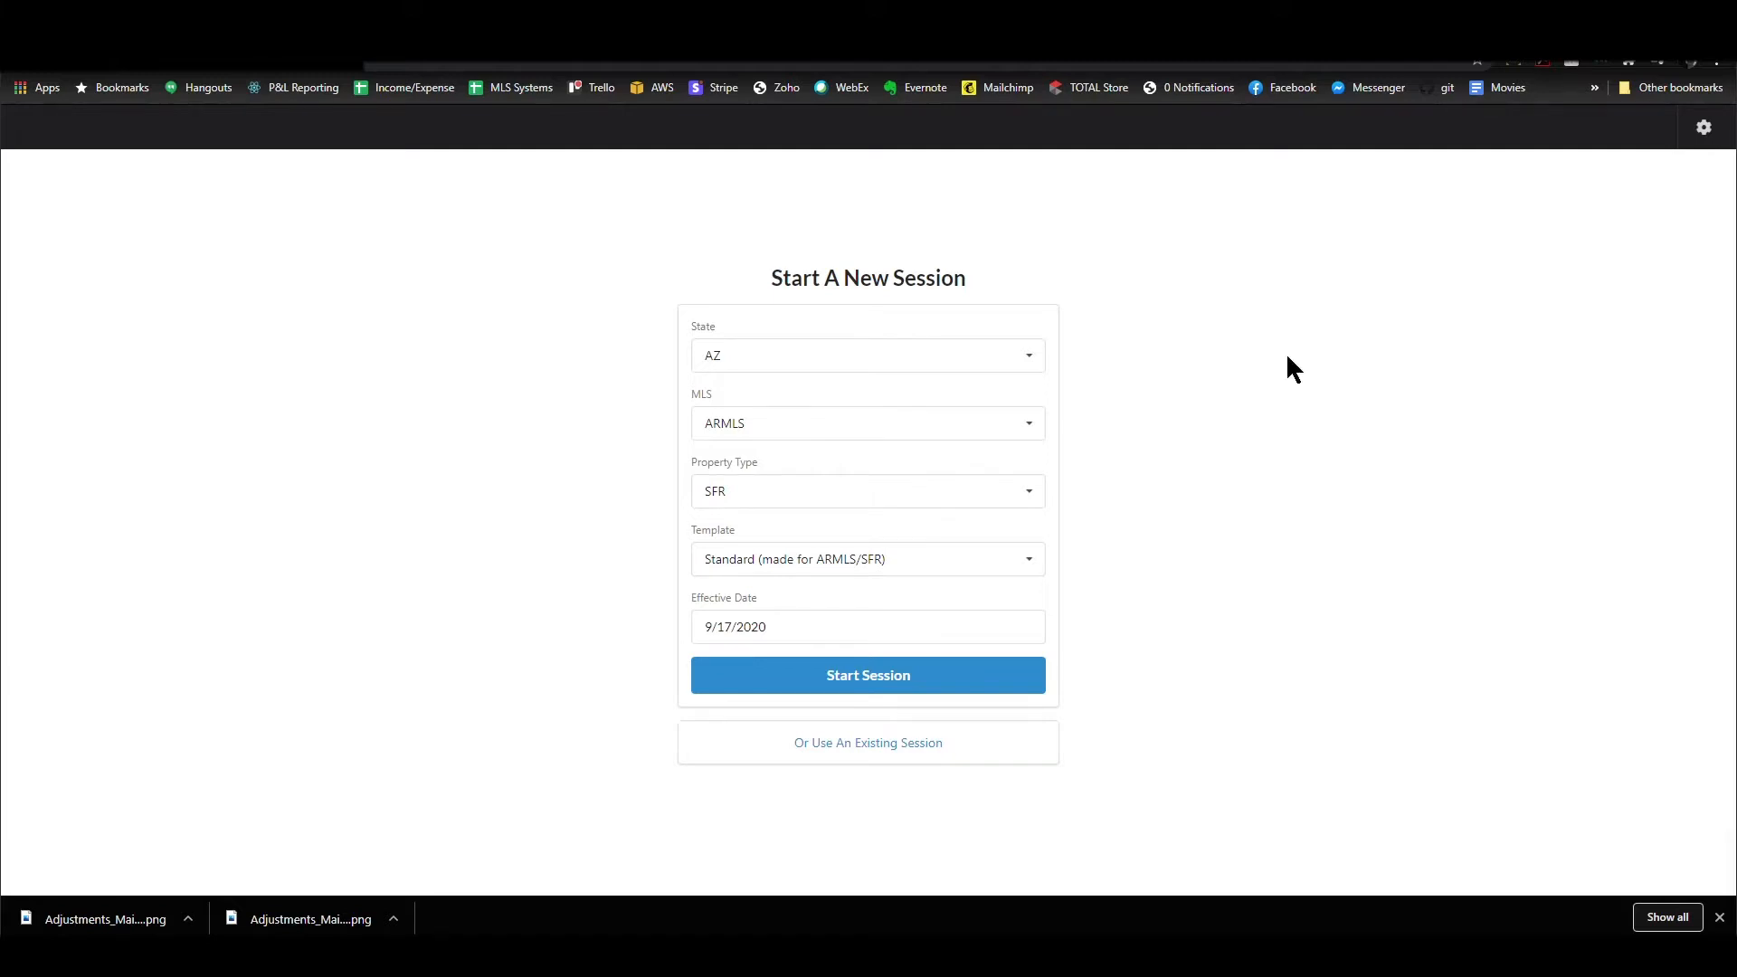
pyautogui.moveTo(1304, 387)
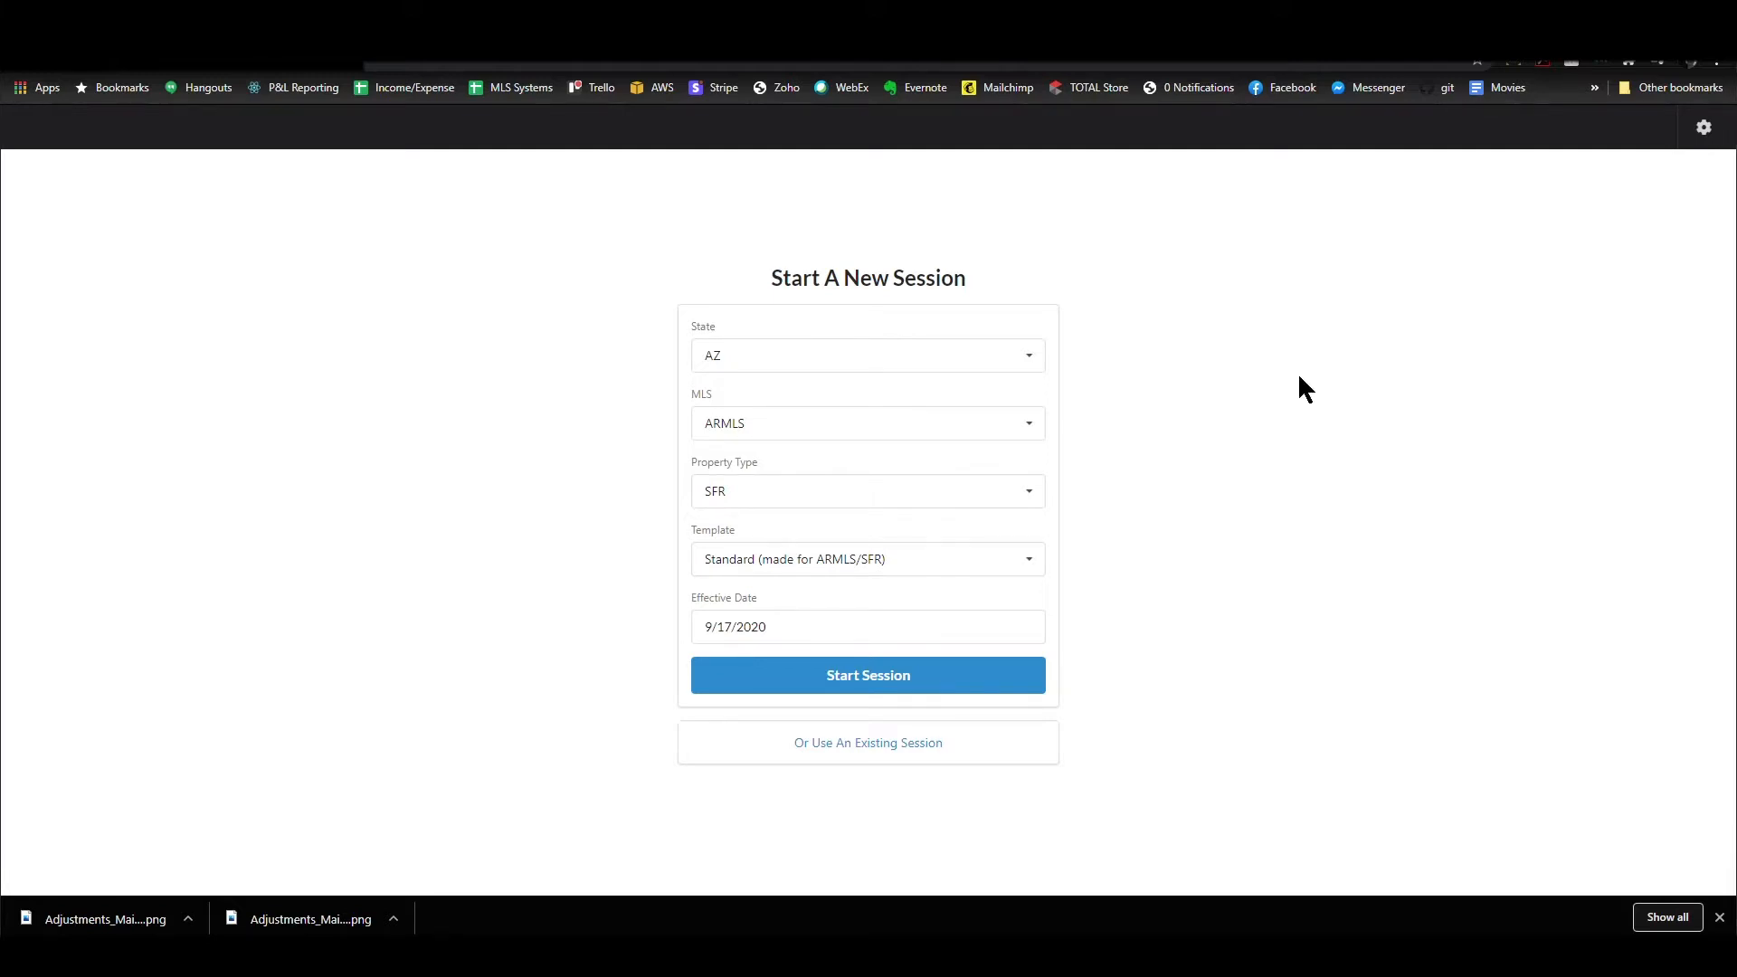
pyautogui.moveTo(1341, 441)
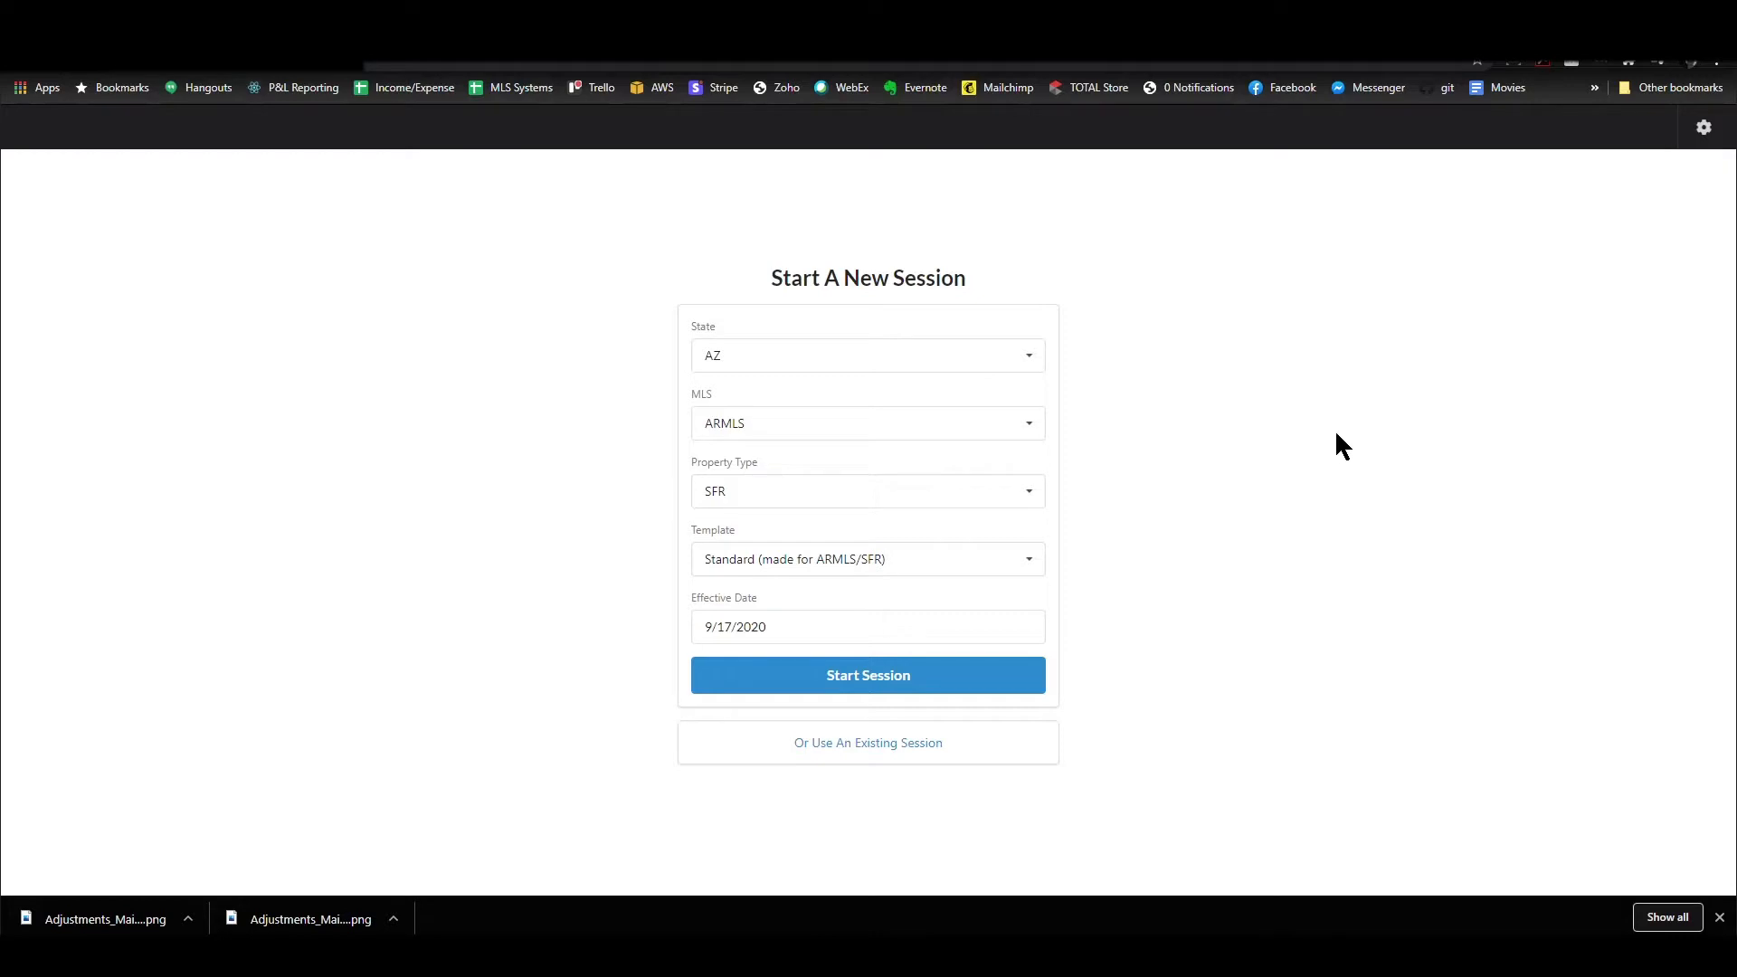
pyautogui.moveTo(1404, 438)
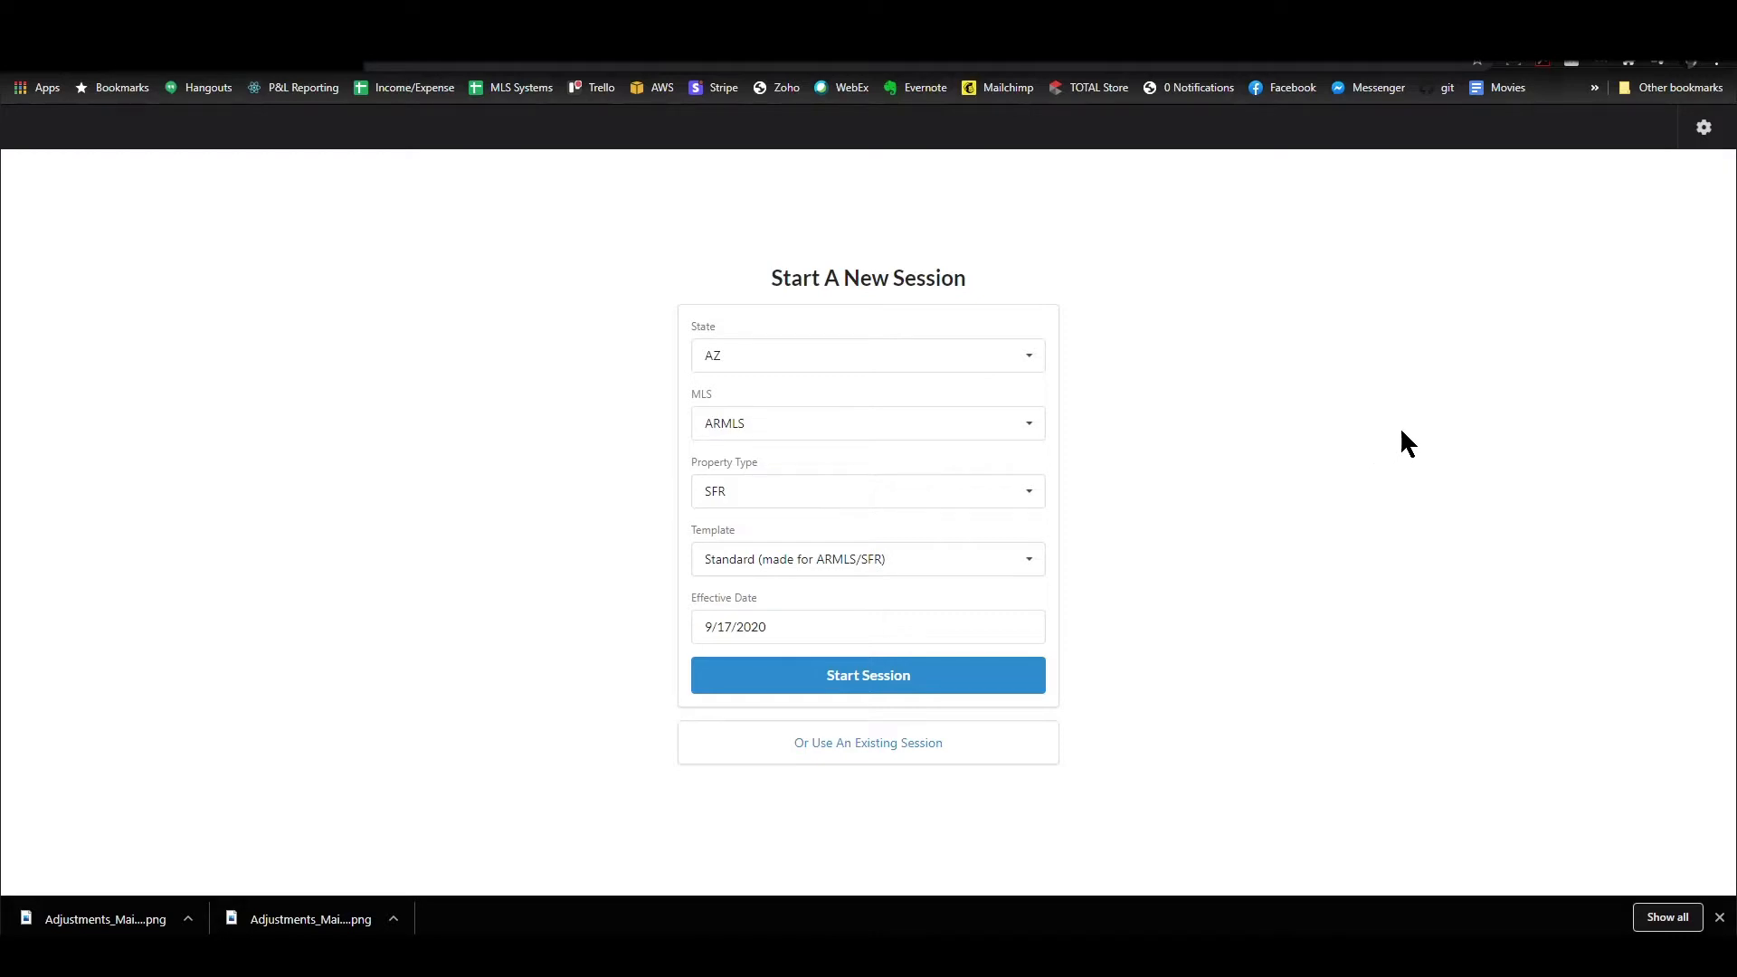
pyautogui.moveTo(1391, 383)
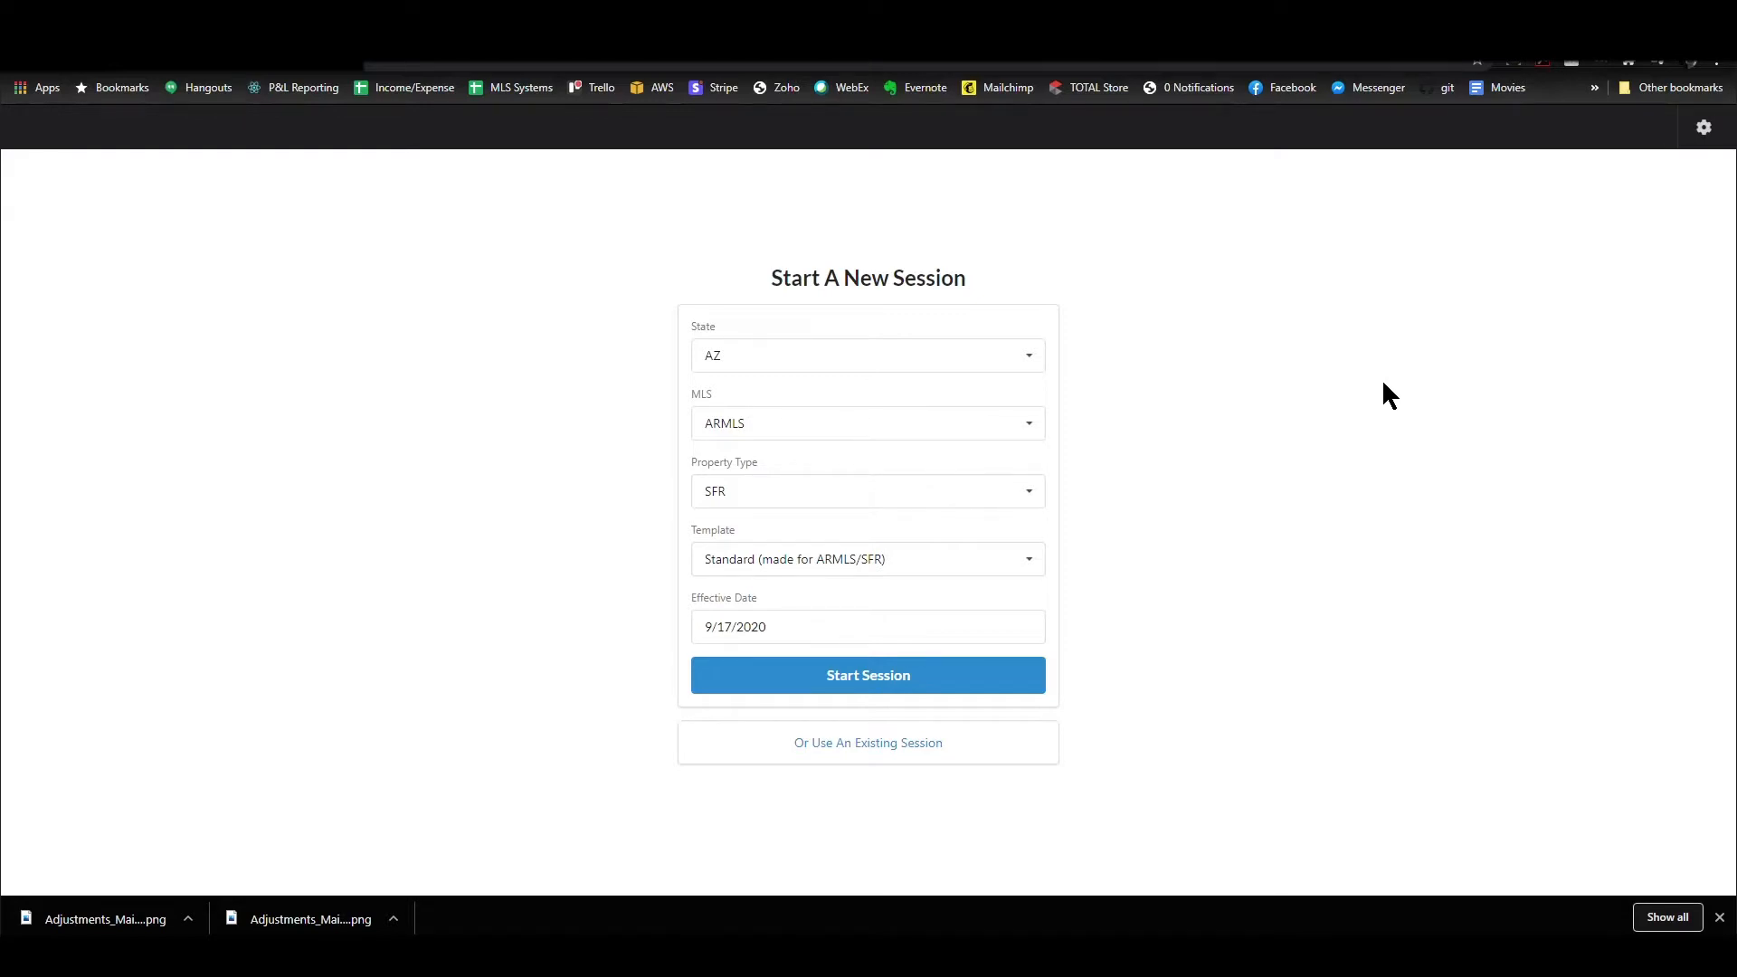
pyautogui.moveTo(832, 773)
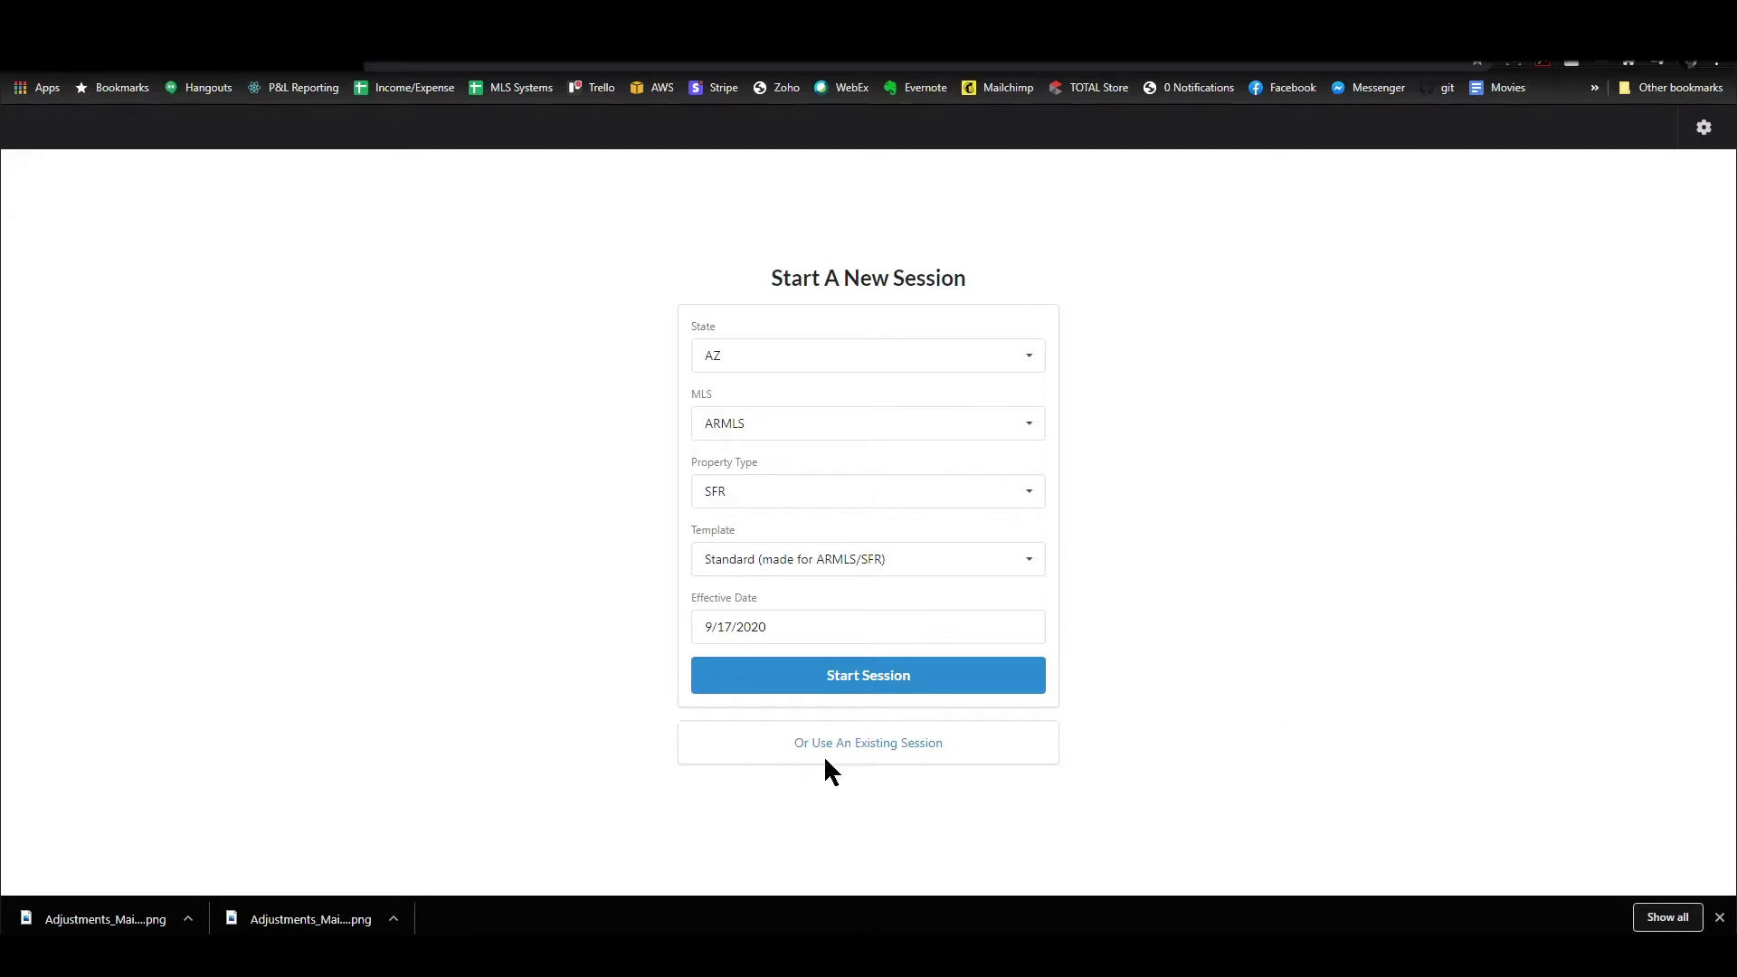
# Restore the saved Sun Trails session from the existing sessions list
pyautogui.click(867, 675)
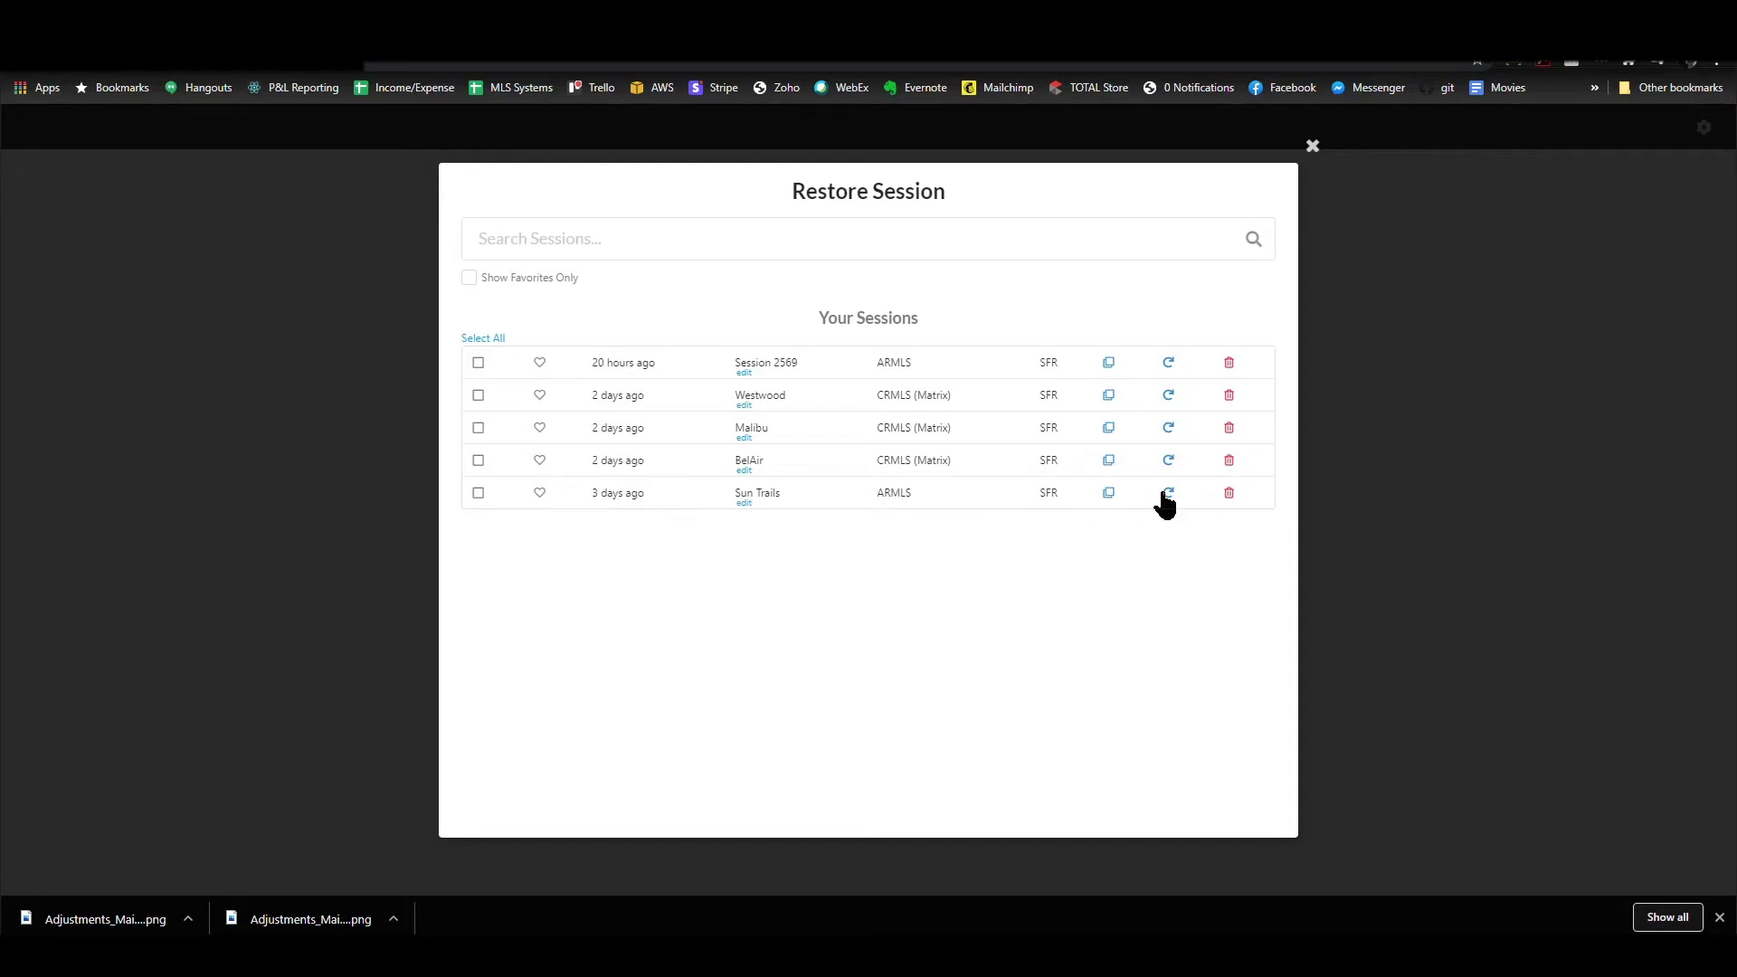
pyautogui.click(1168, 492)
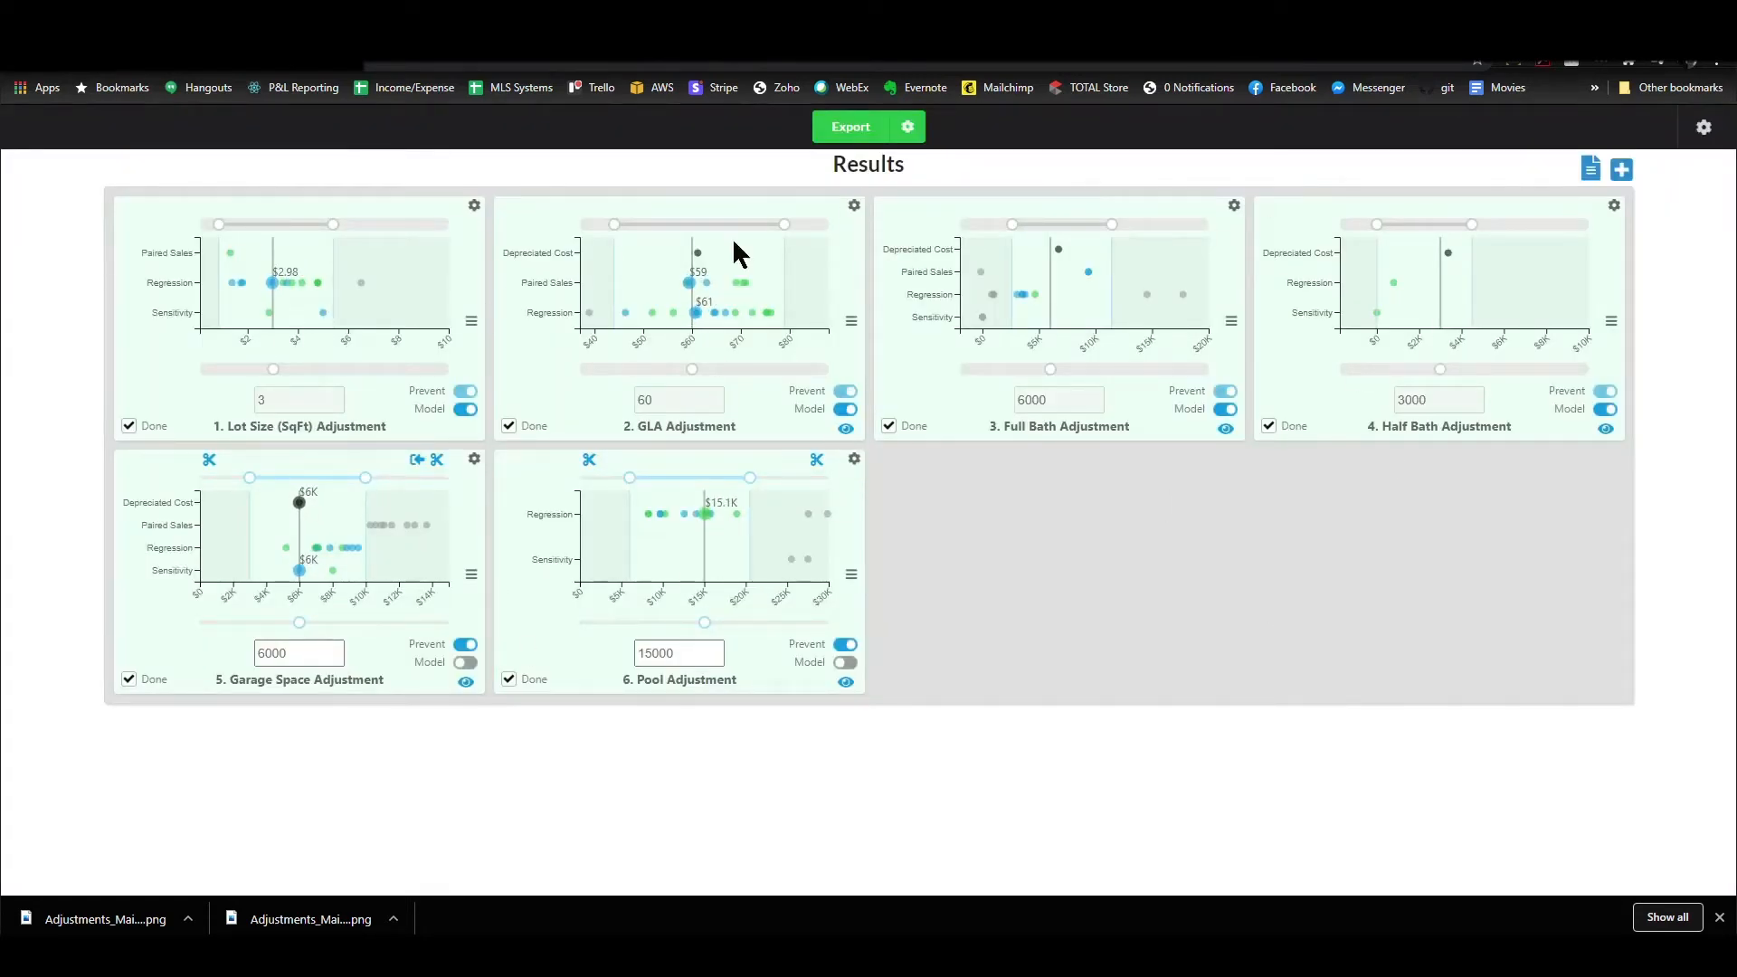
pyautogui.moveTo(425, 576)
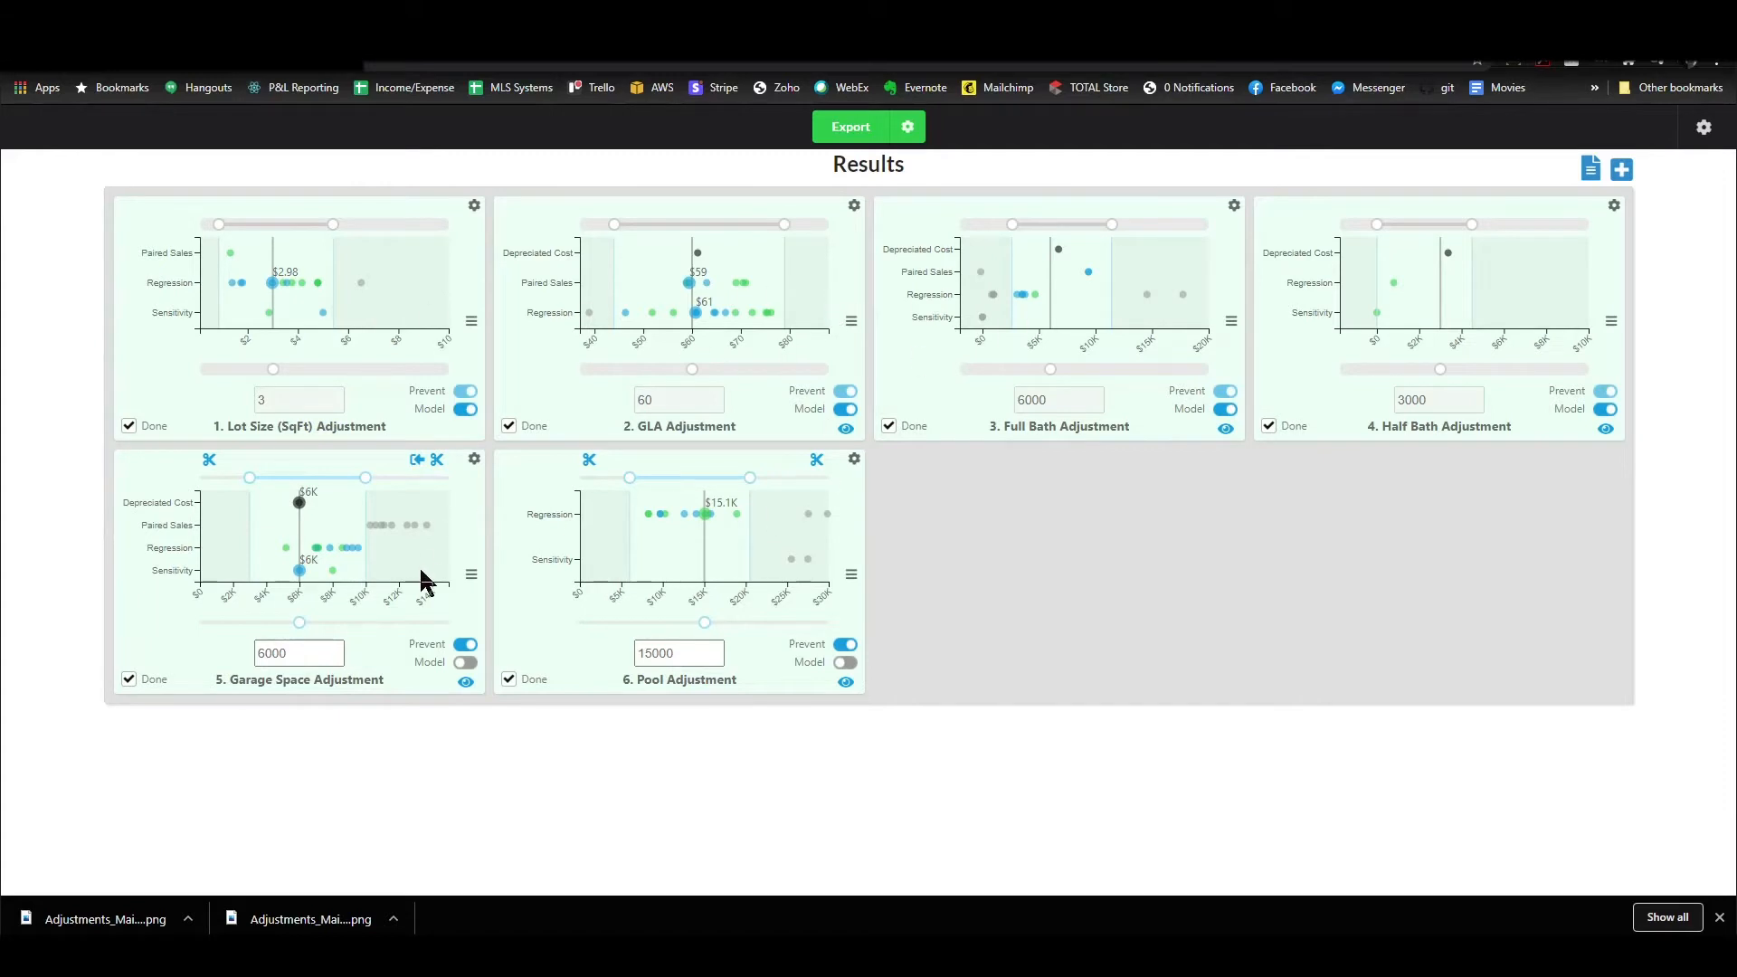
pyautogui.moveTo(1194, 535)
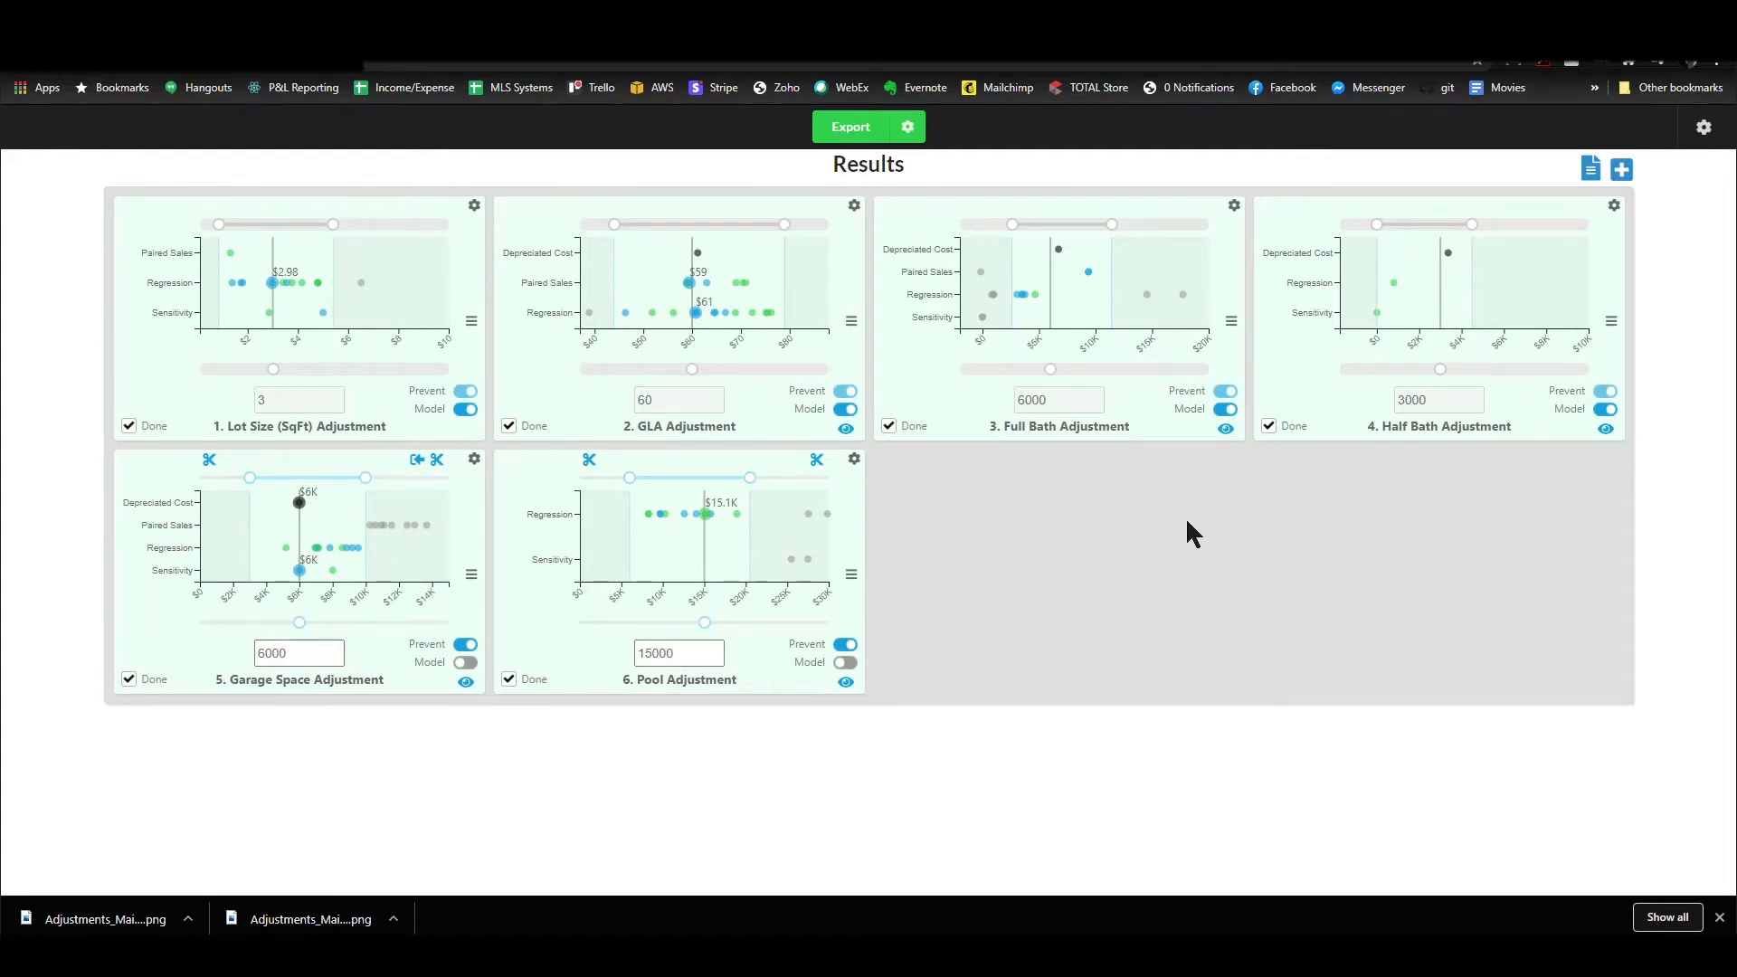
# Export the adjustments and download the Primary Adjustment Doc PDF and the full workfile zip
pyautogui.click(850, 126)
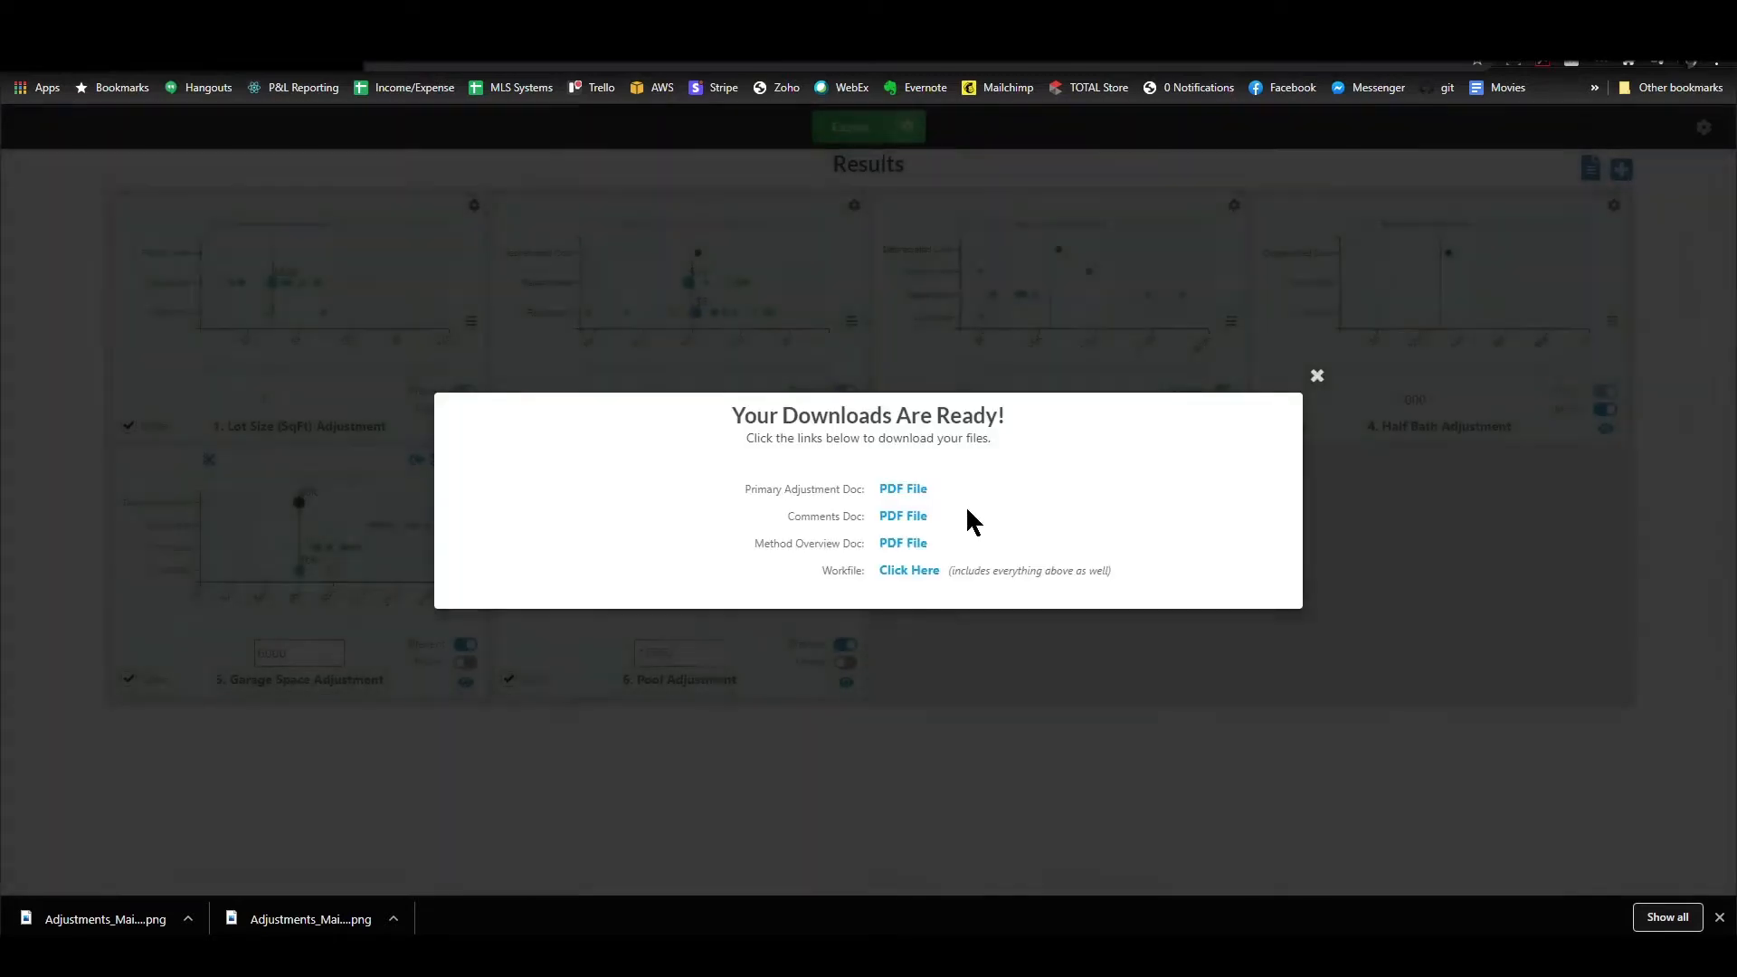
pyautogui.moveTo(913, 555)
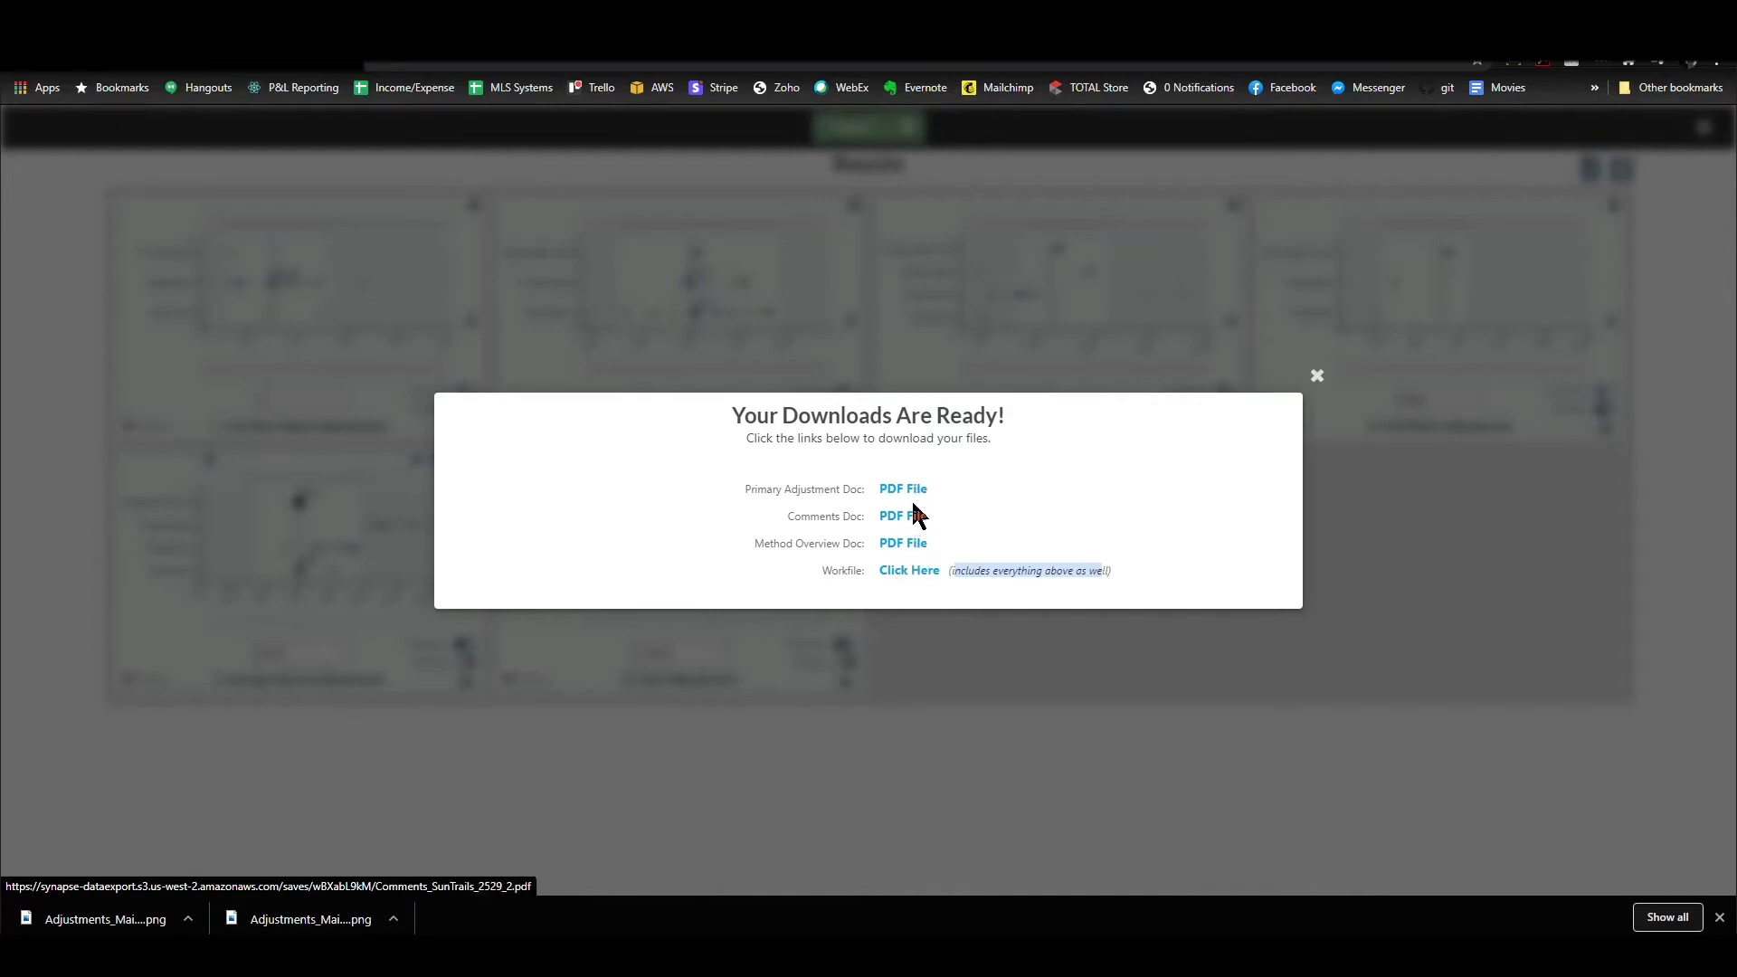
pyautogui.moveTo(915, 539)
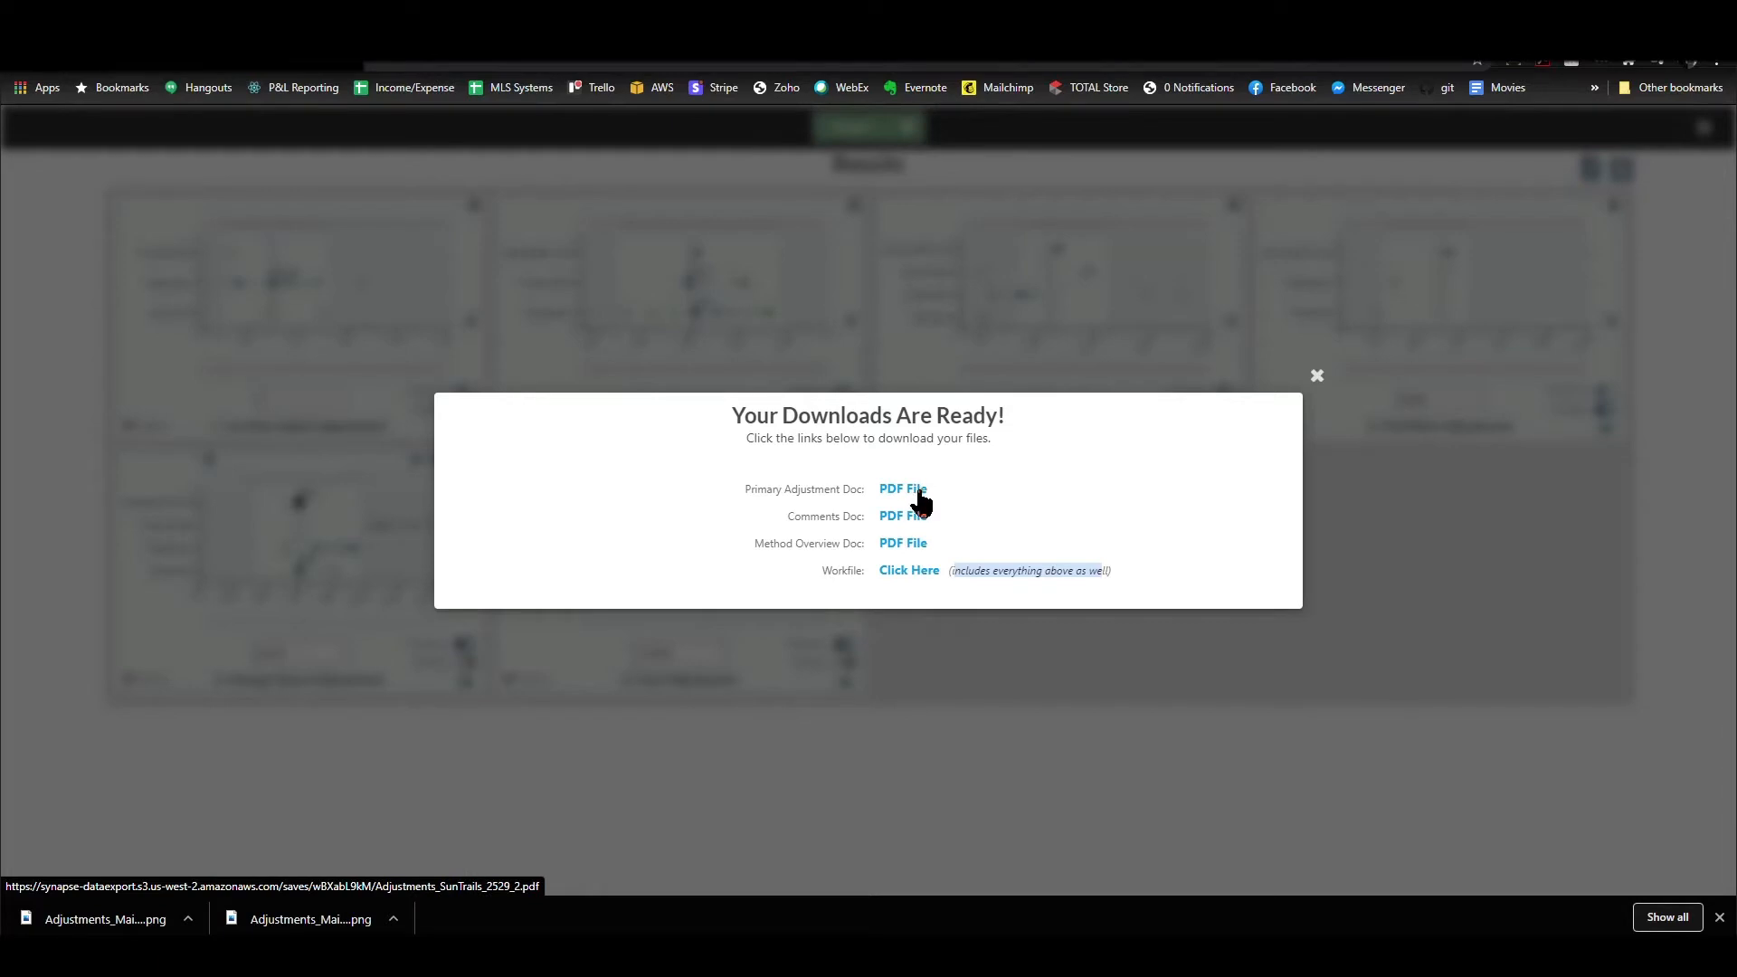
pyautogui.moveTo(927, 505)
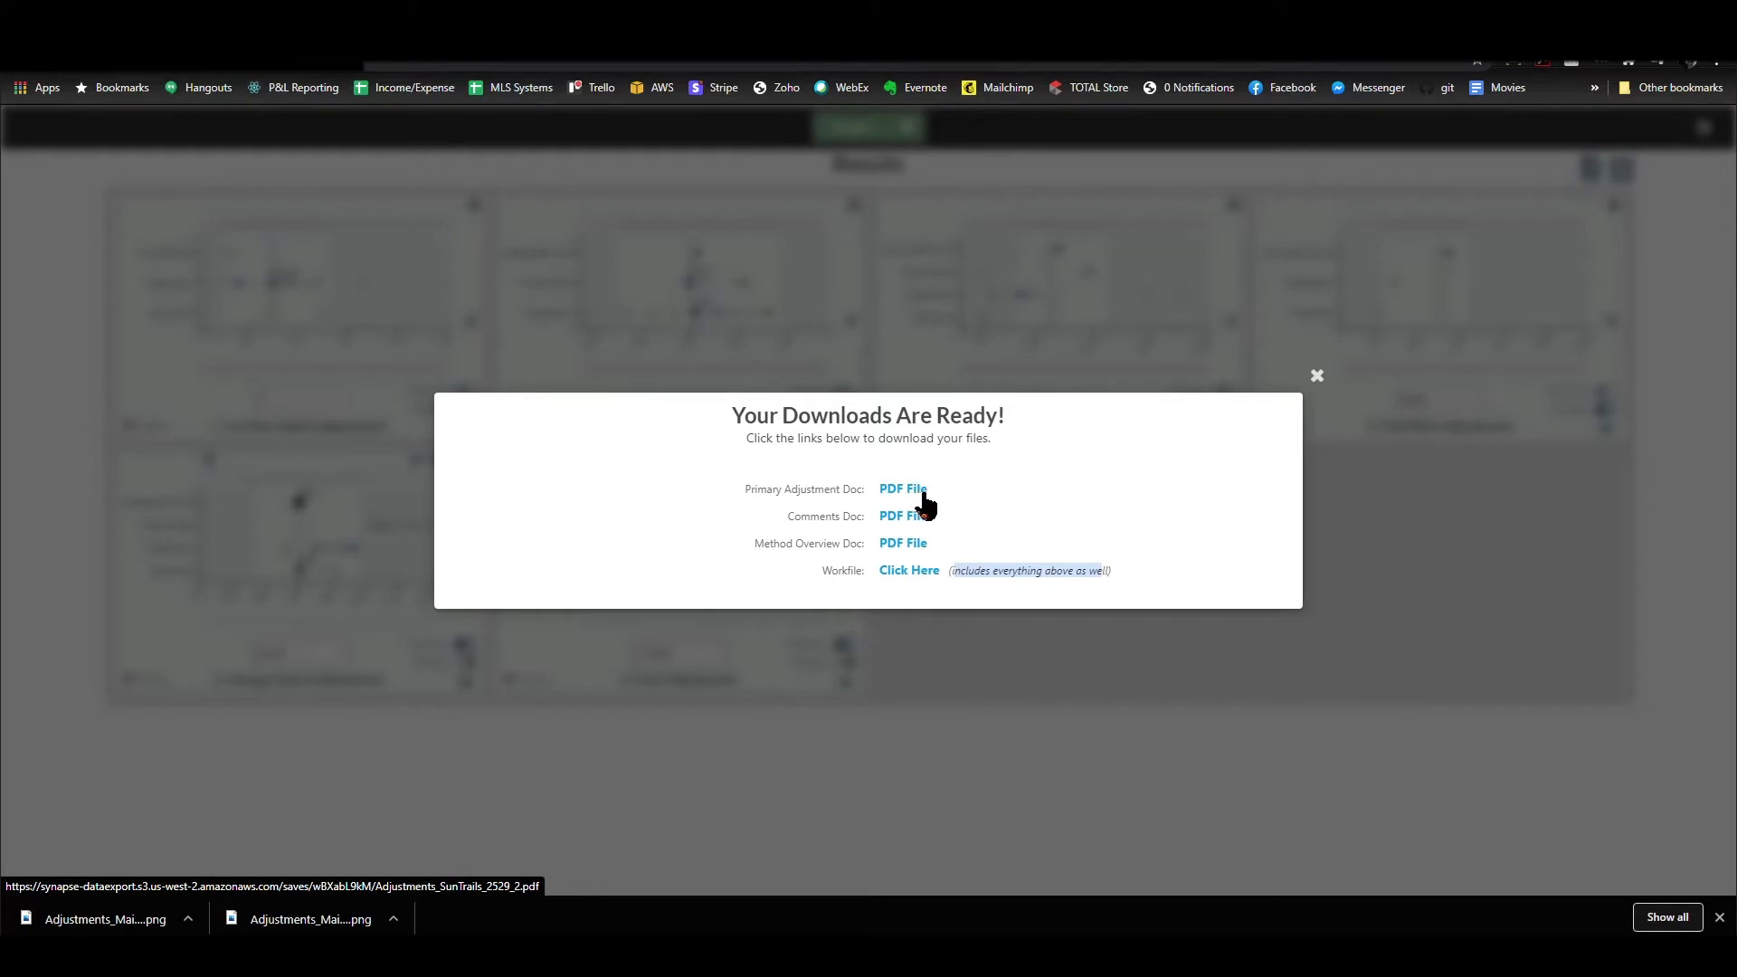
pyautogui.doubleClick(802, 488)
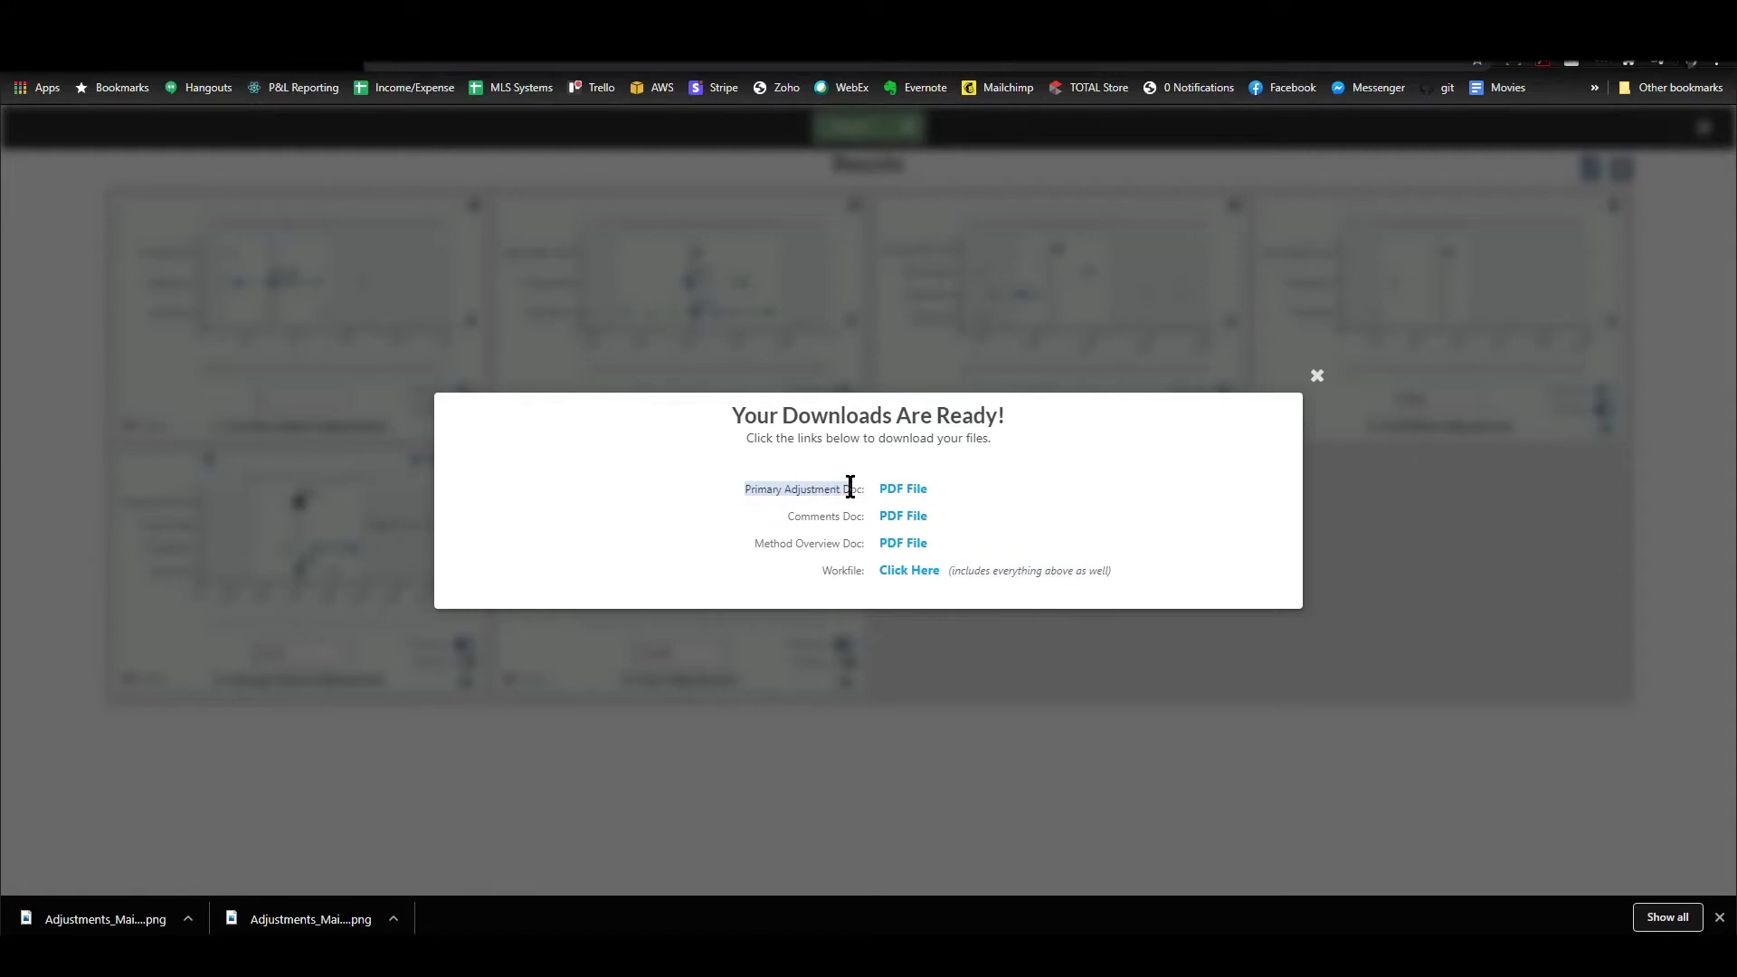
pyautogui.moveTo(902, 489)
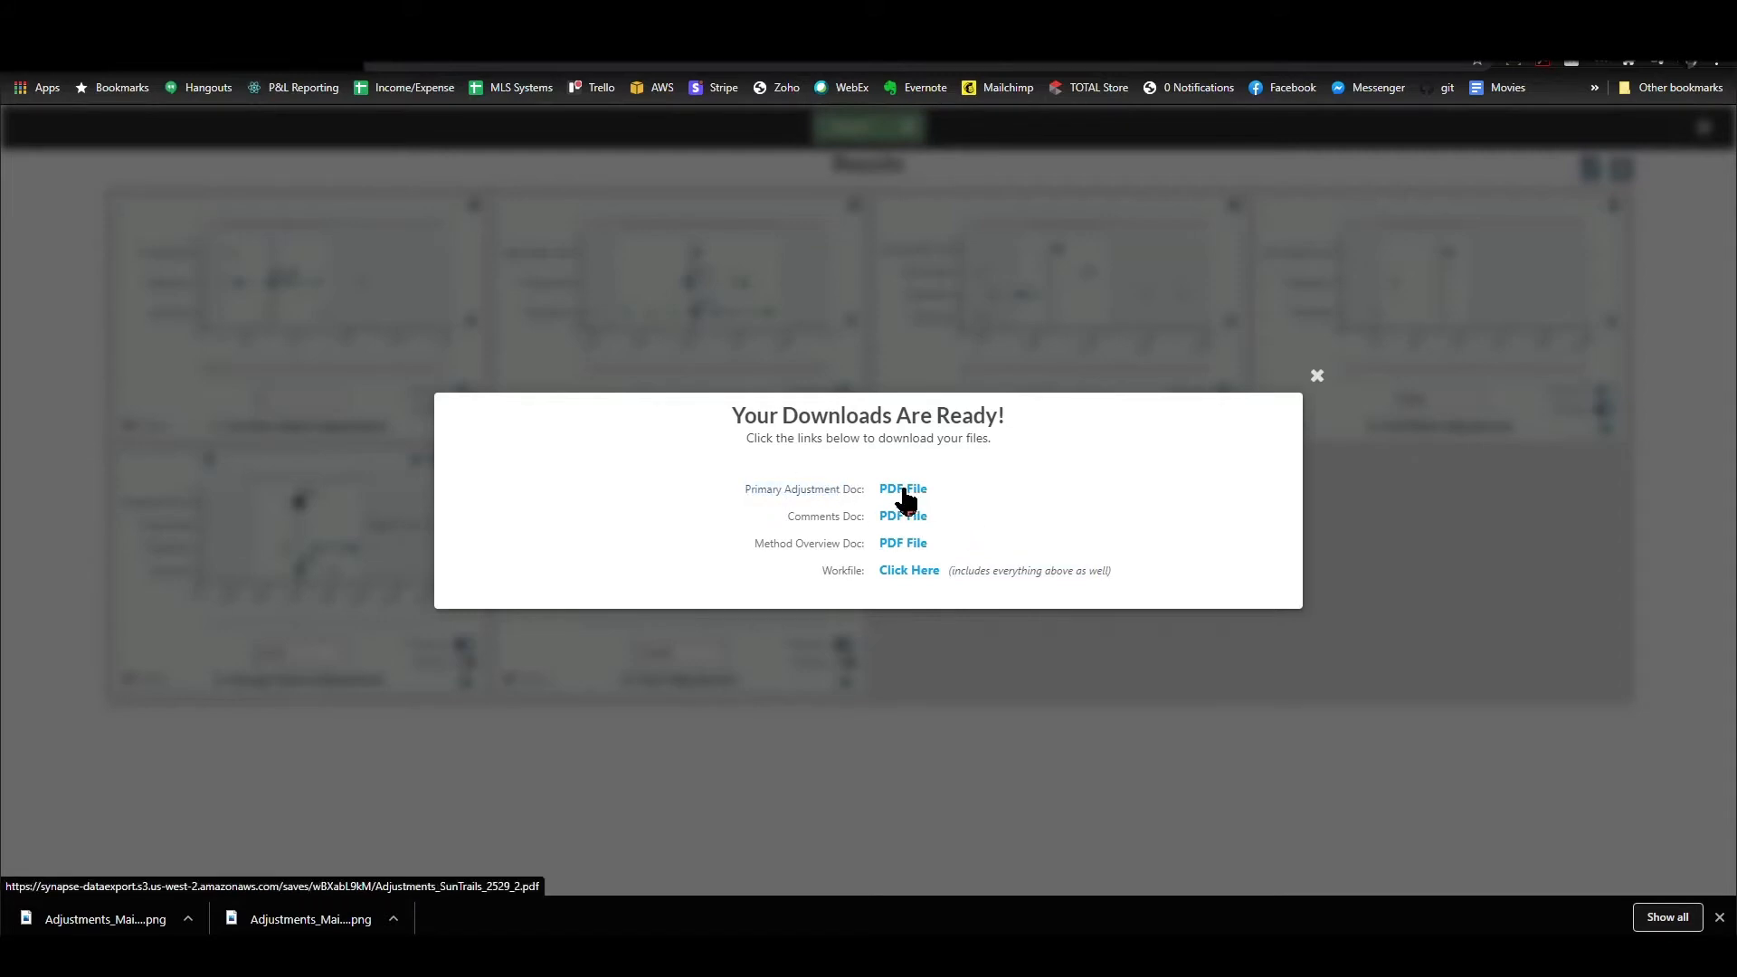
pyautogui.click(903, 488)
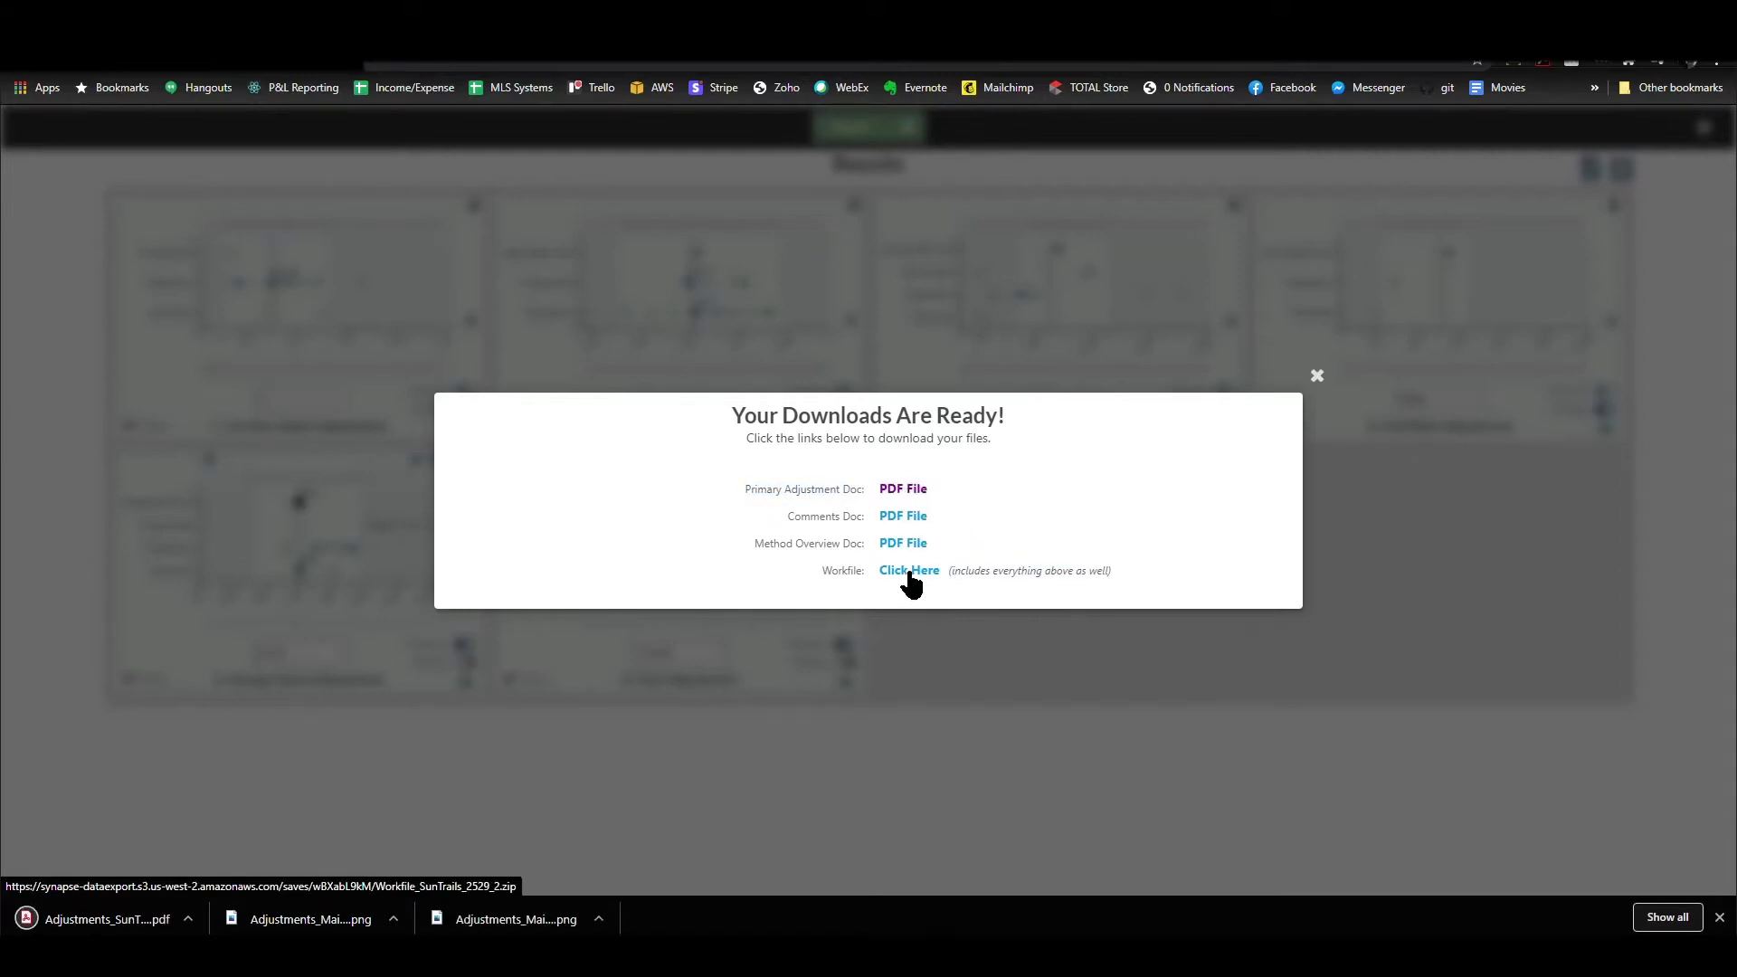
pyautogui.click(909, 570)
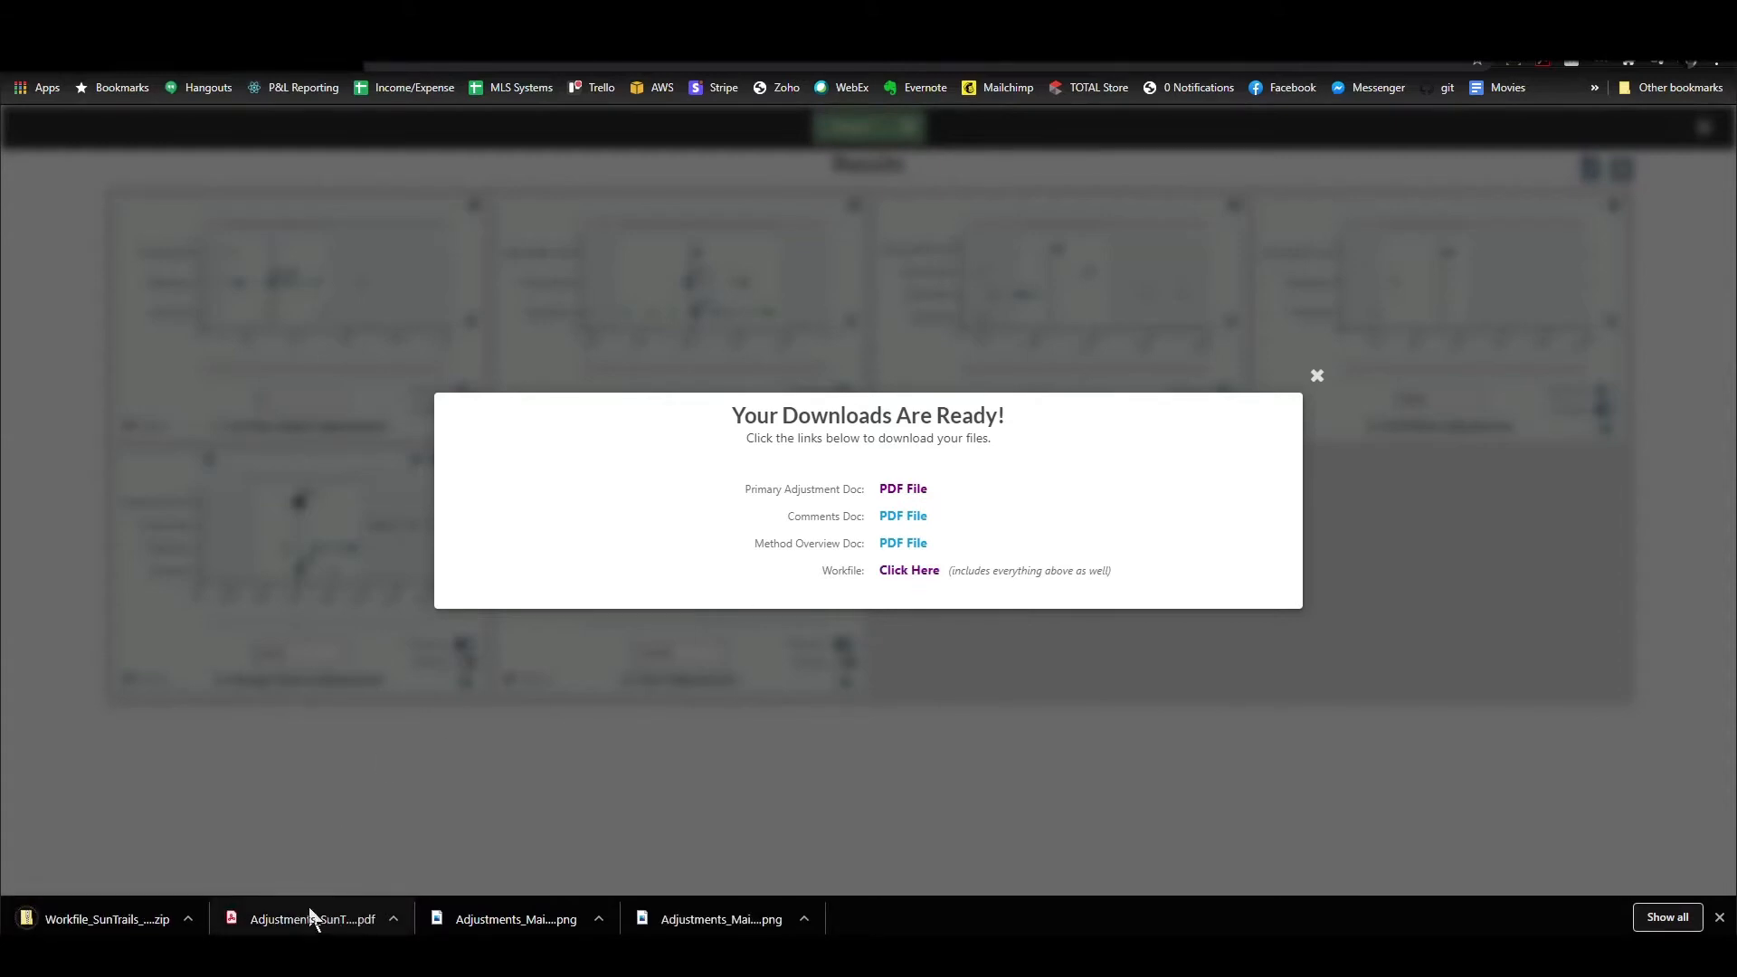
pyautogui.moveTo(337, 927)
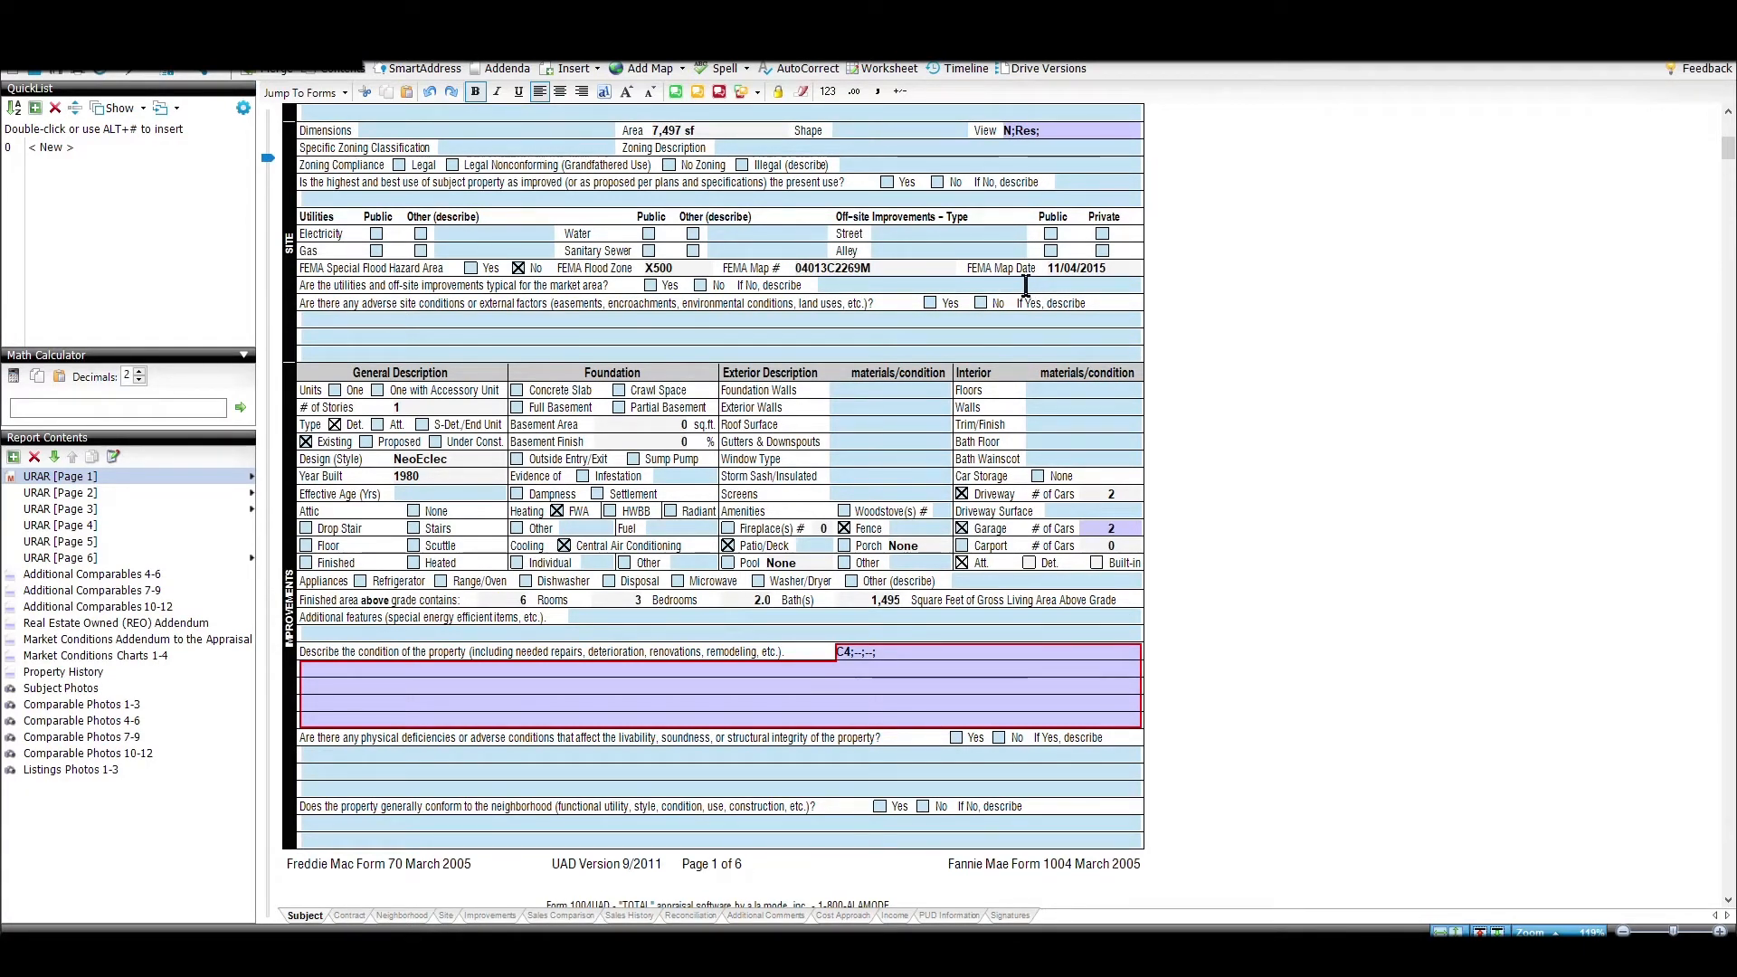
pyautogui.moveTo(930, 303)
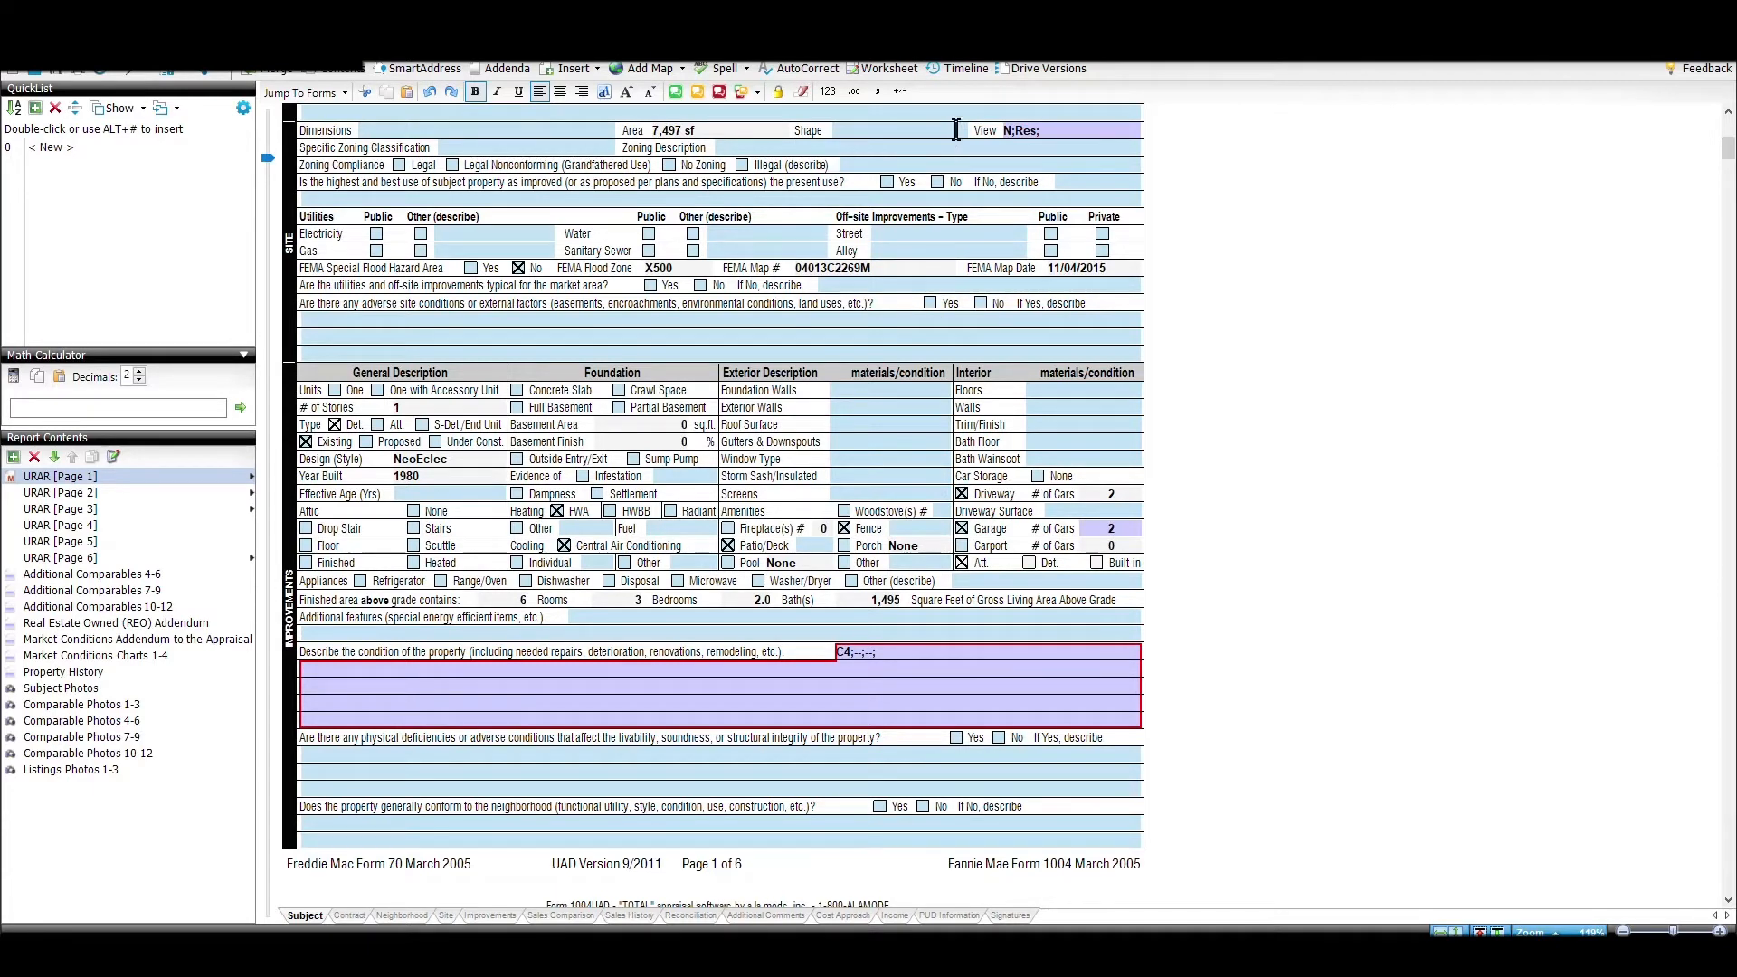
pyautogui.moveTo(595, 68)
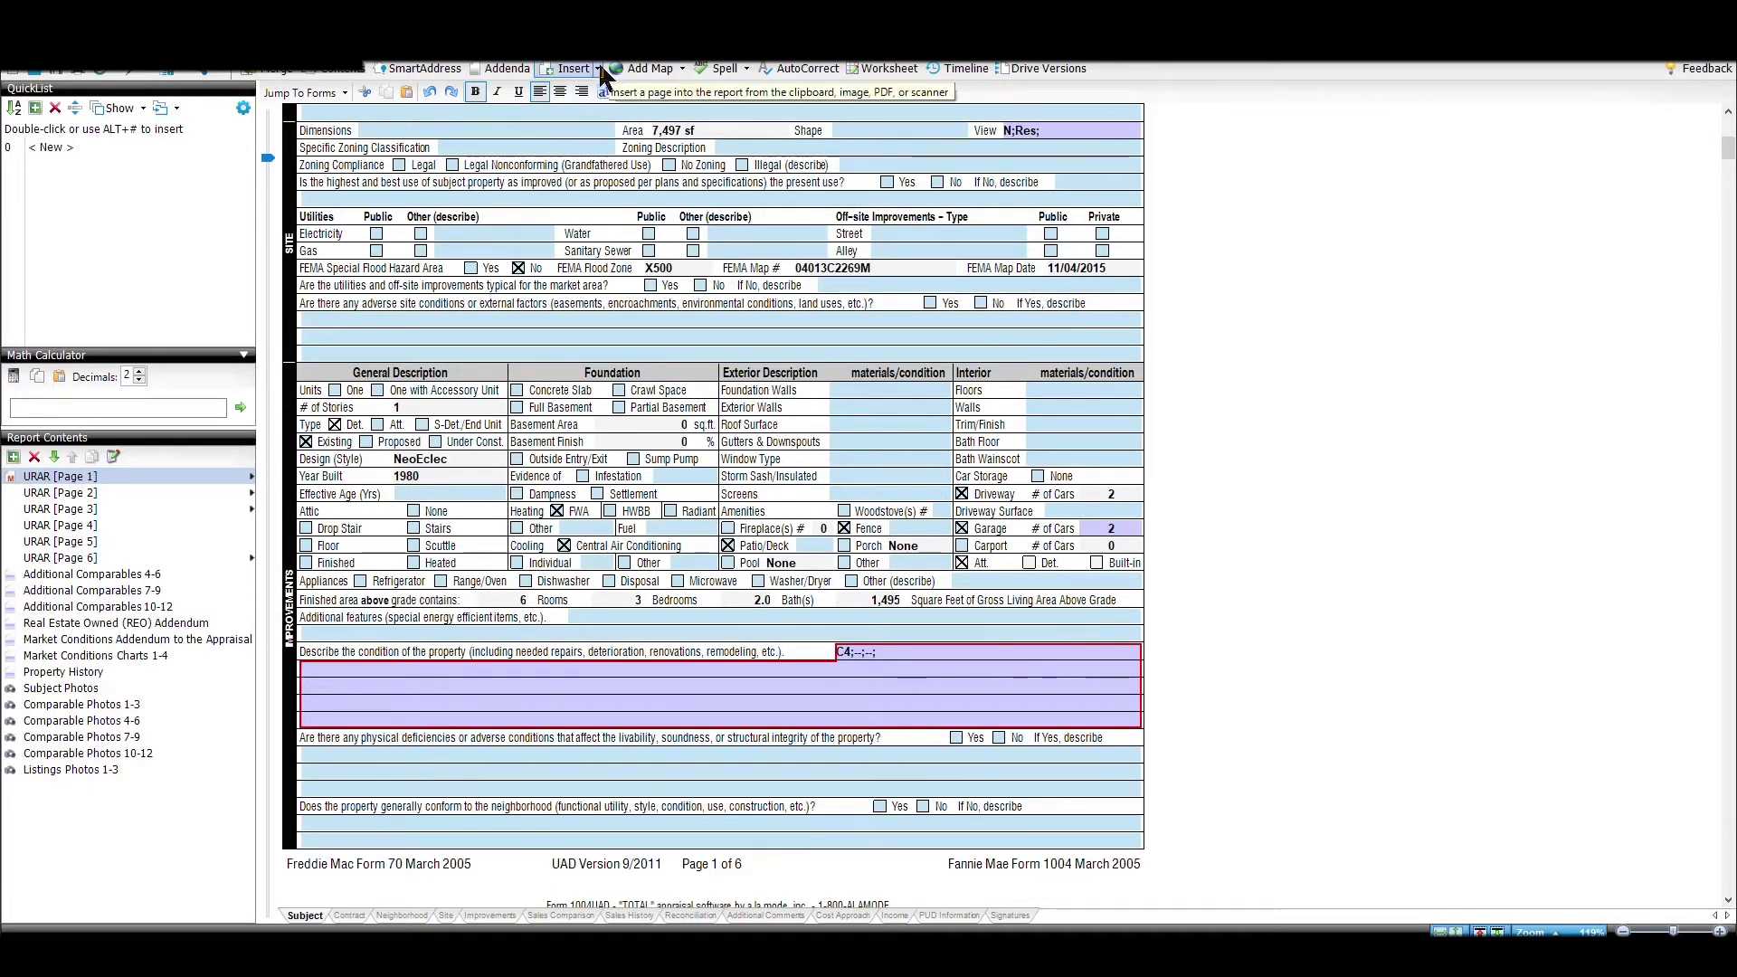
# Insert the Sun Trails adjustments PDF as a Full Page Legal page titled 'Adjustment Support Data'
pyautogui.click(596, 68)
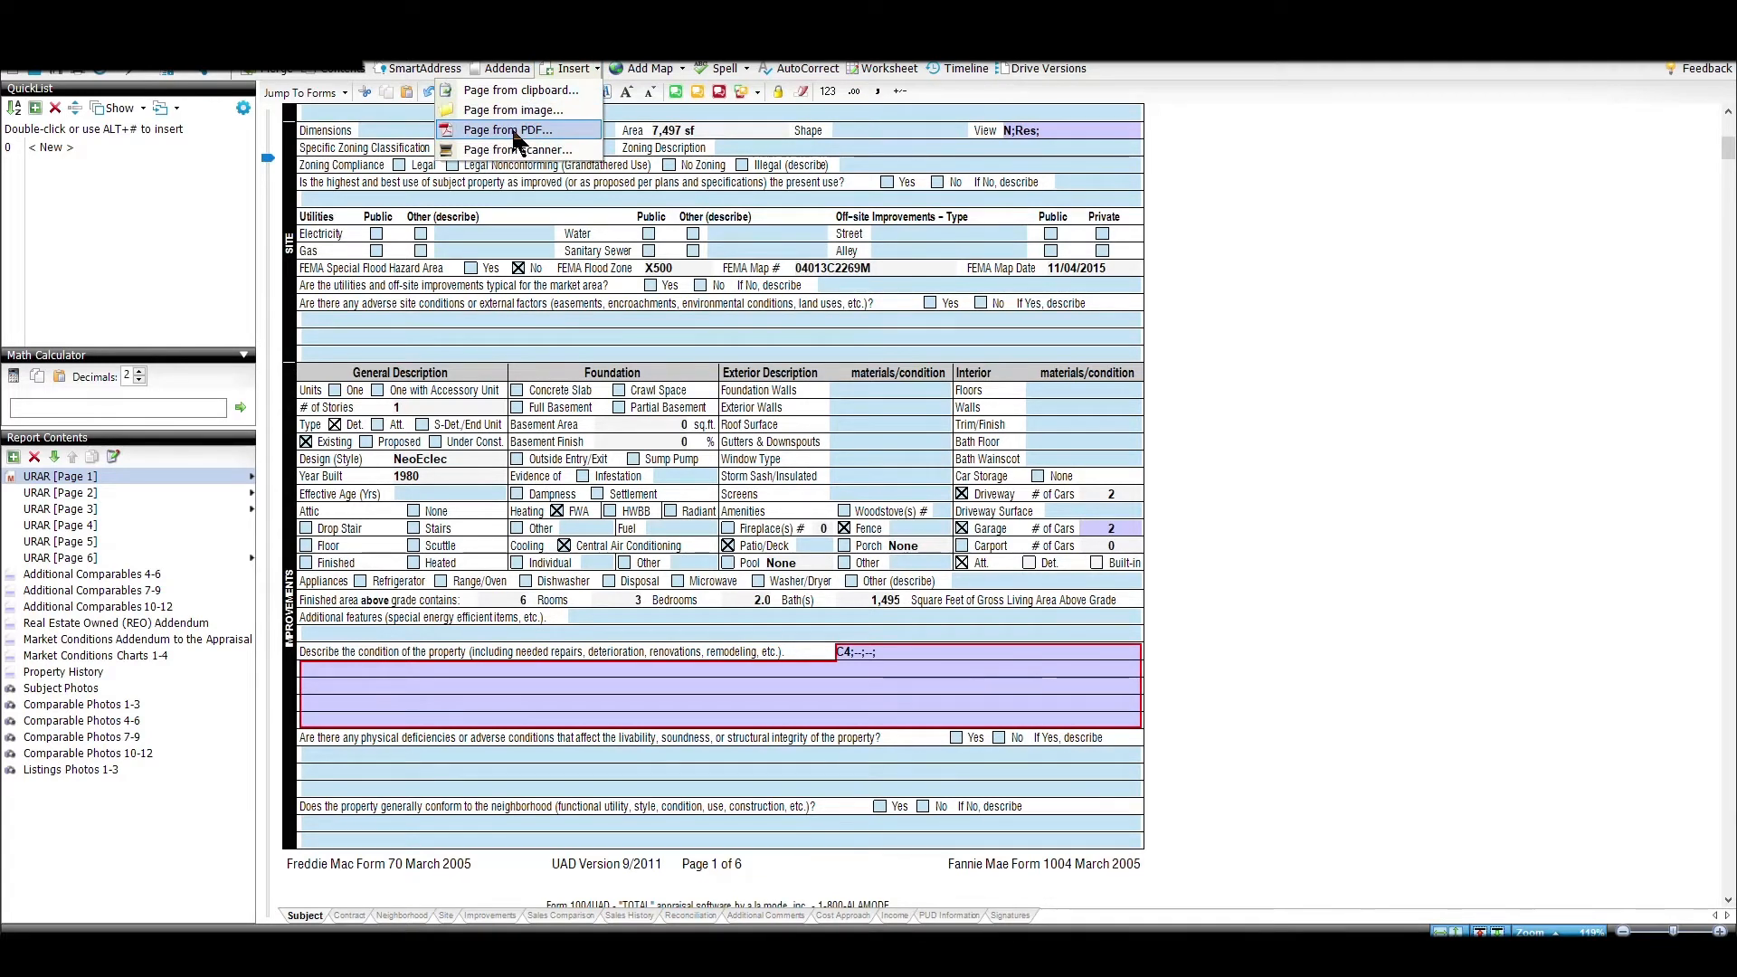
pyautogui.click(510, 129)
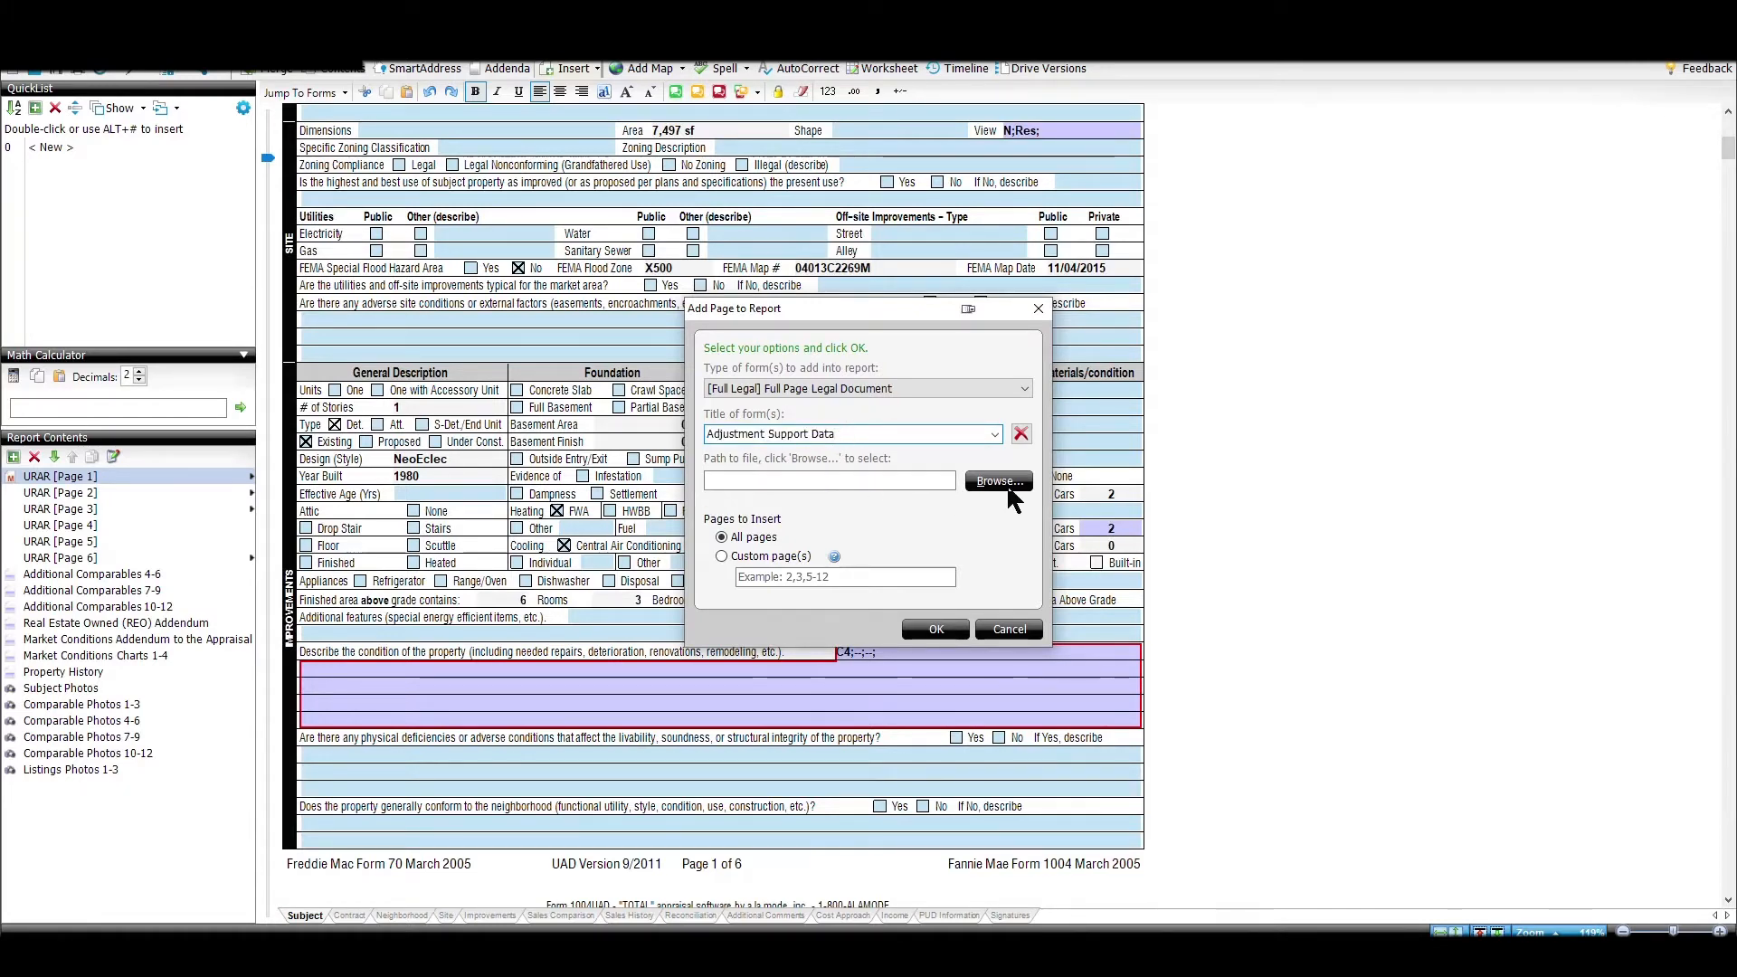
pyautogui.click(998, 482)
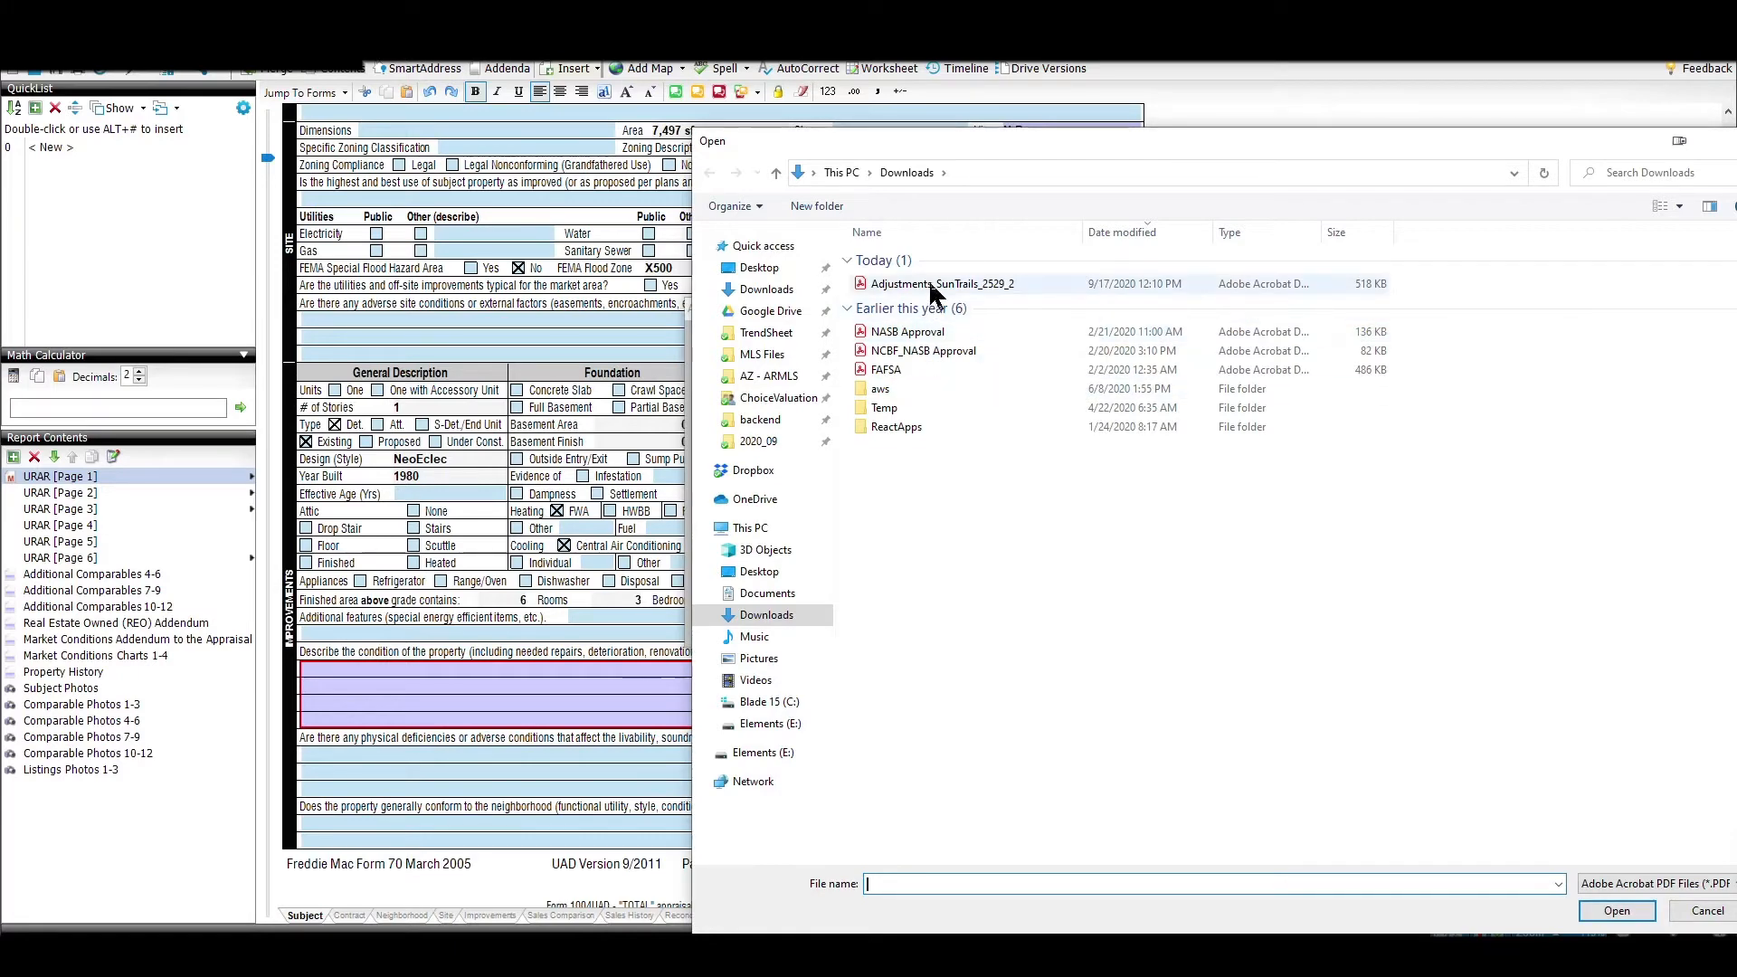
pyautogui.click(942, 283)
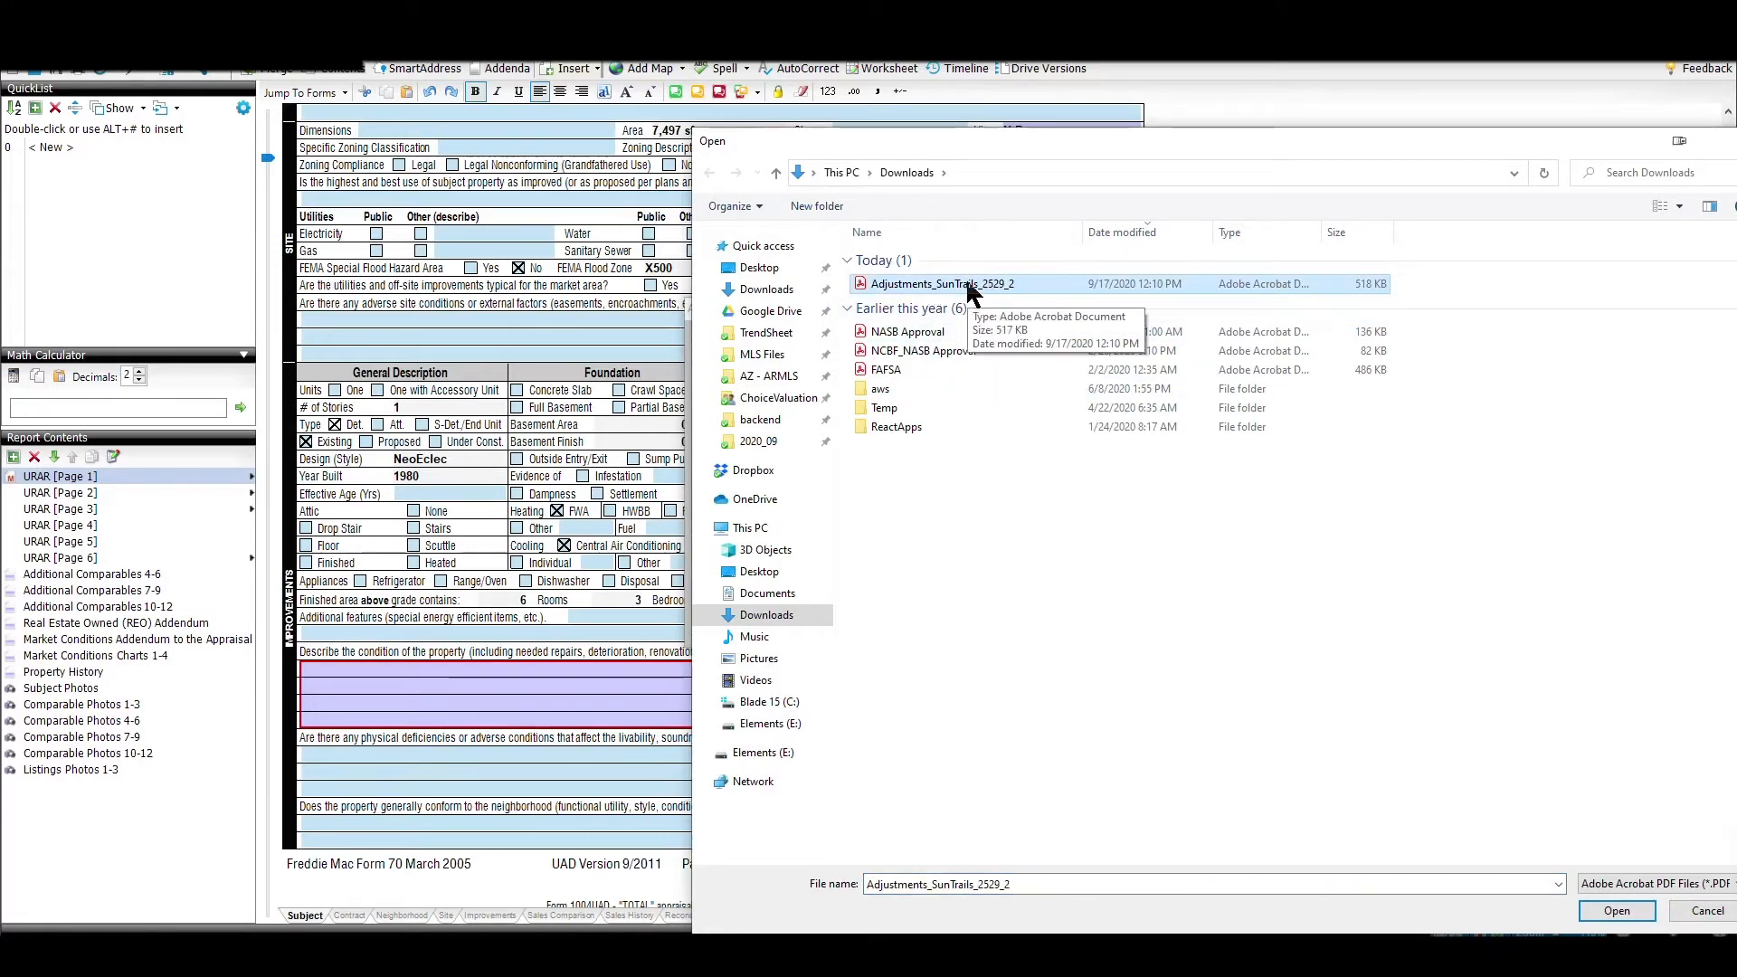
pyautogui.click(1617, 910)
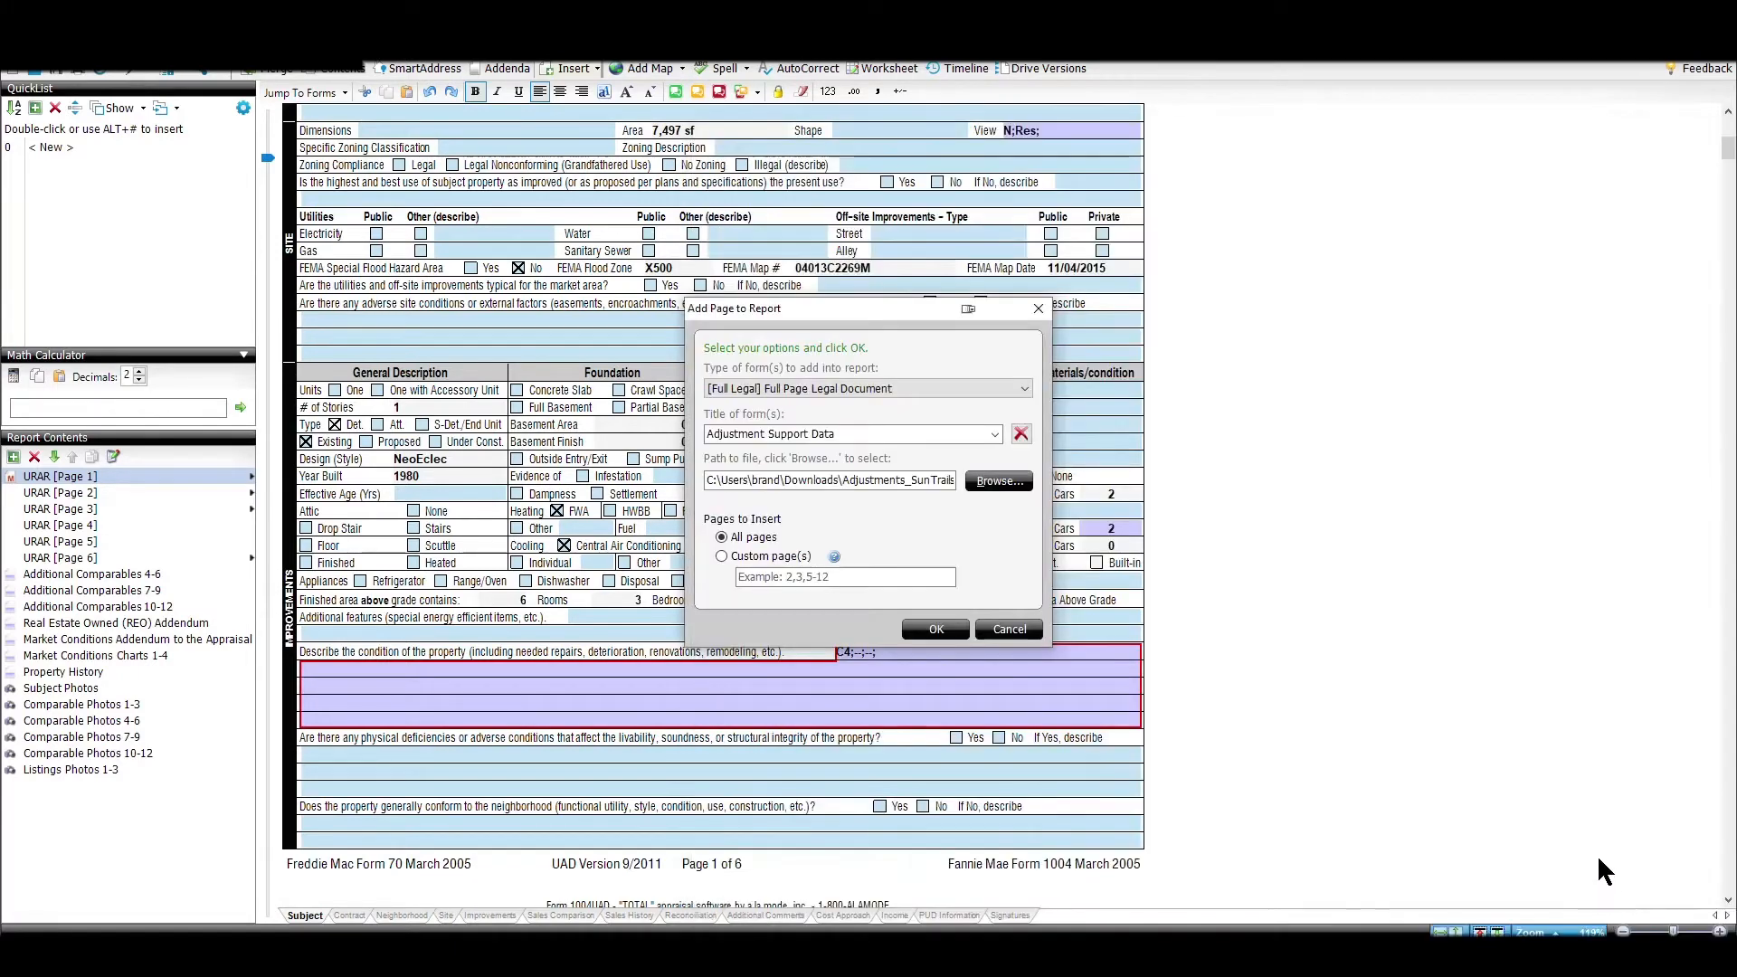
pyautogui.click(935, 629)
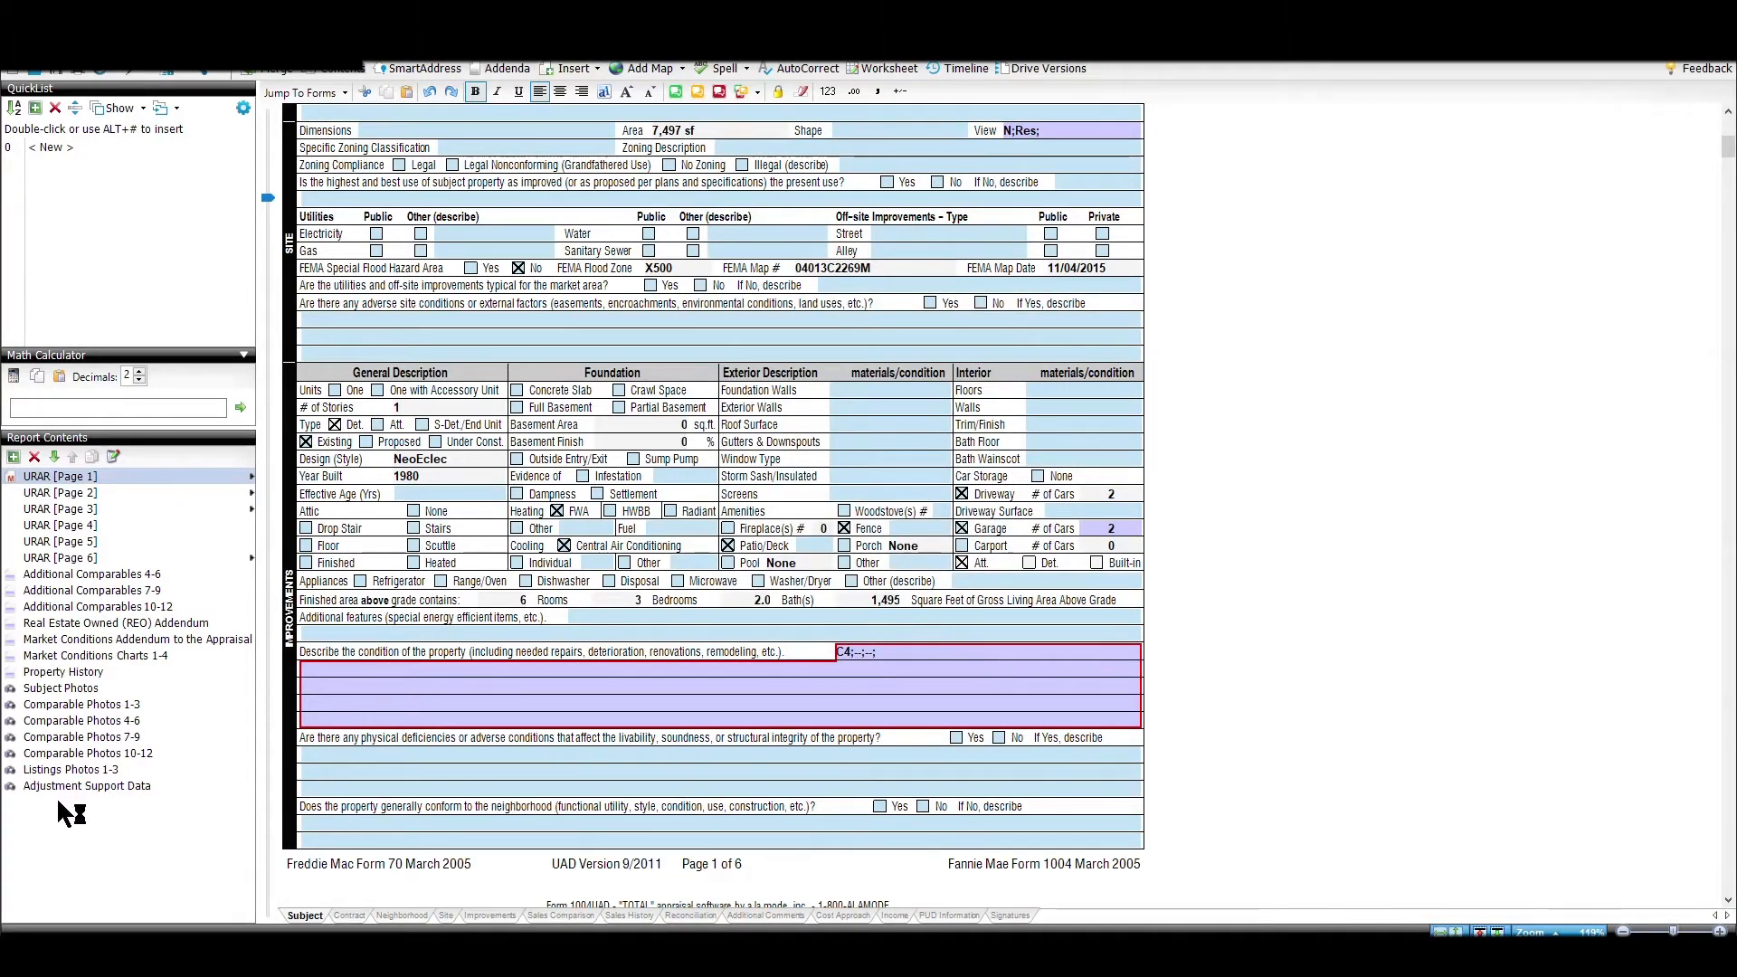
# Open Adjustment Support Data from Report Contents and scroll through its adjustment charts
pyautogui.click(86, 785)
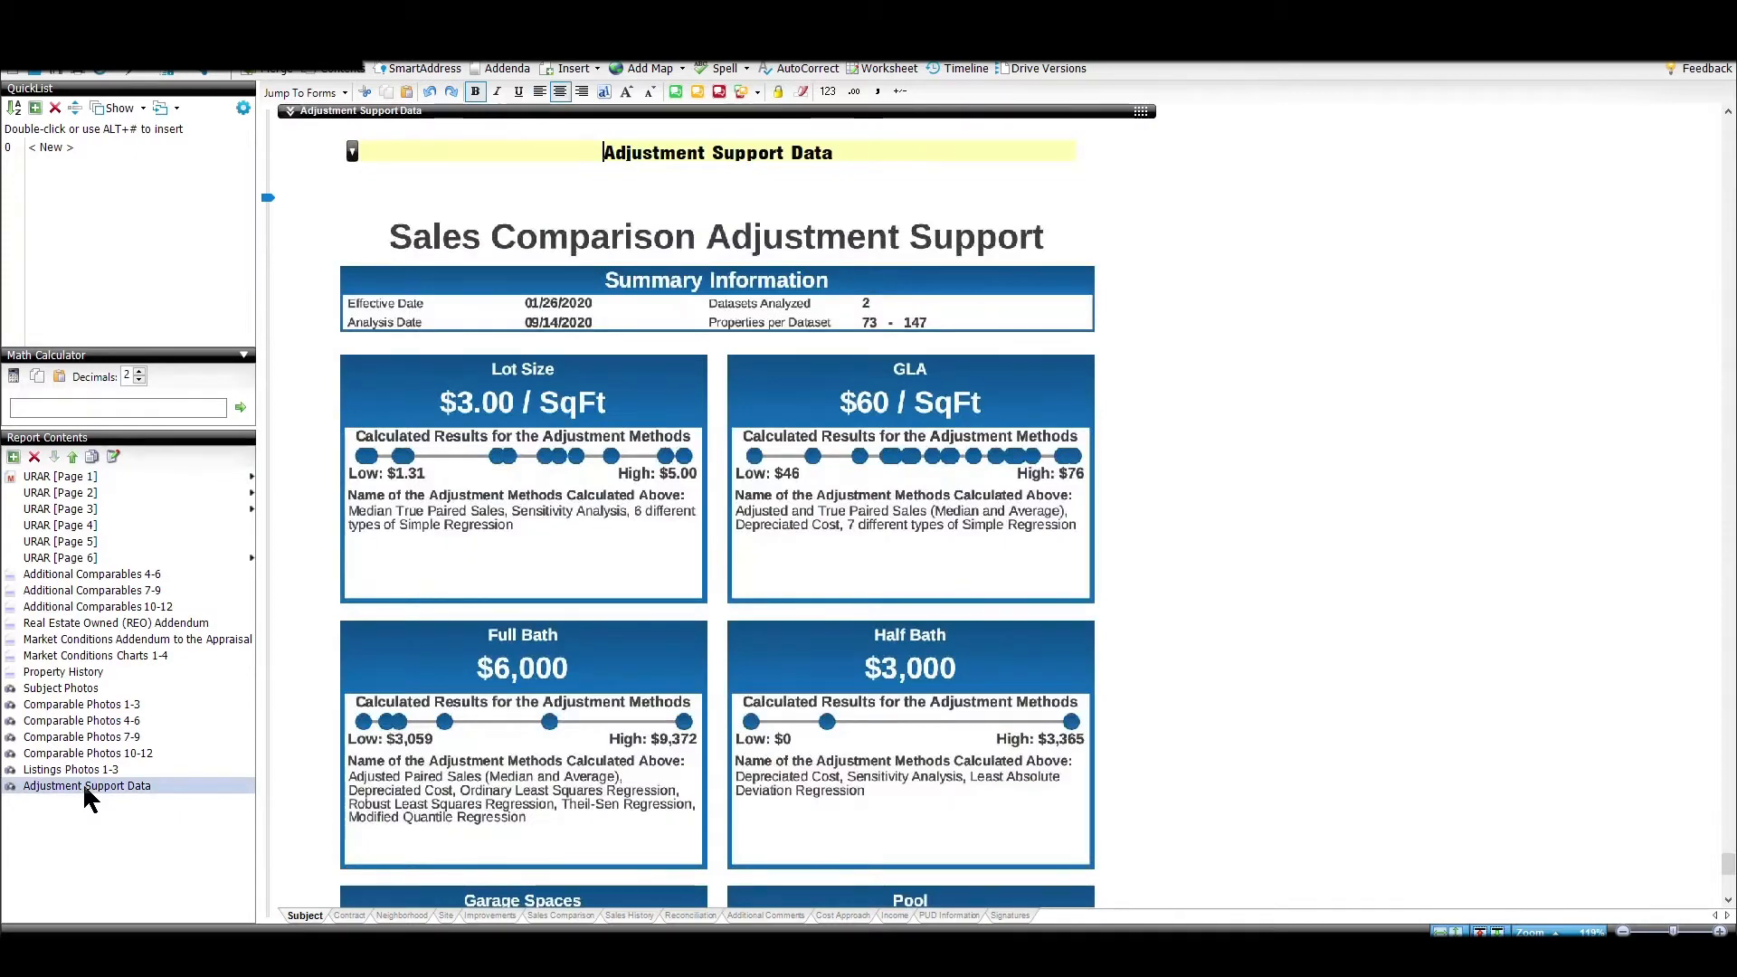
pyautogui.scroll(-3)
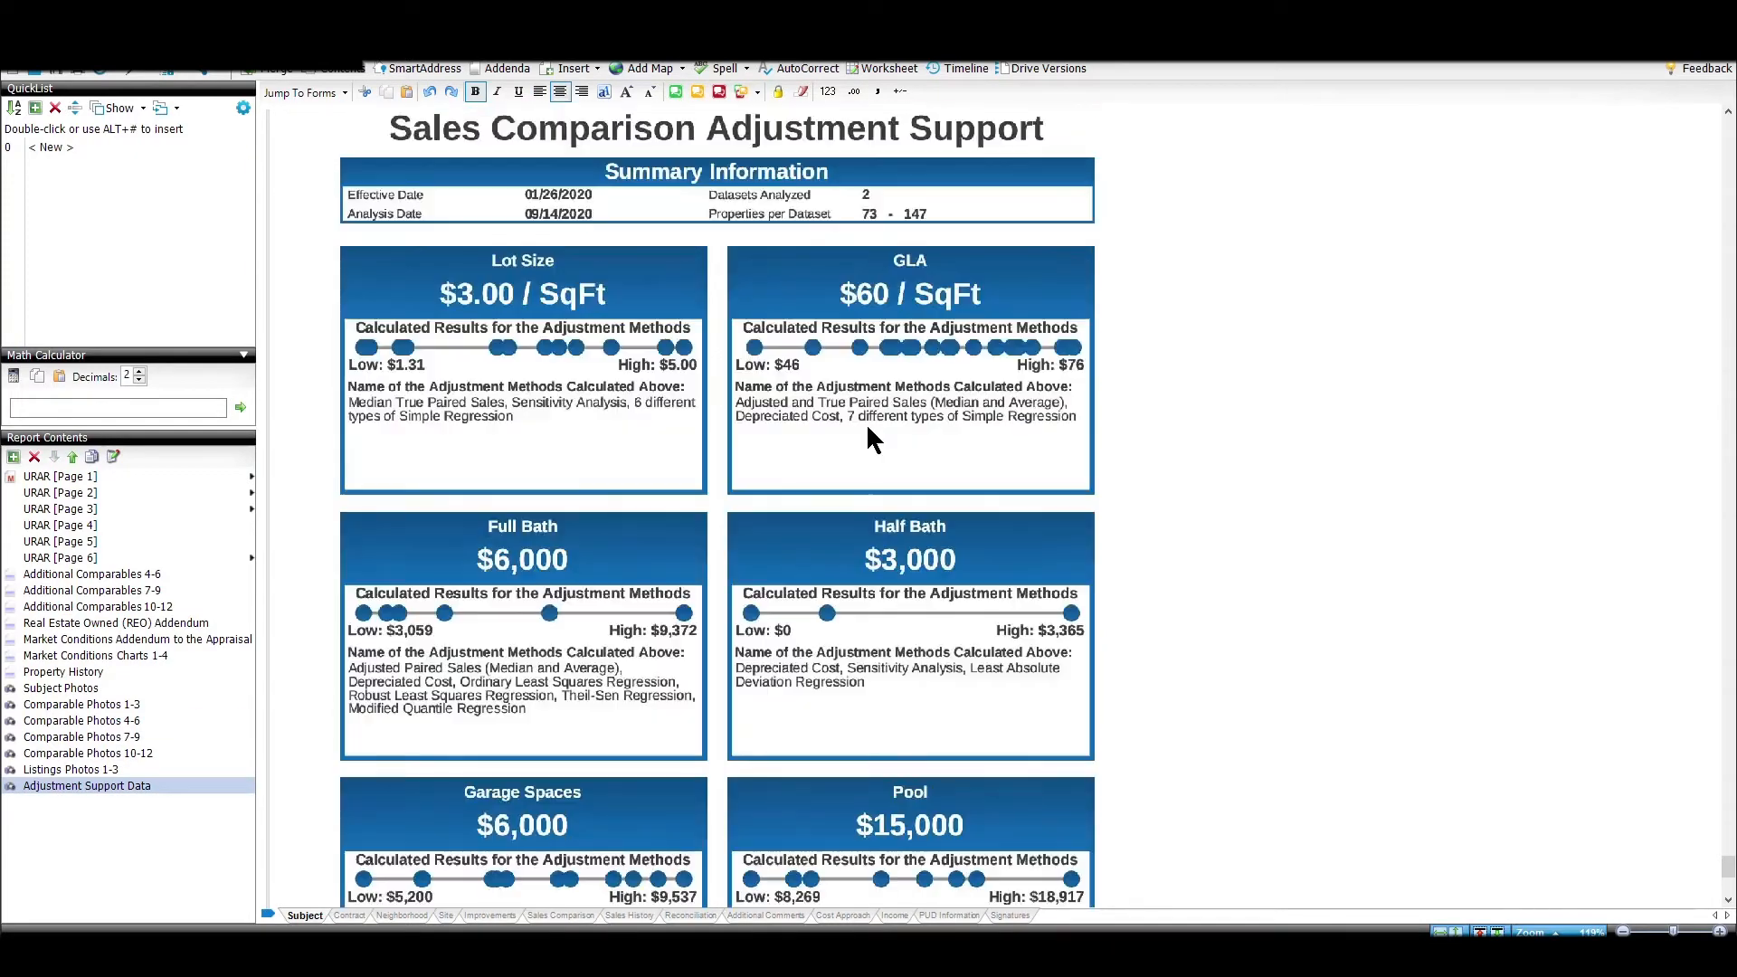
pyautogui.moveTo(923, 354)
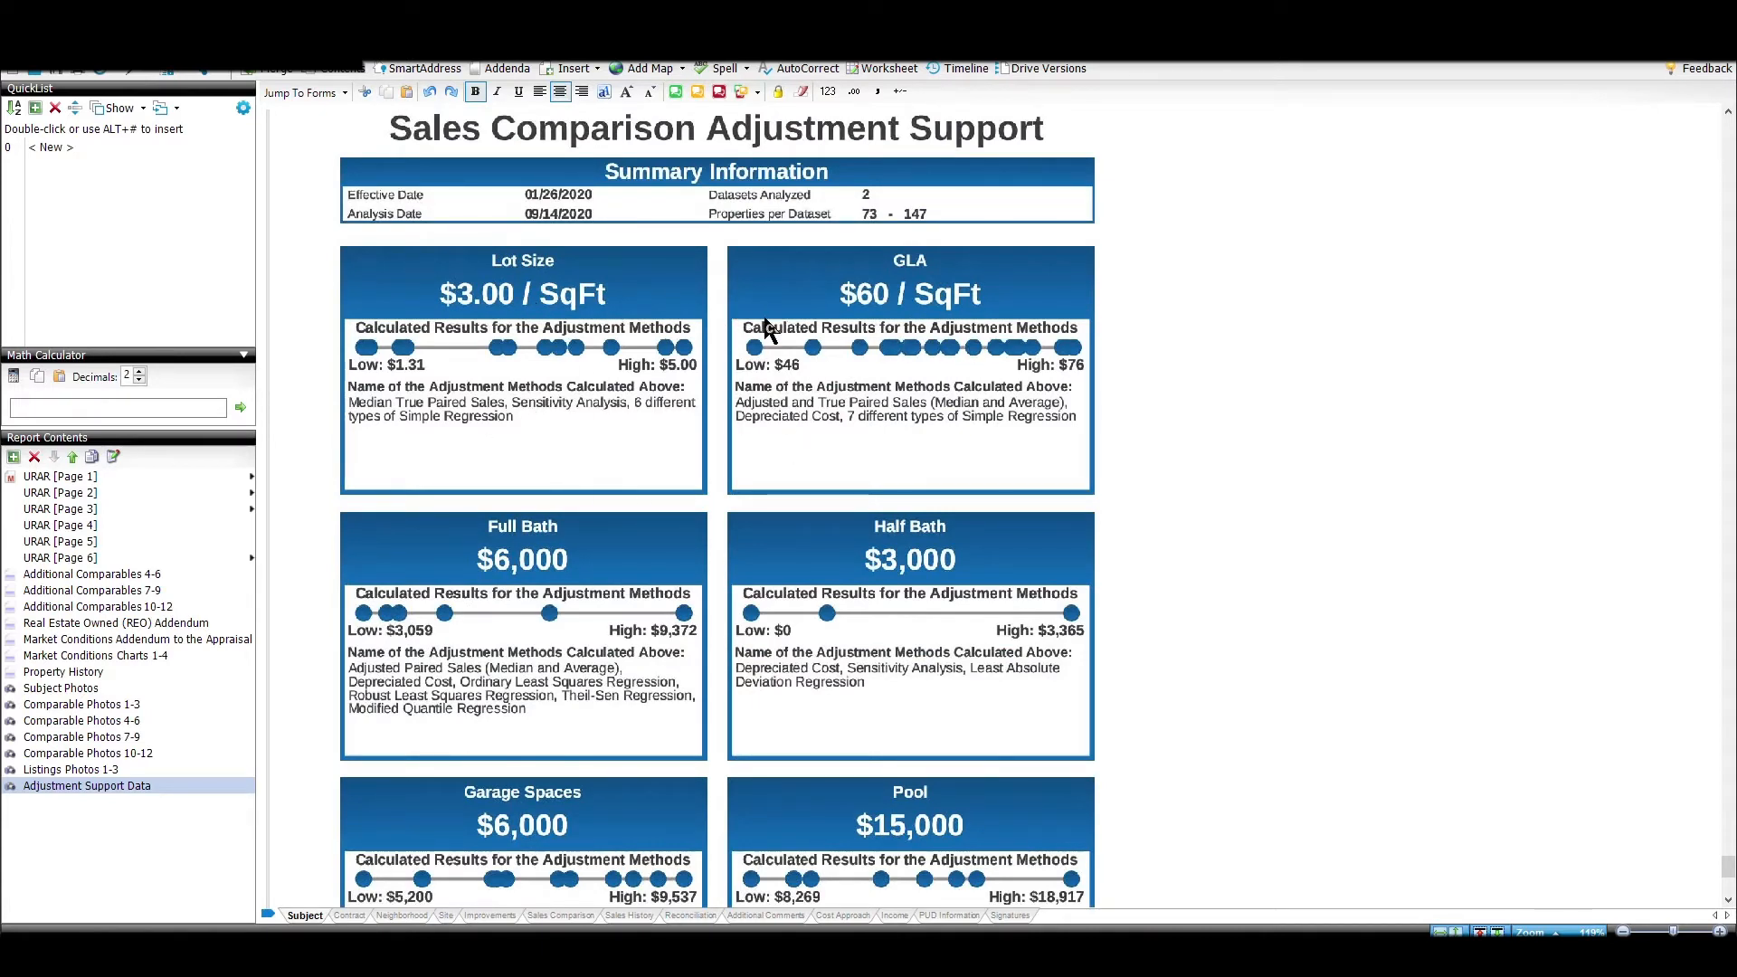
pyautogui.moveTo(750, 384)
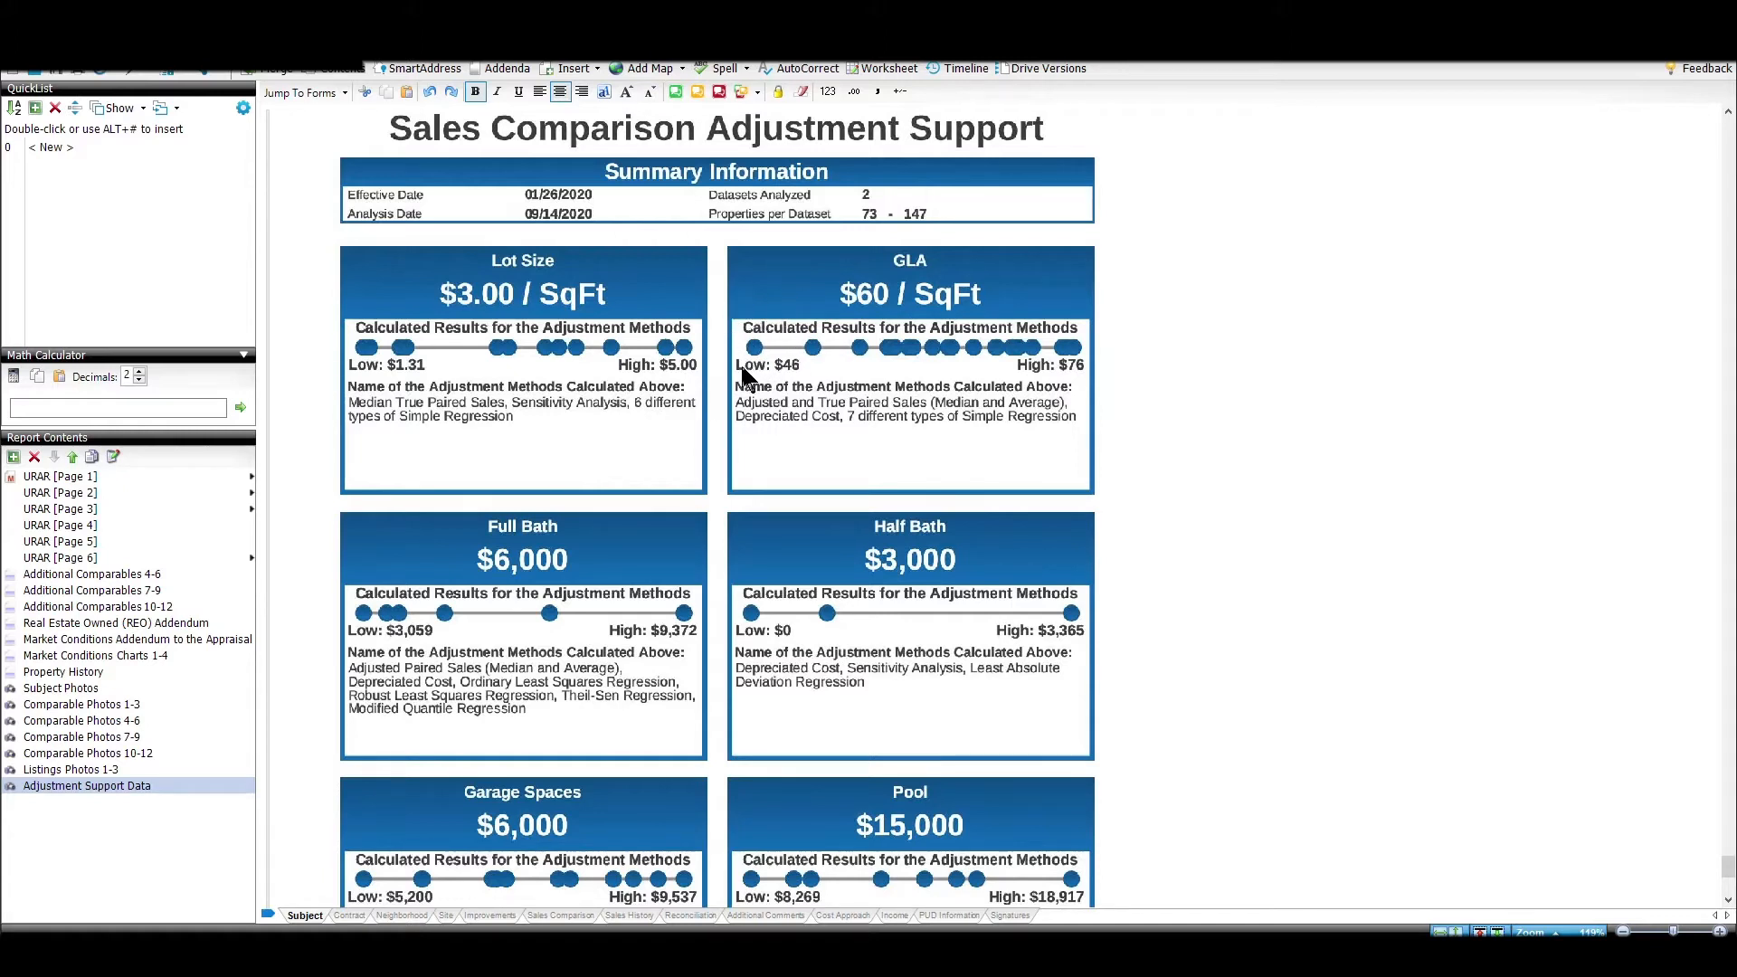
pyautogui.moveTo(485, 122)
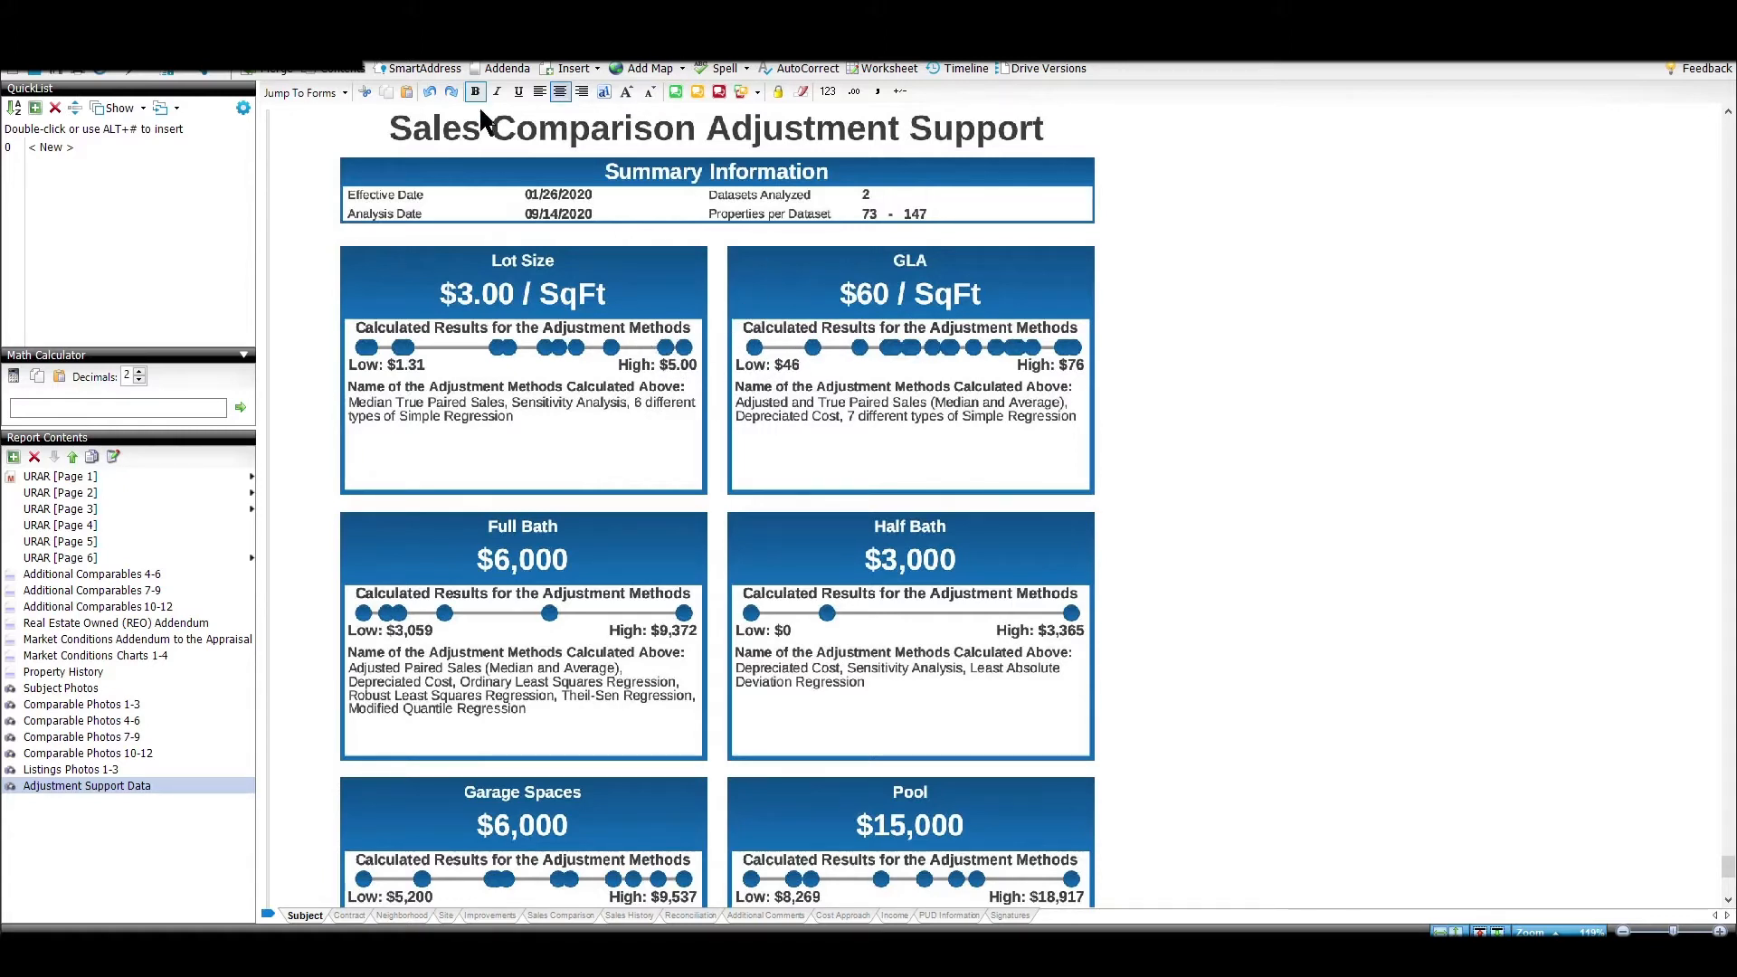
pyautogui.click(36, 9)
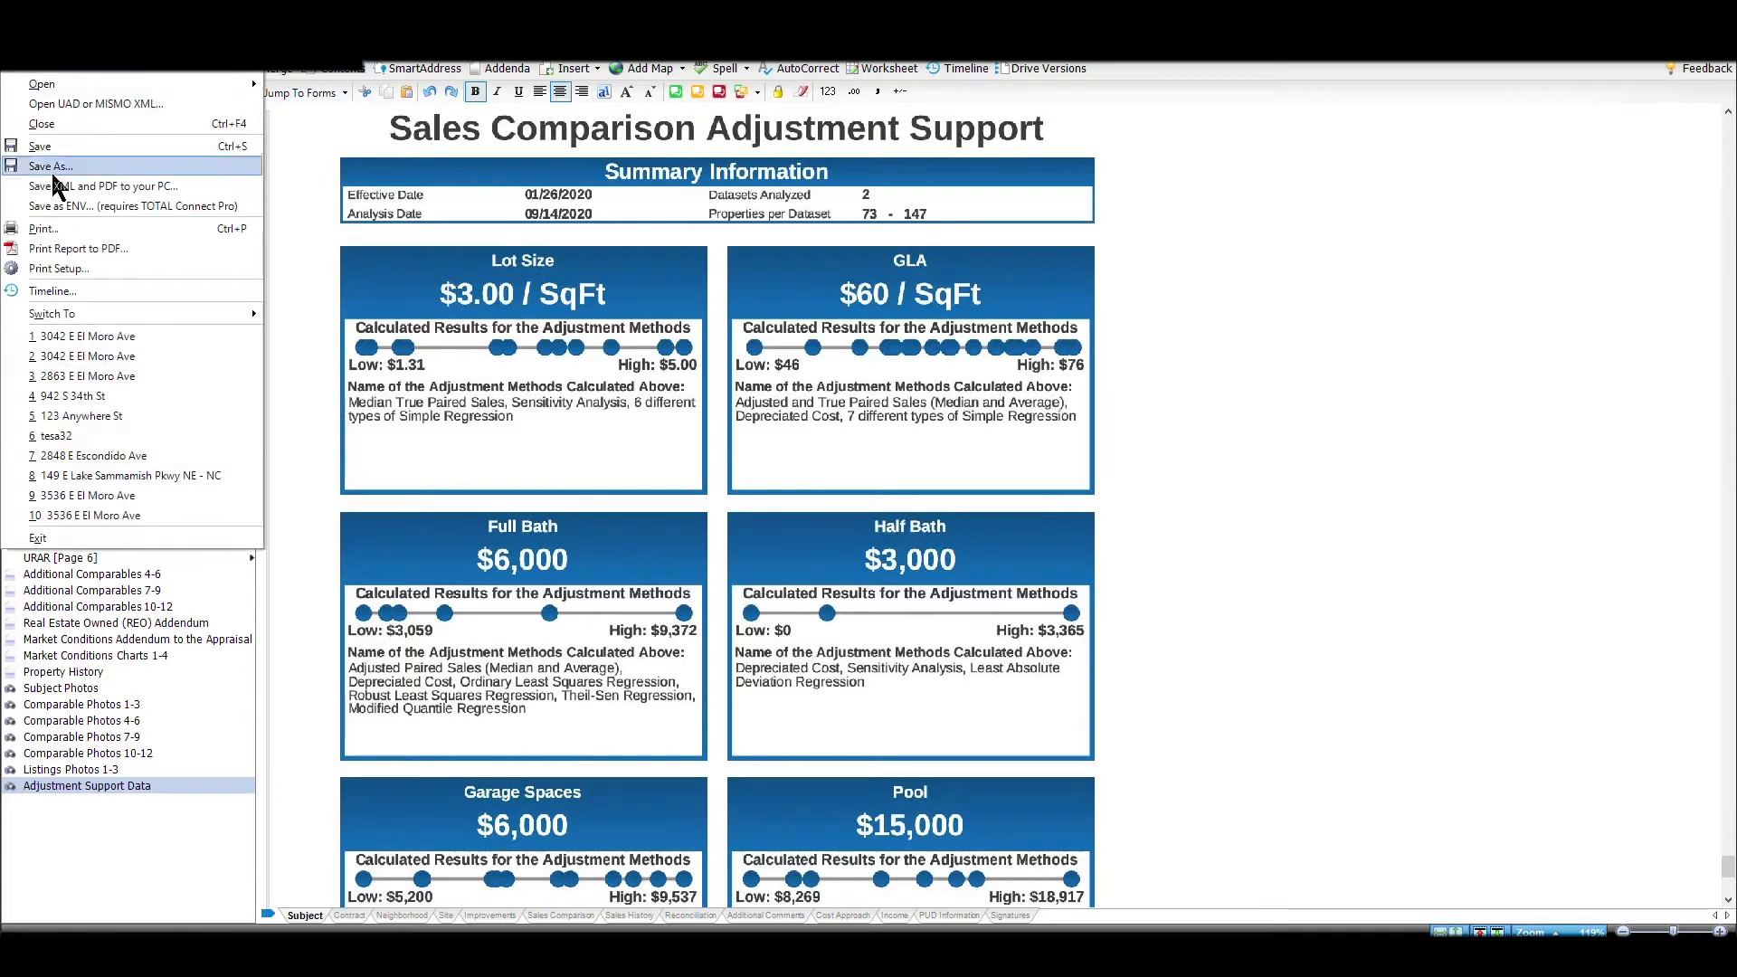
pyautogui.click(79, 247)
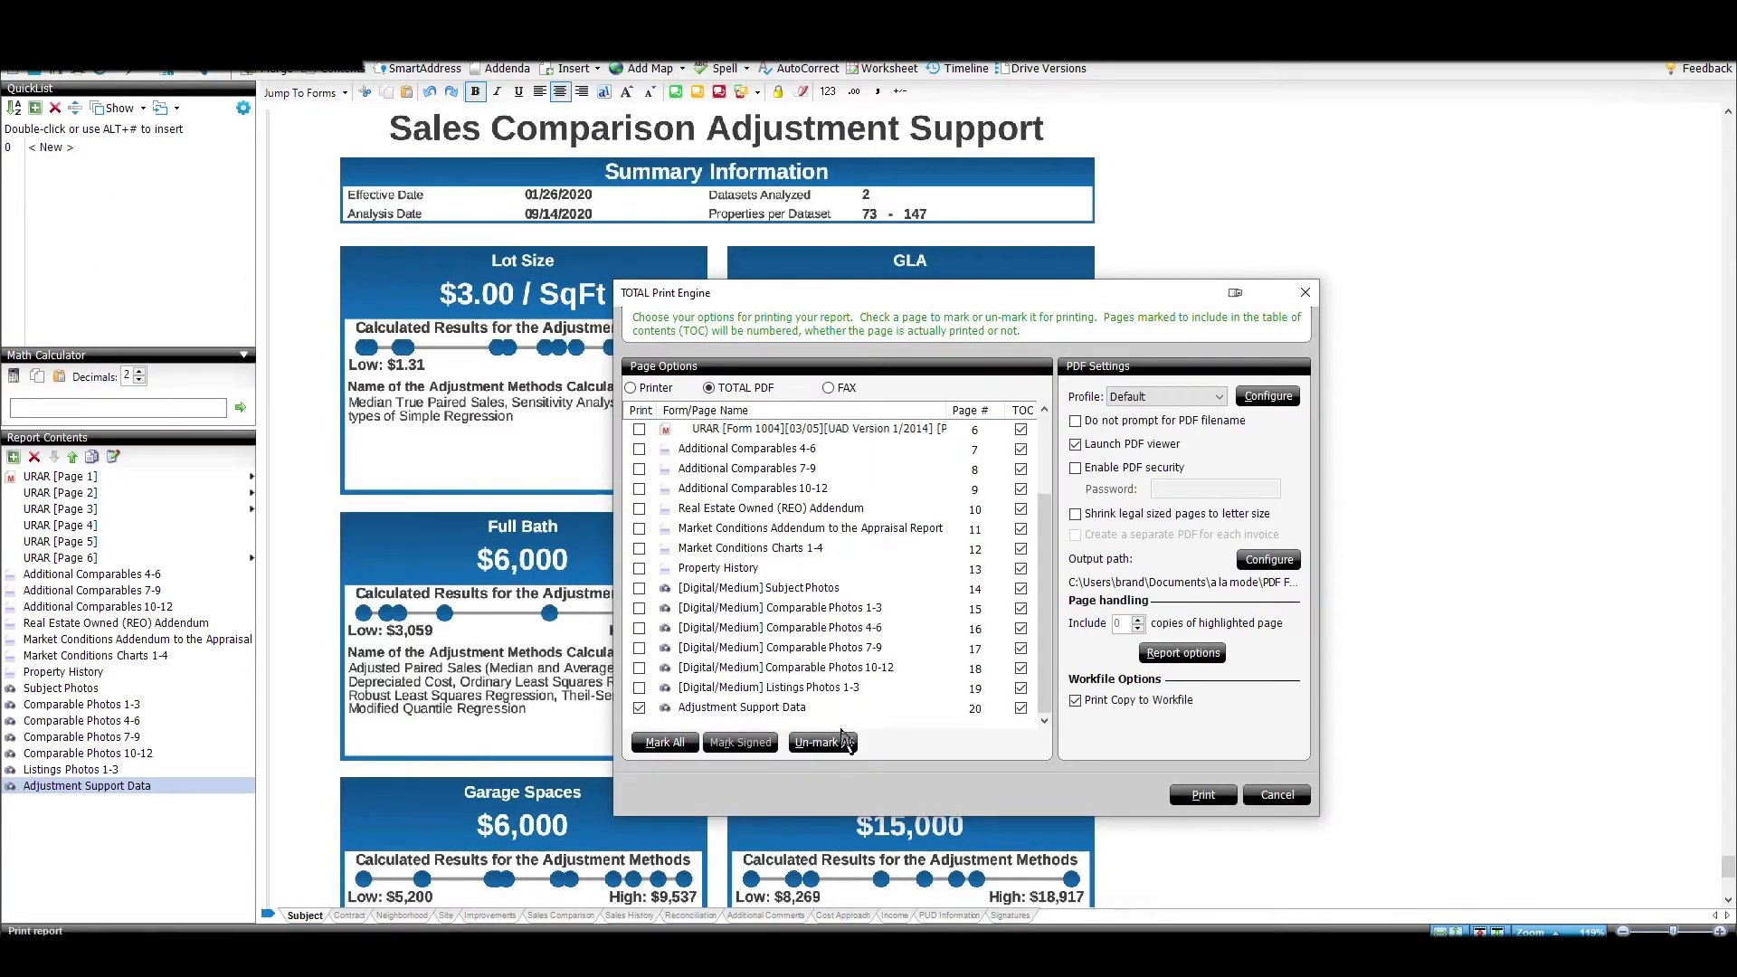
pyautogui.click(1202, 795)
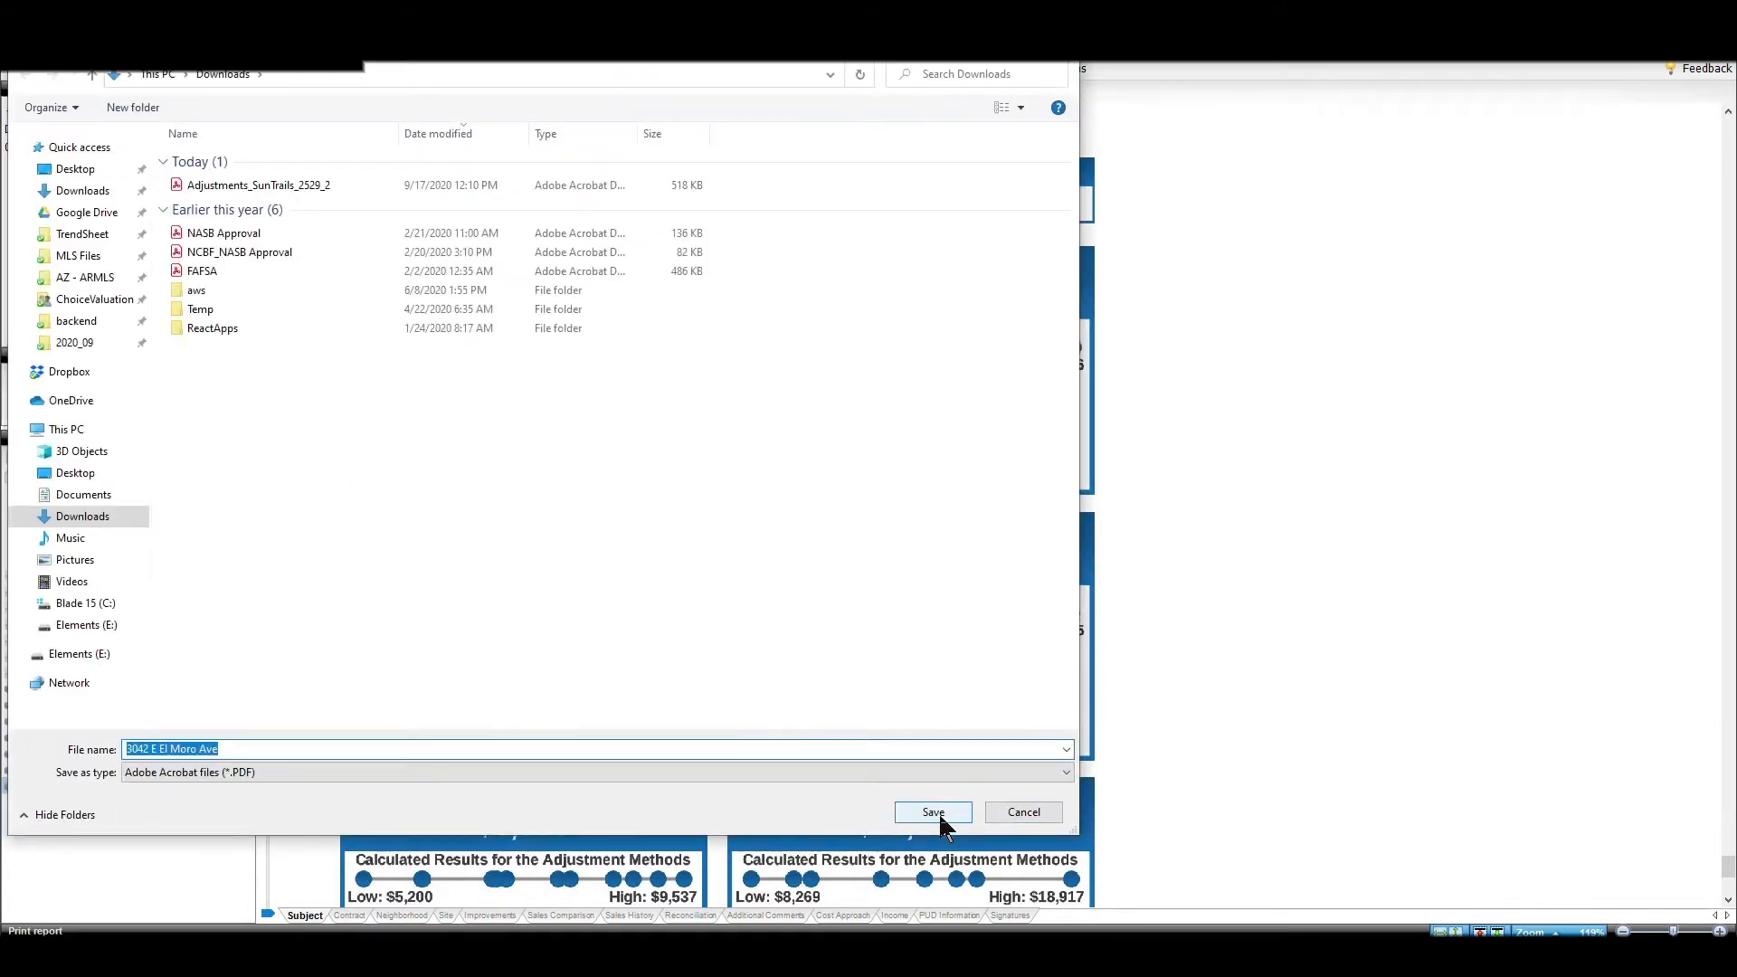
pyautogui.click(933, 812)
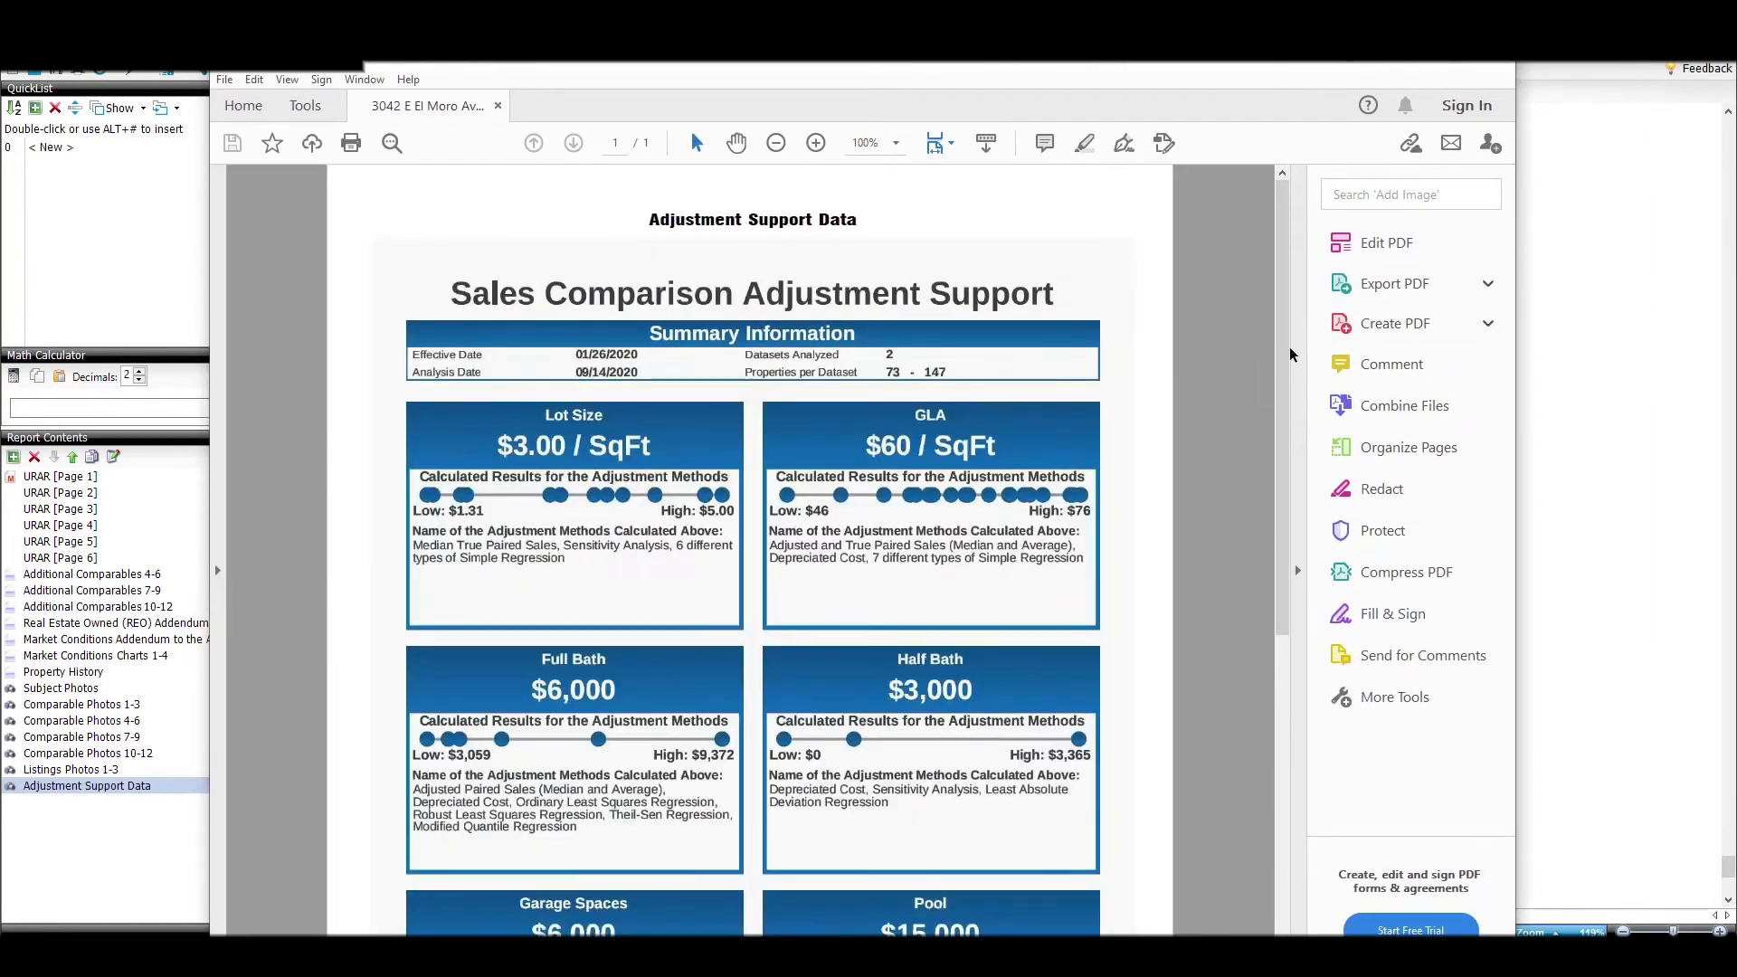
# Zoom the PDF to 400% on the Pool chart, then back through 300%, 150%, ~124%
pyautogui.scroll(-3)
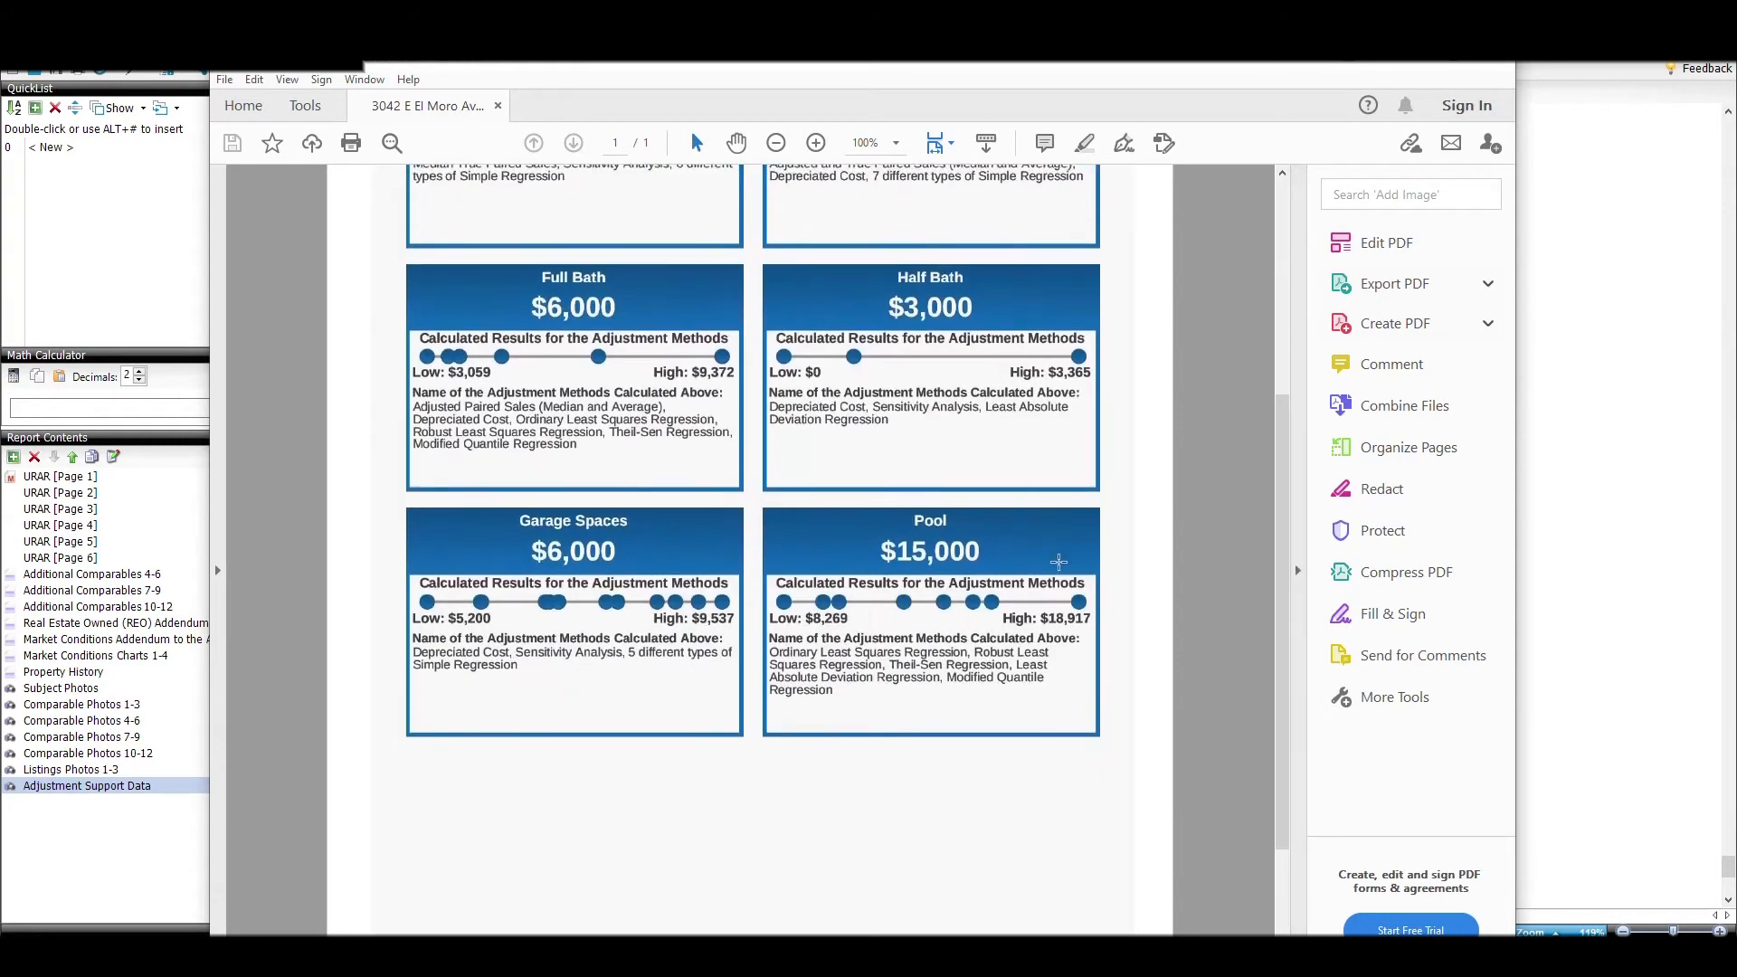
pyautogui.click(815, 142)
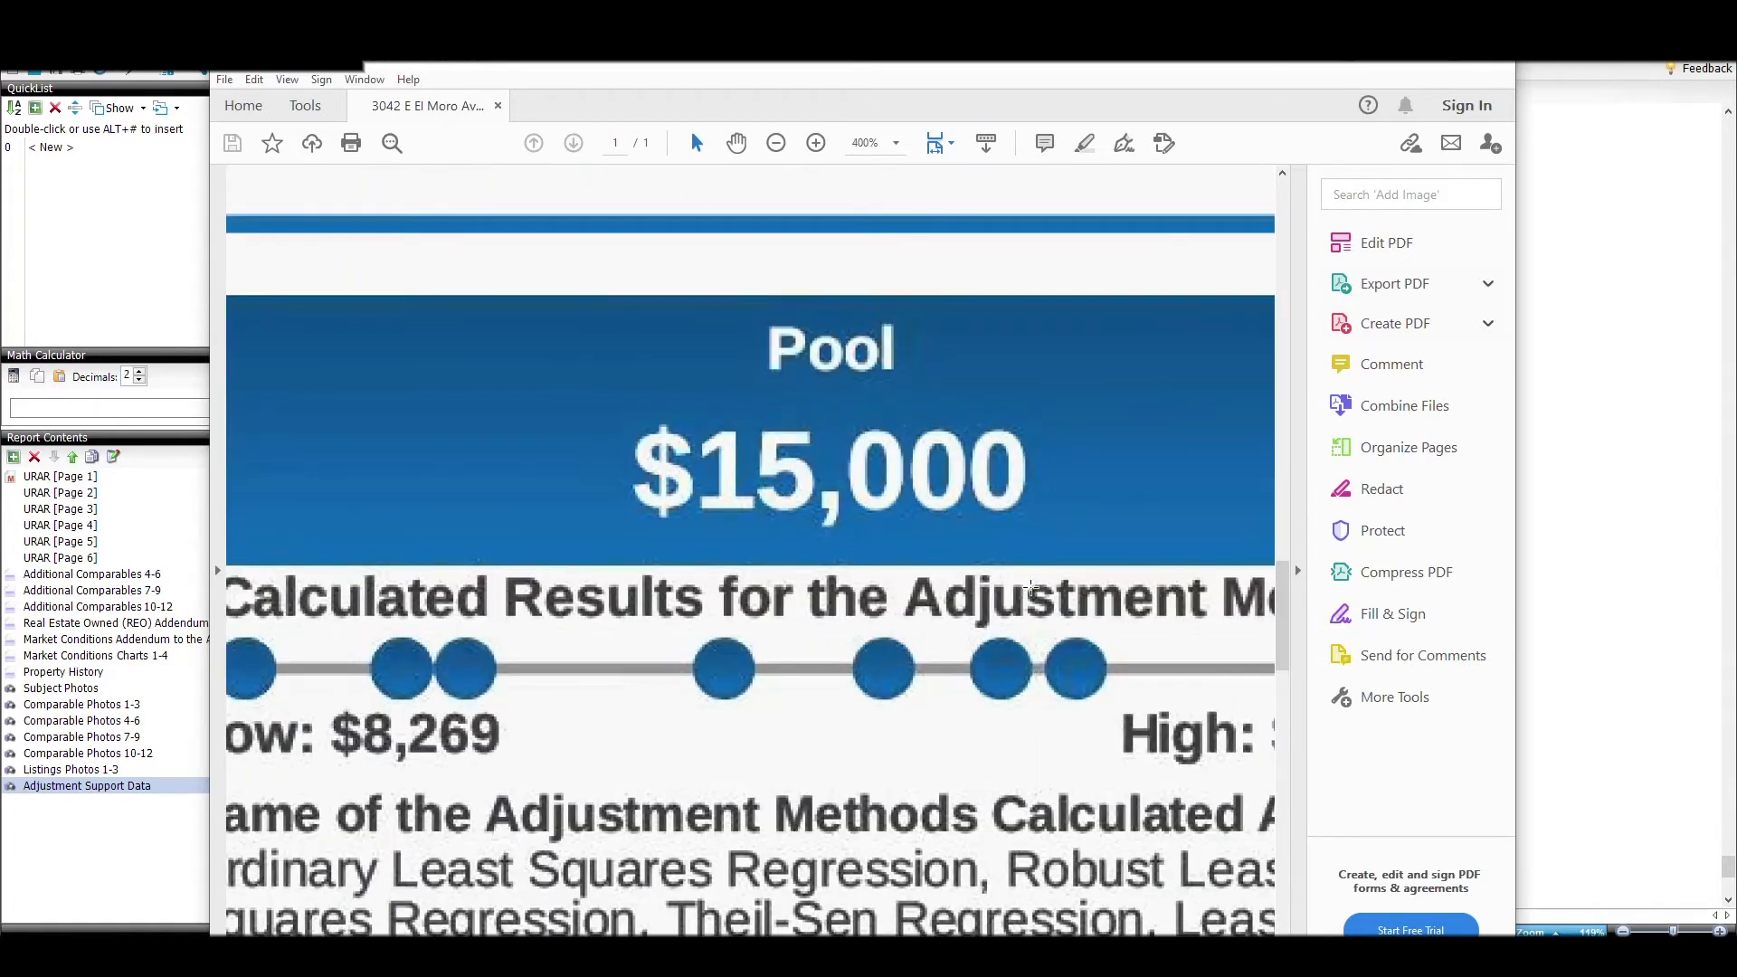
pyautogui.click(775, 143)
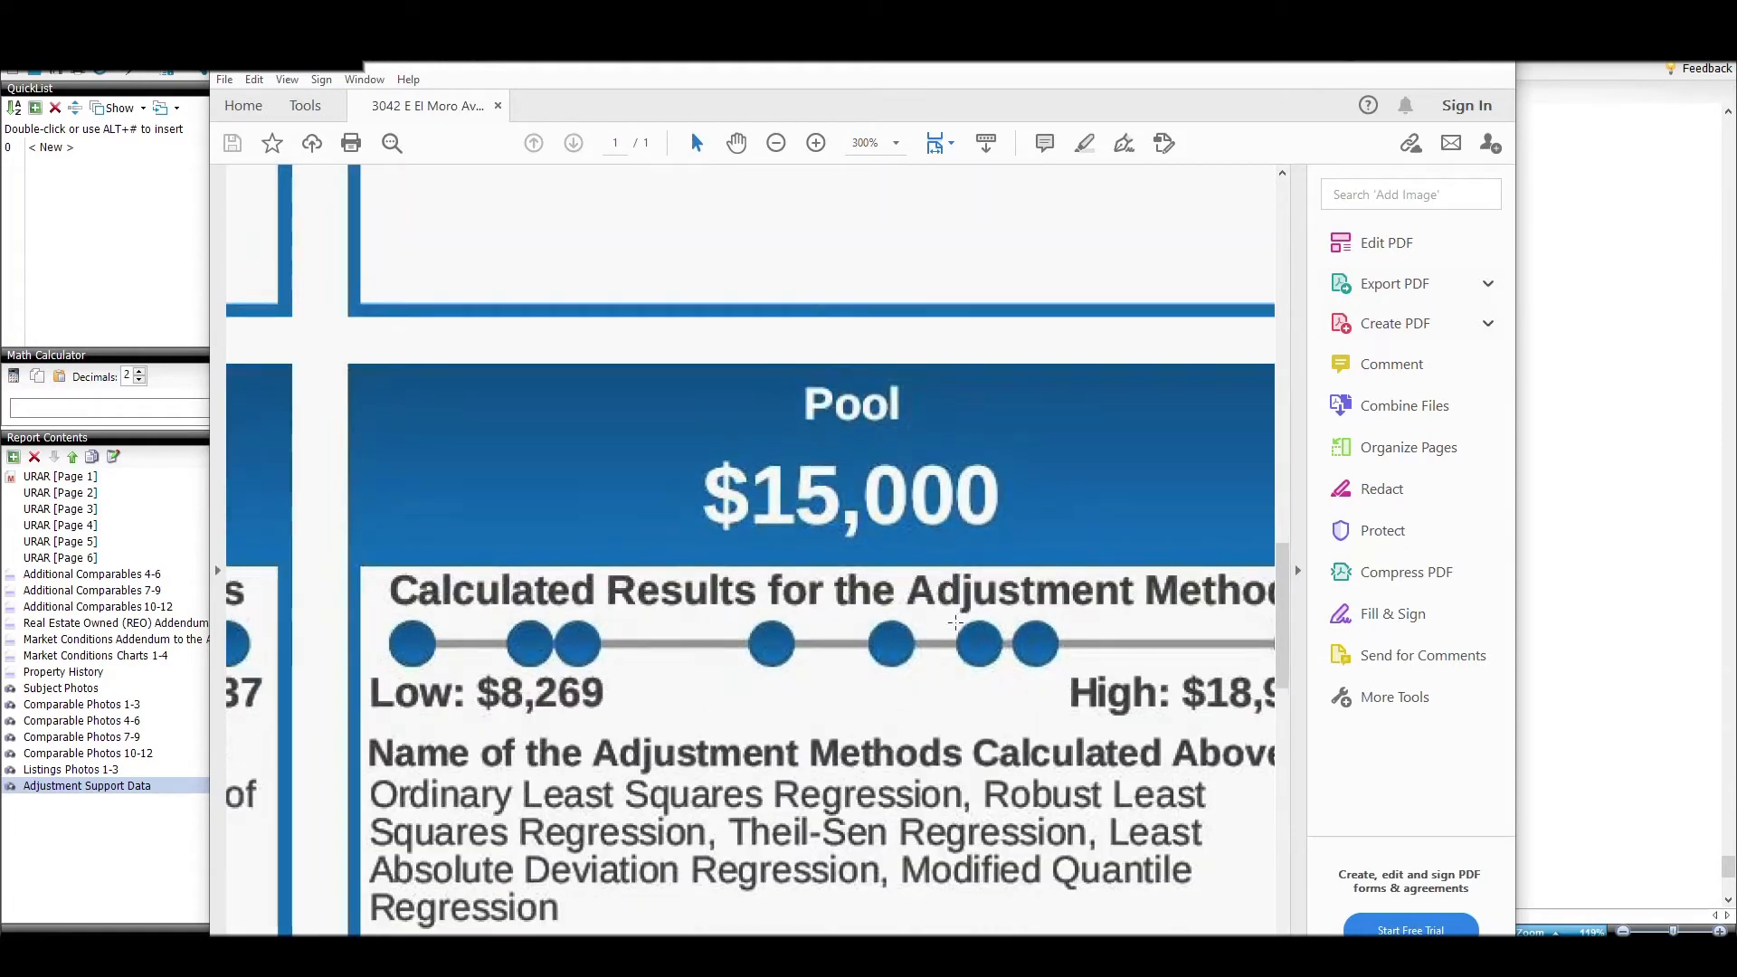
pyautogui.click(776, 143)
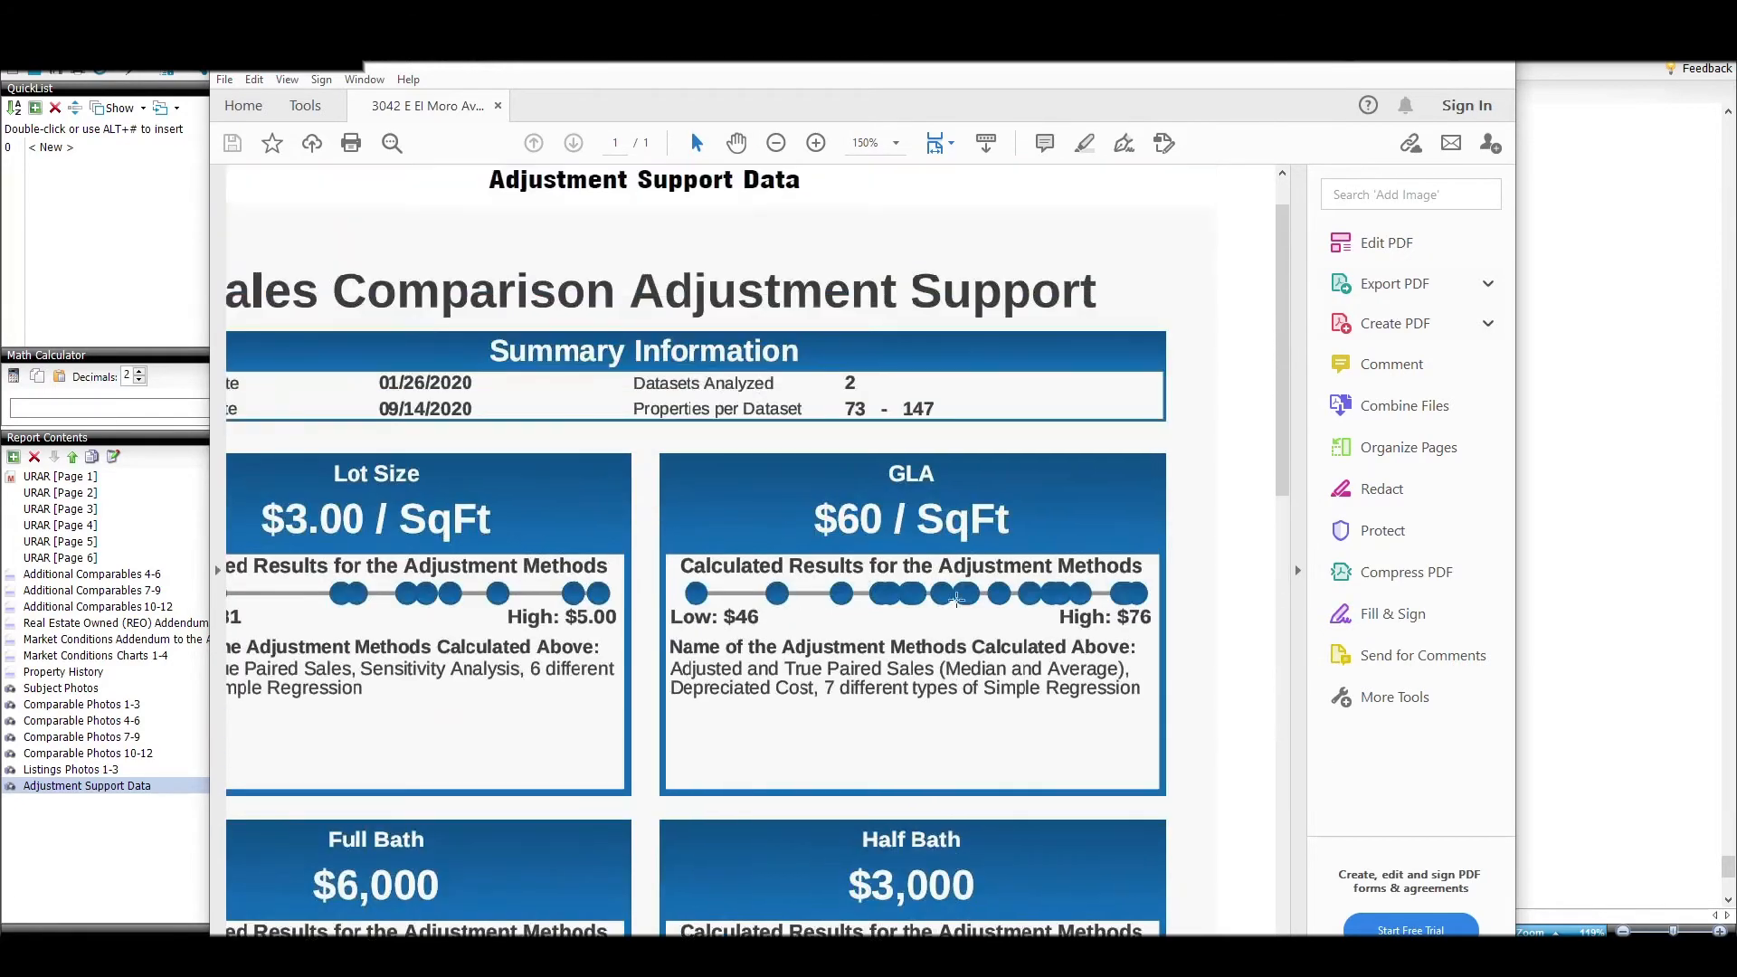
pyautogui.click(775, 142)
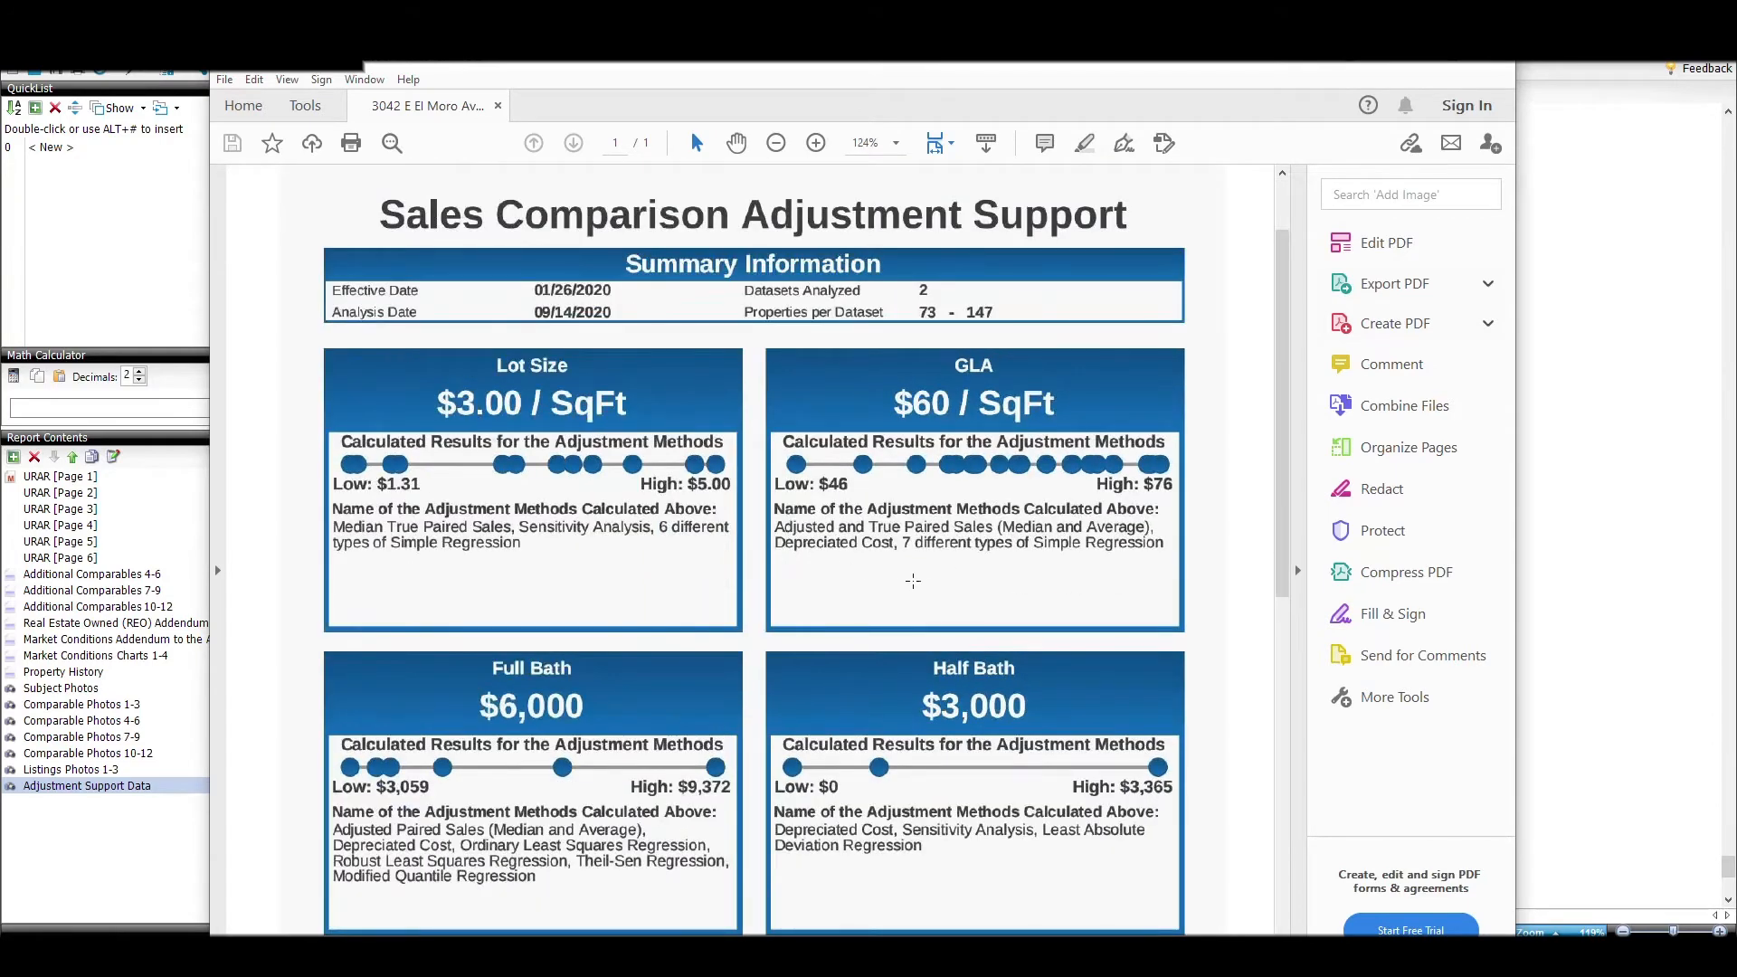
pyautogui.moveTo(902, 427)
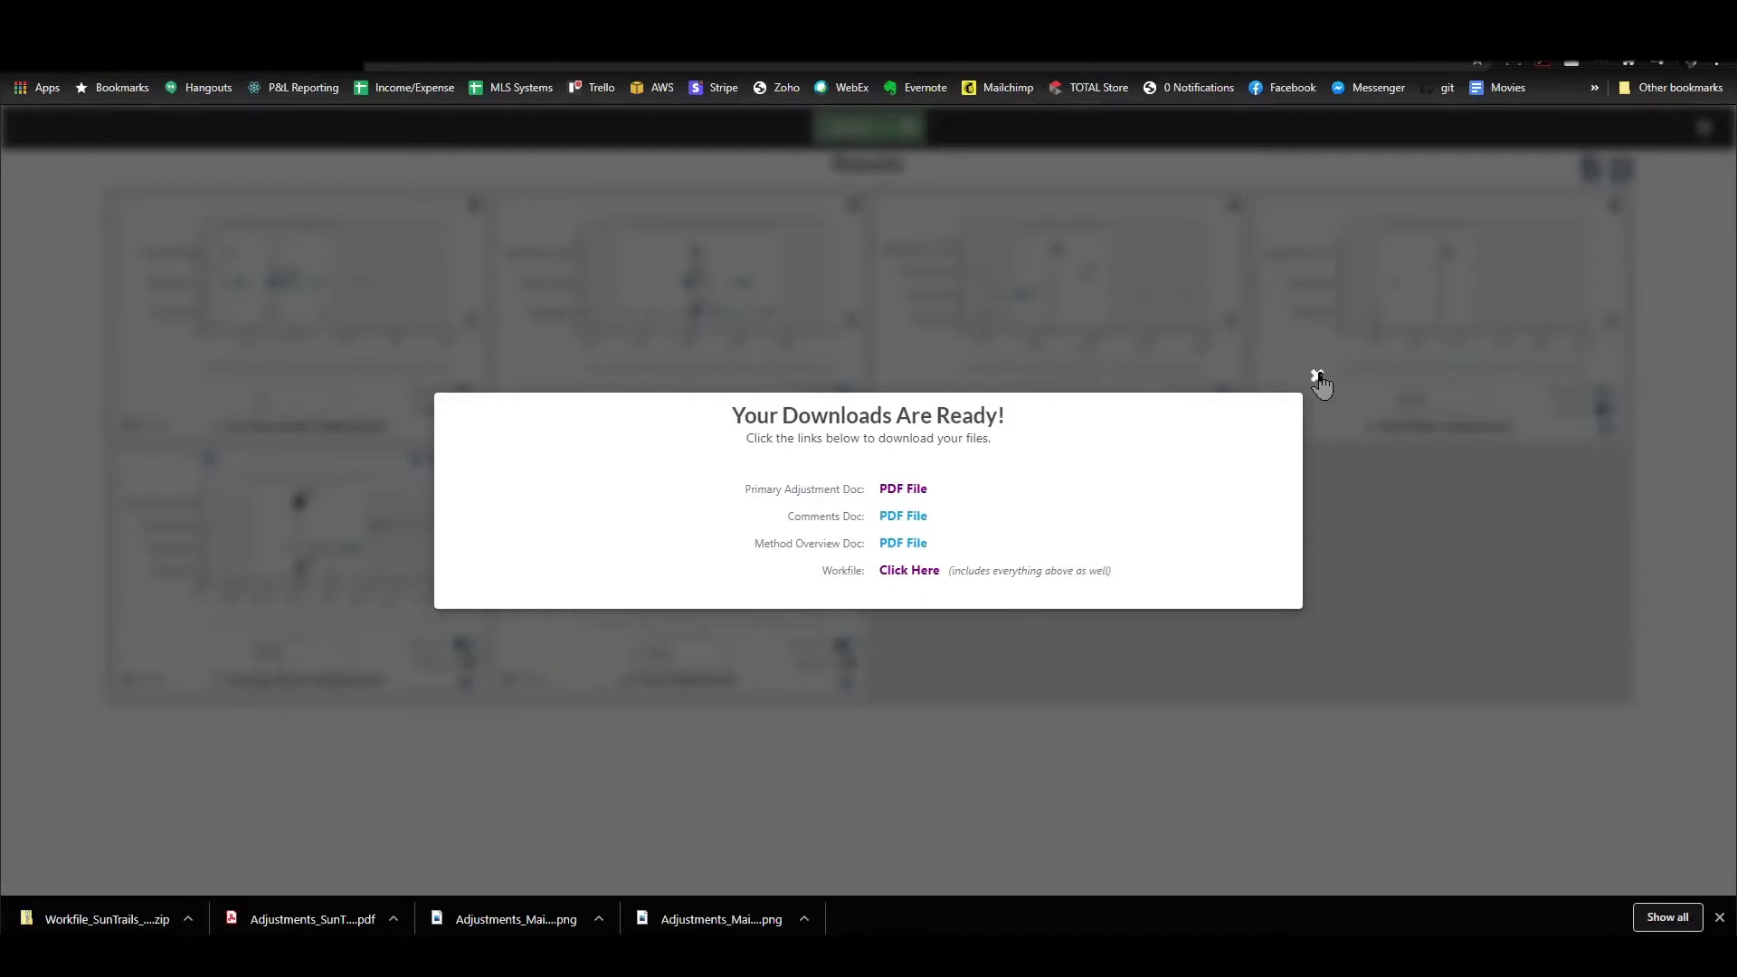
# Re-export with Primary Adjustment Summary set to 'Yes & Include Image Files' and download its image
pyautogui.click(1318, 377)
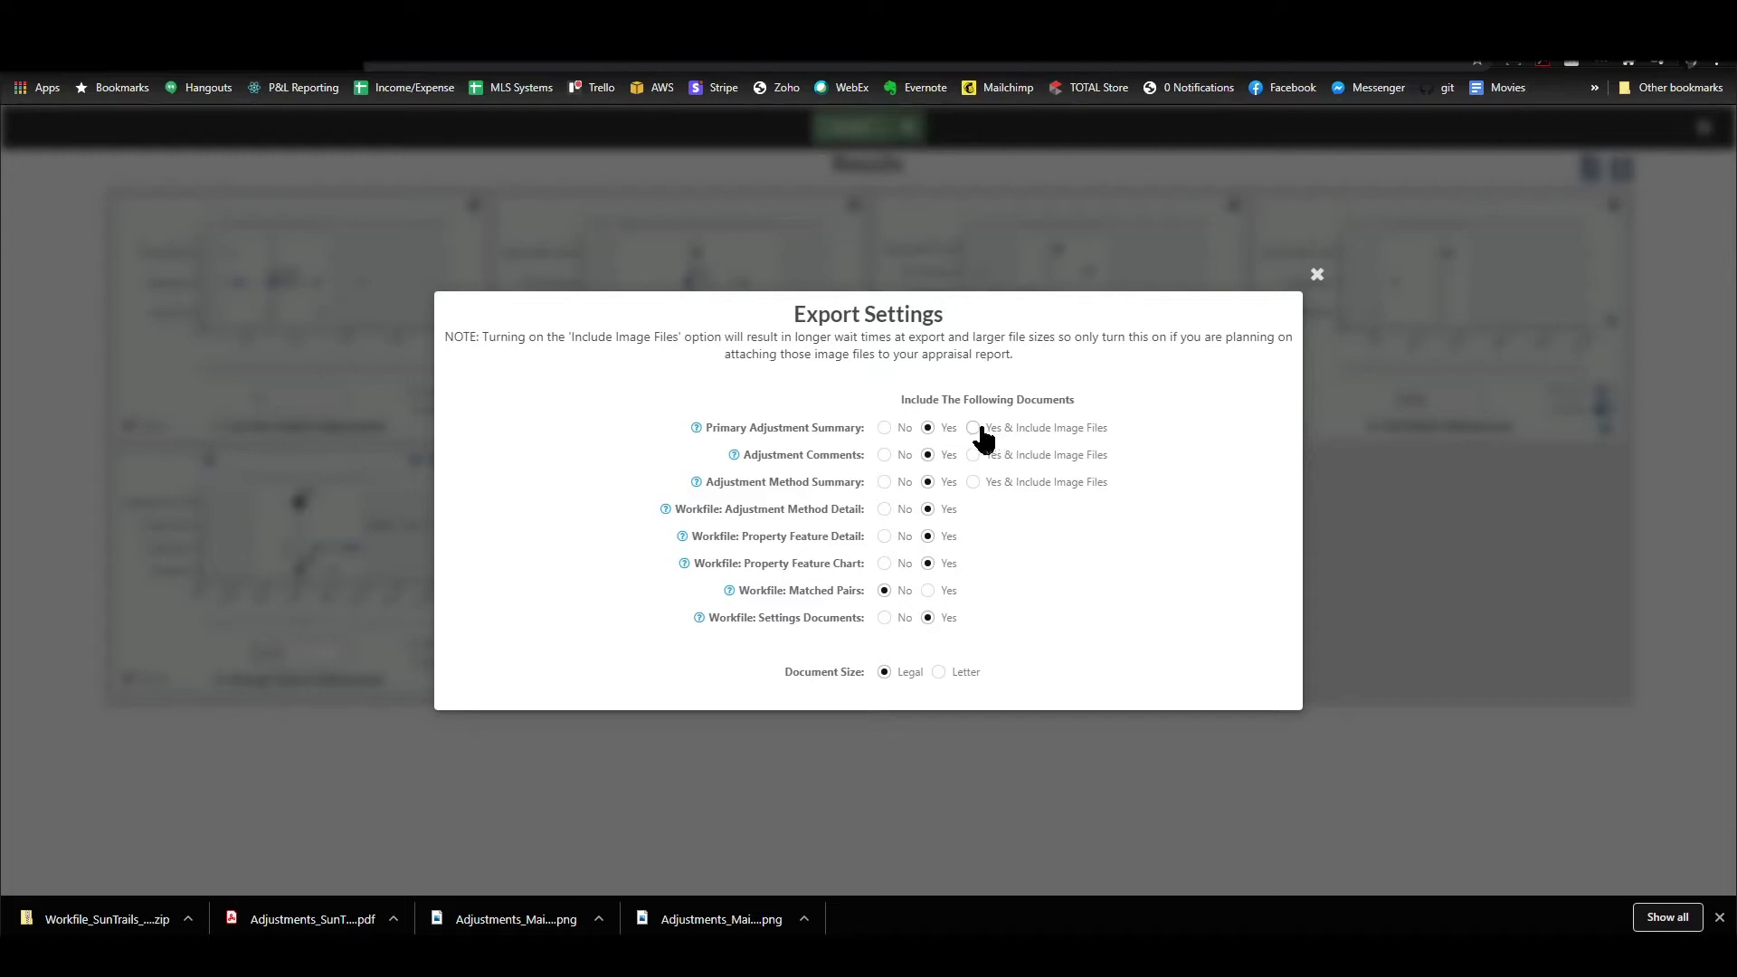
pyautogui.click(973, 428)
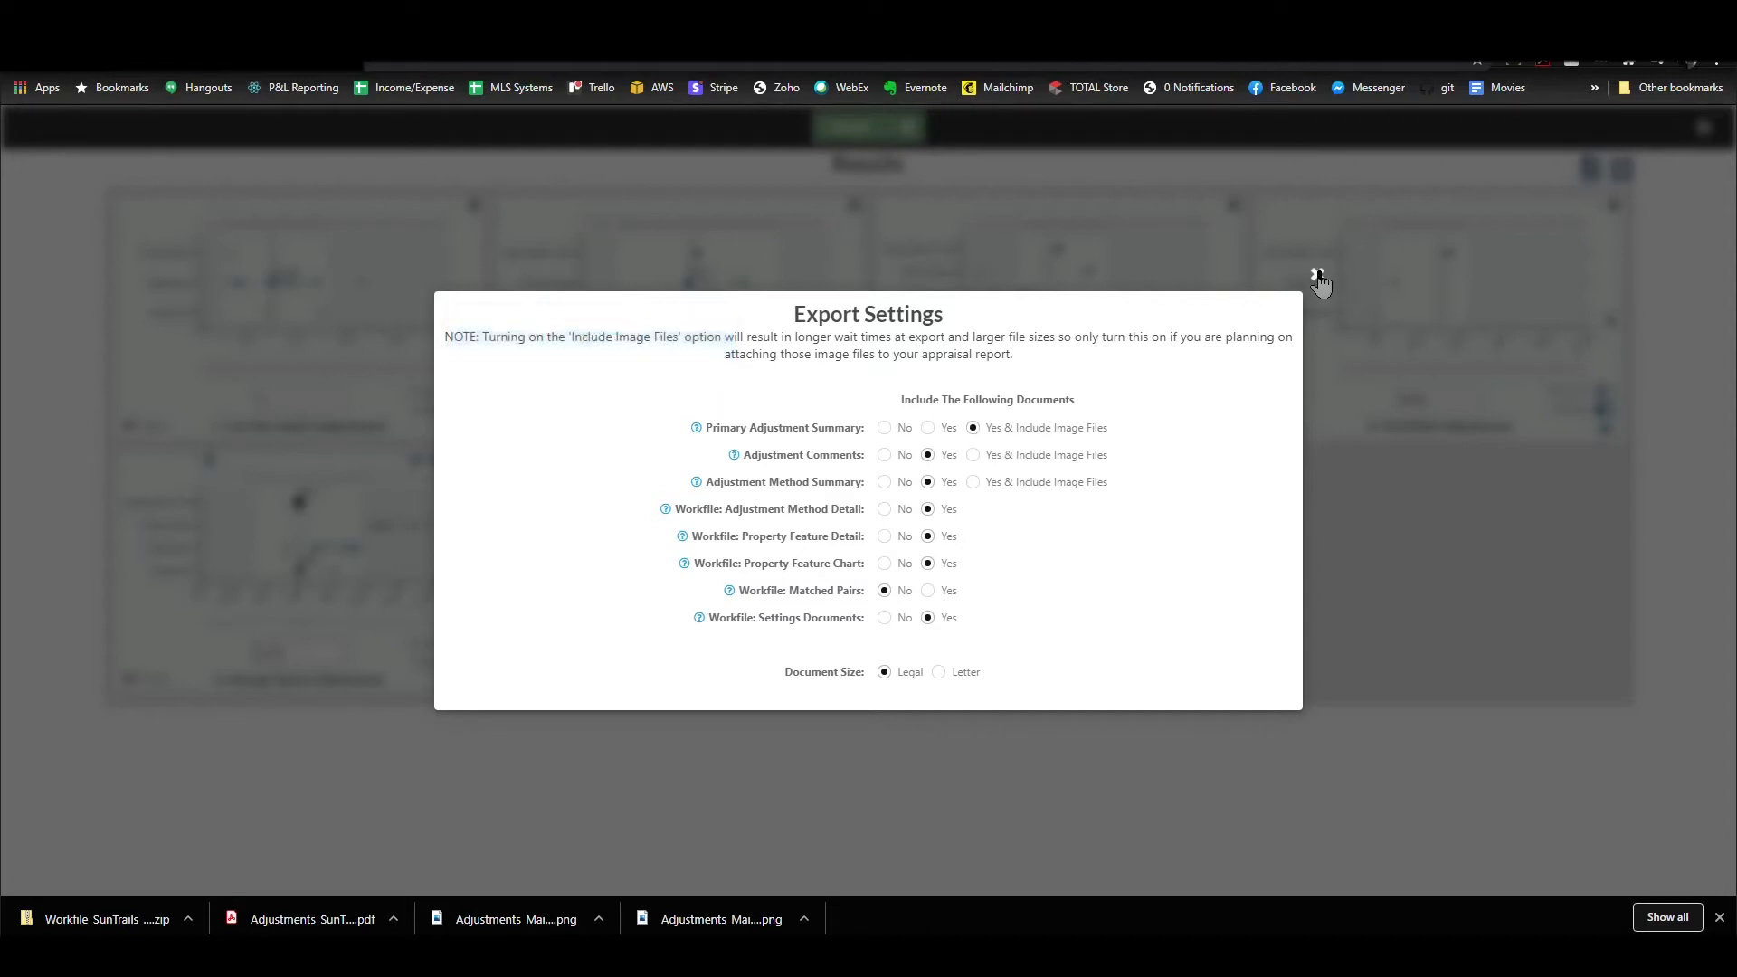
pyautogui.click(868, 127)
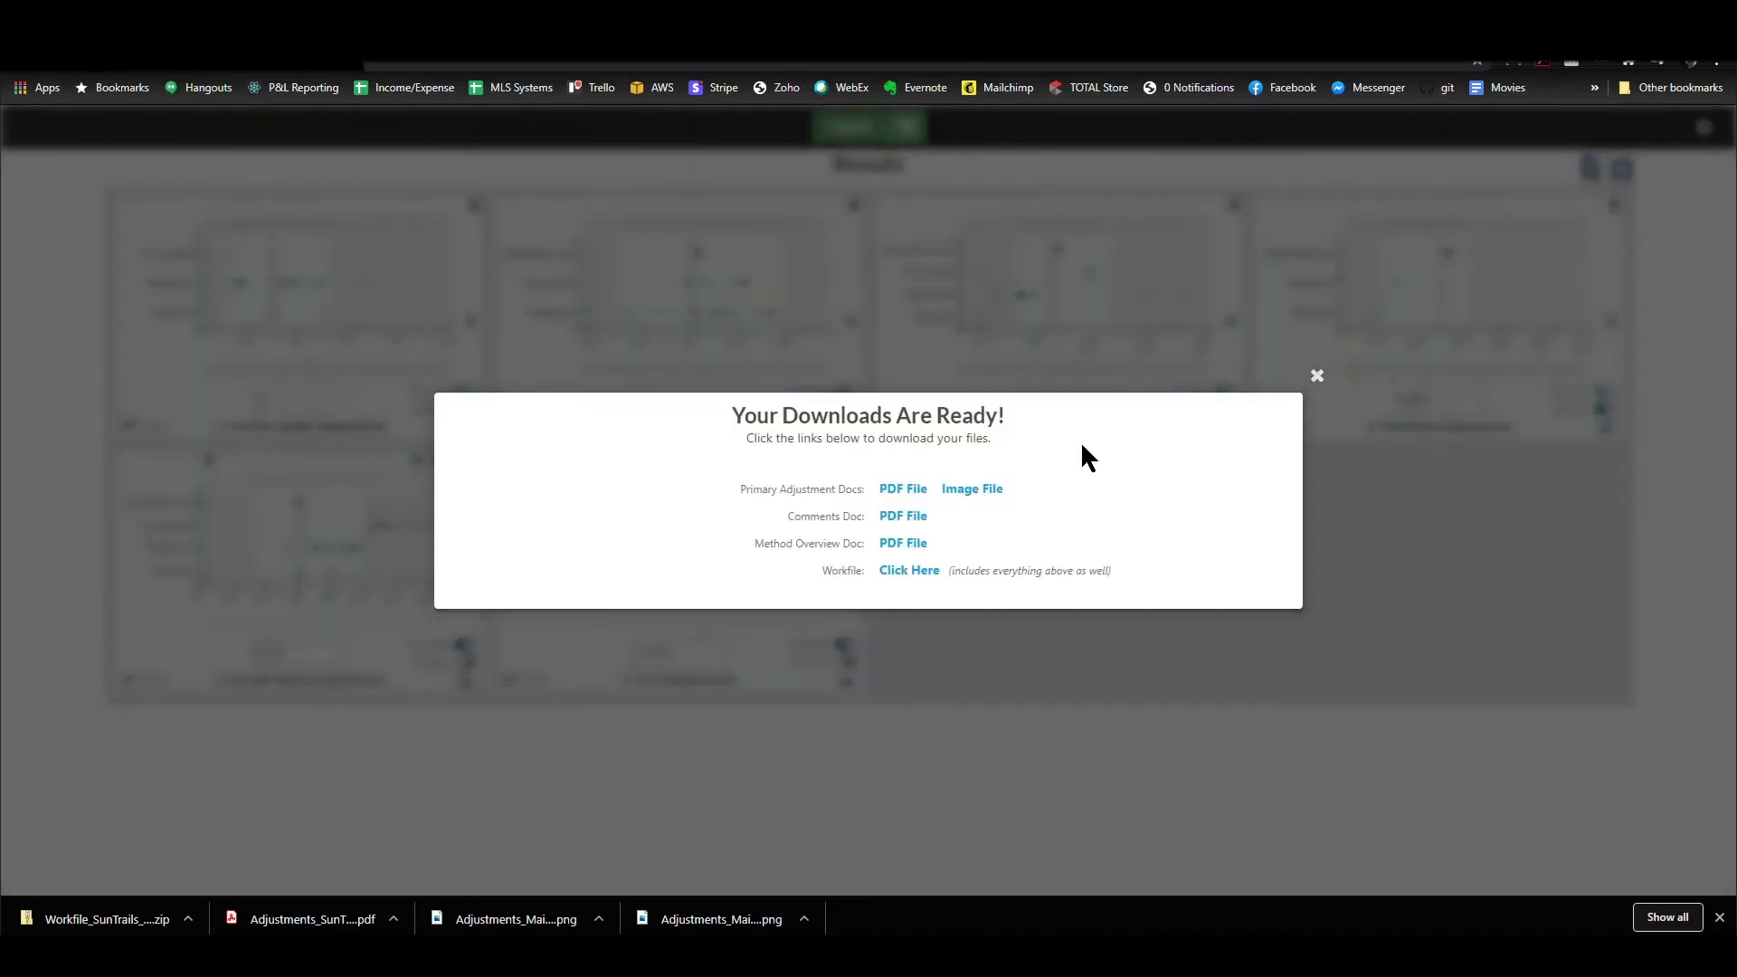
pyautogui.moveTo(742, 493)
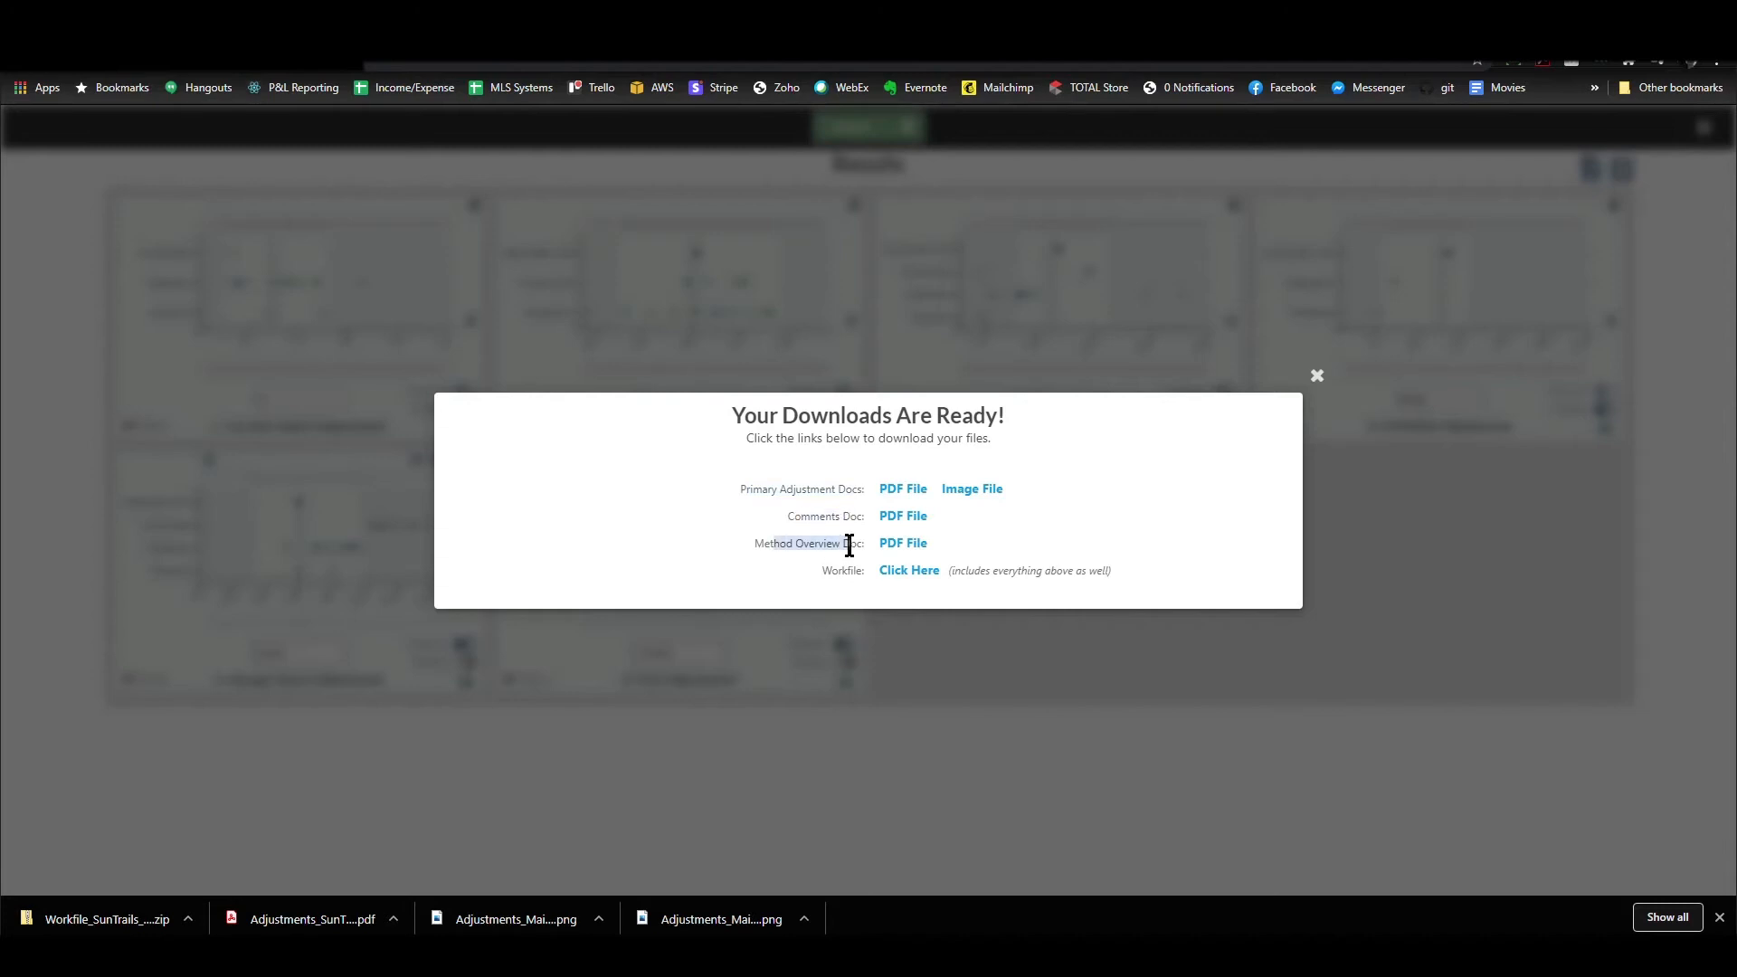
pyautogui.moveTo(929, 519)
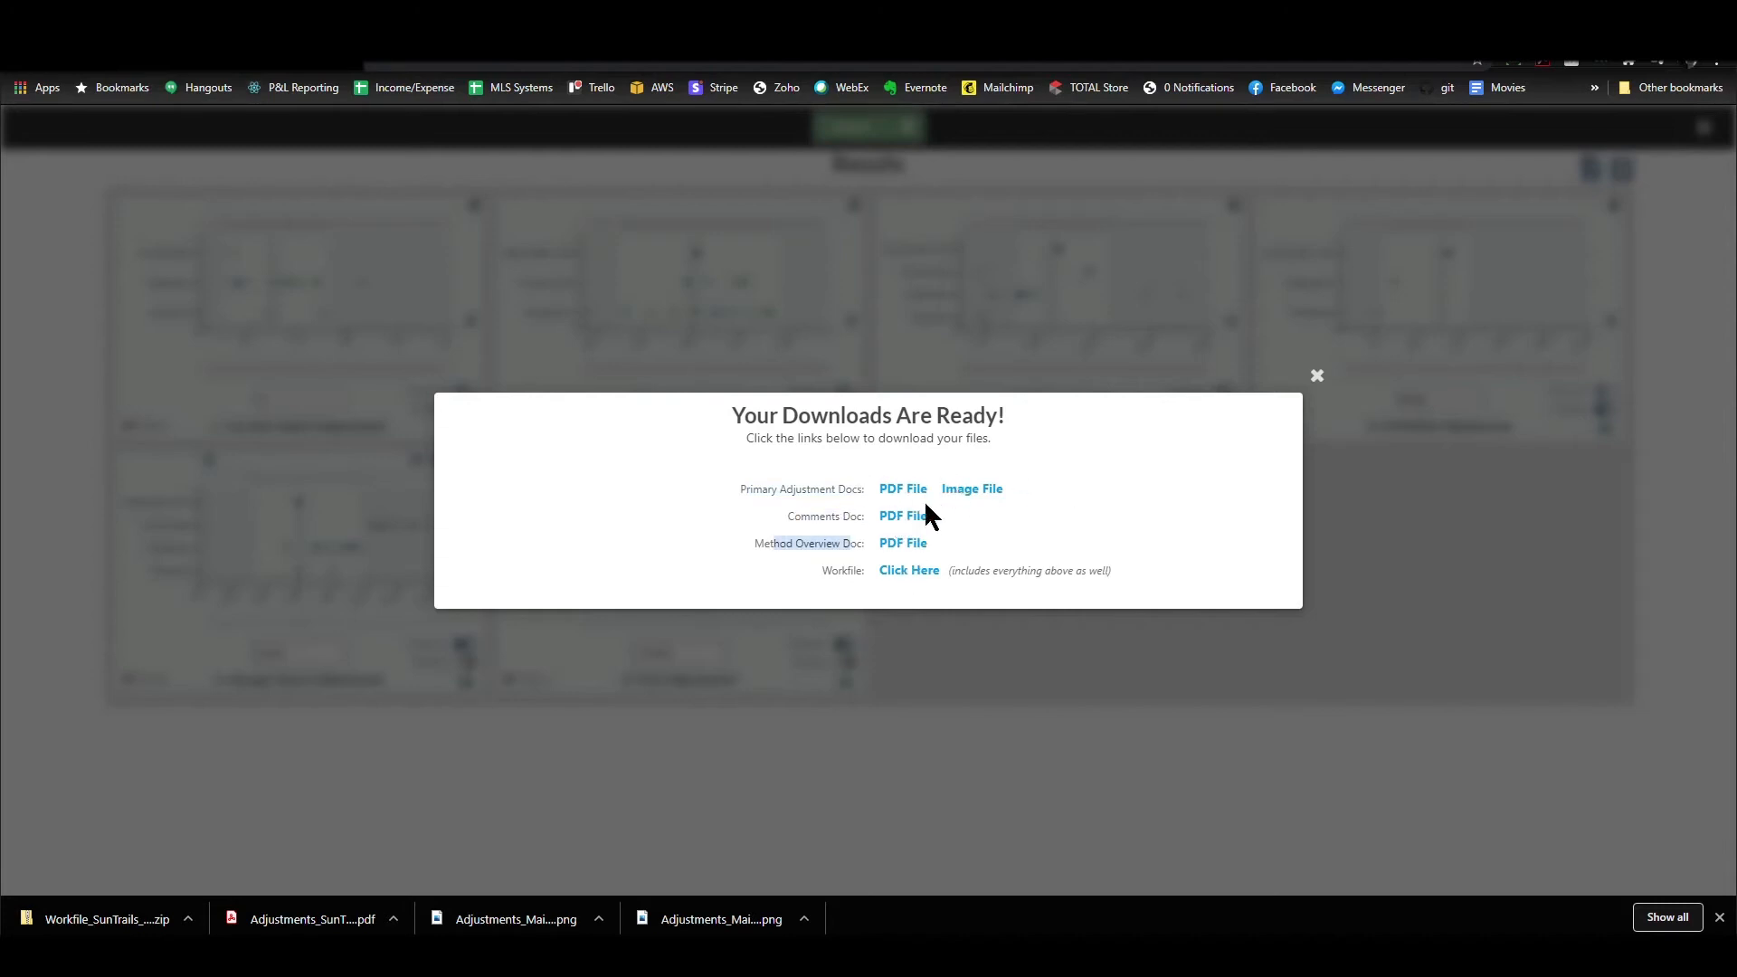
pyautogui.moveTo(967, 504)
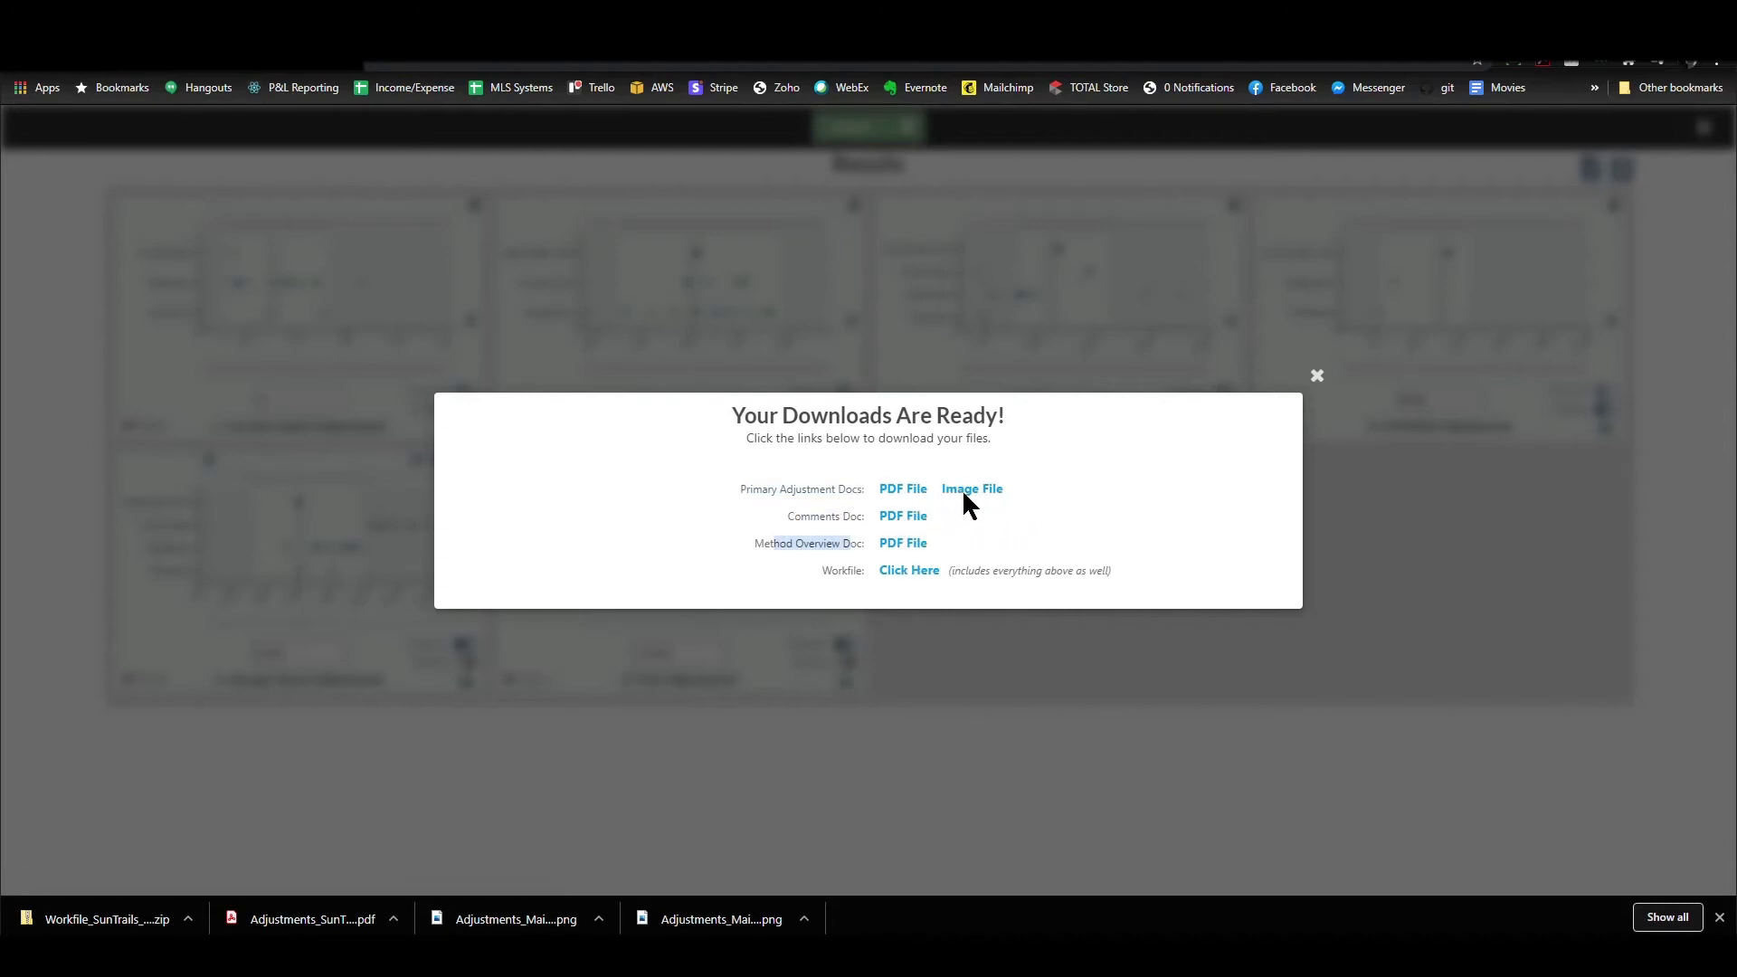
pyautogui.moveTo(969, 505)
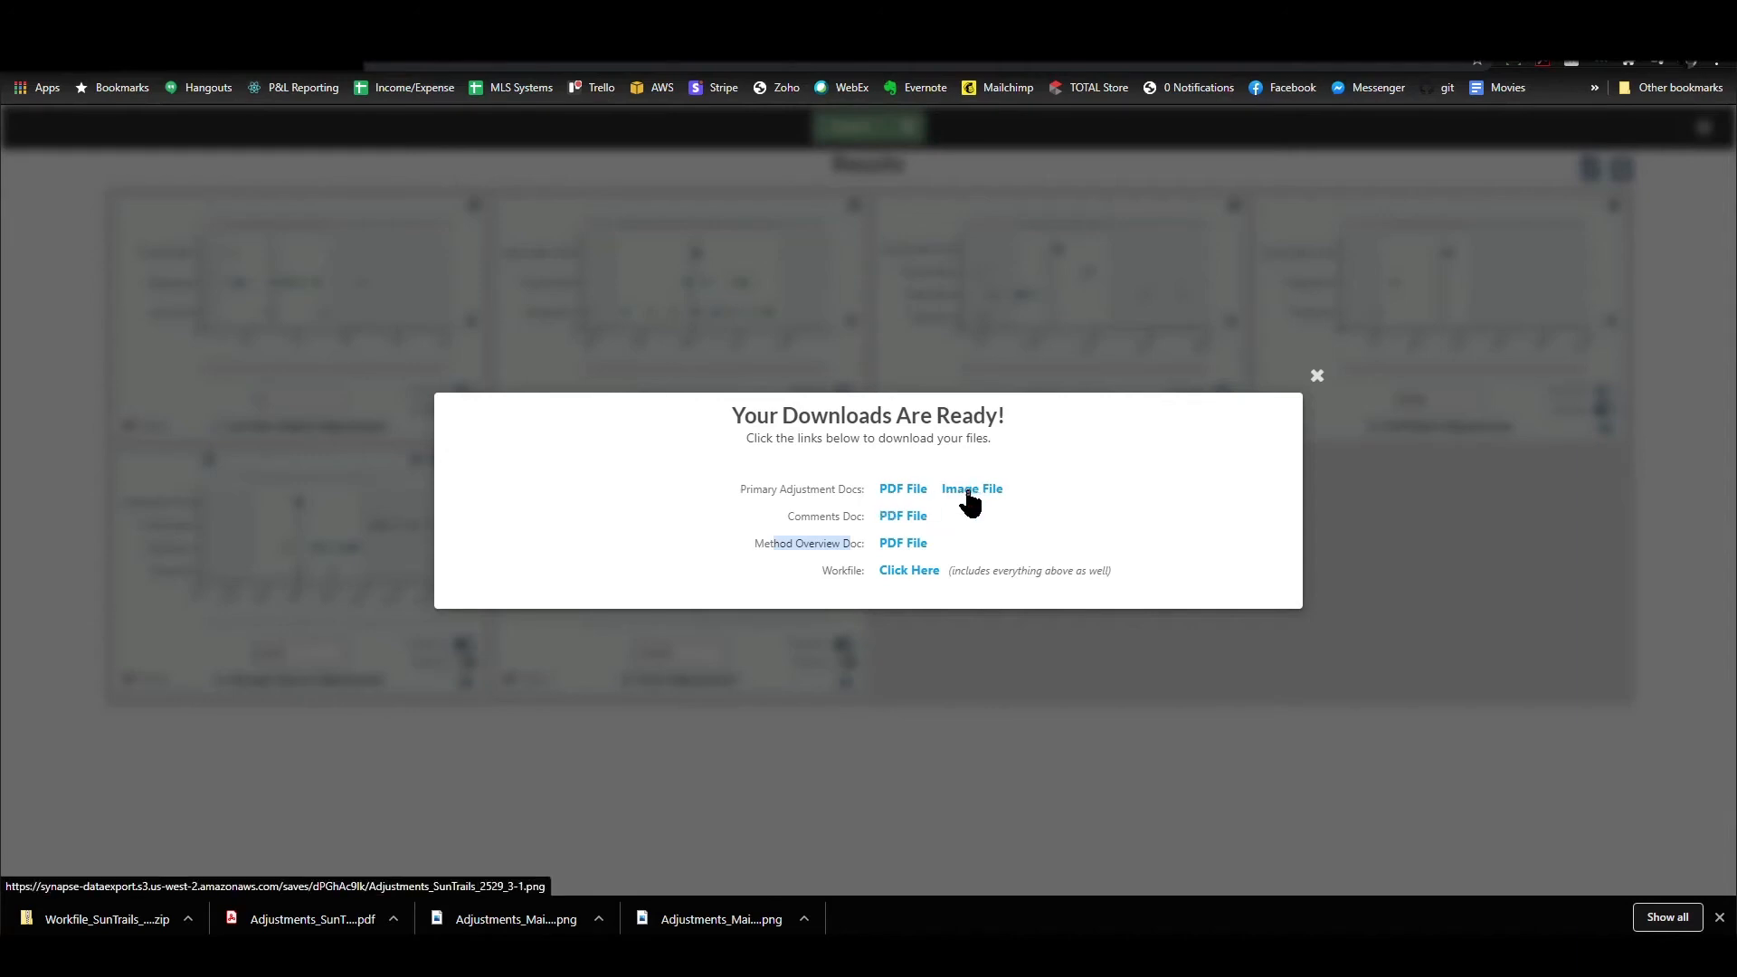
pyautogui.click(972, 488)
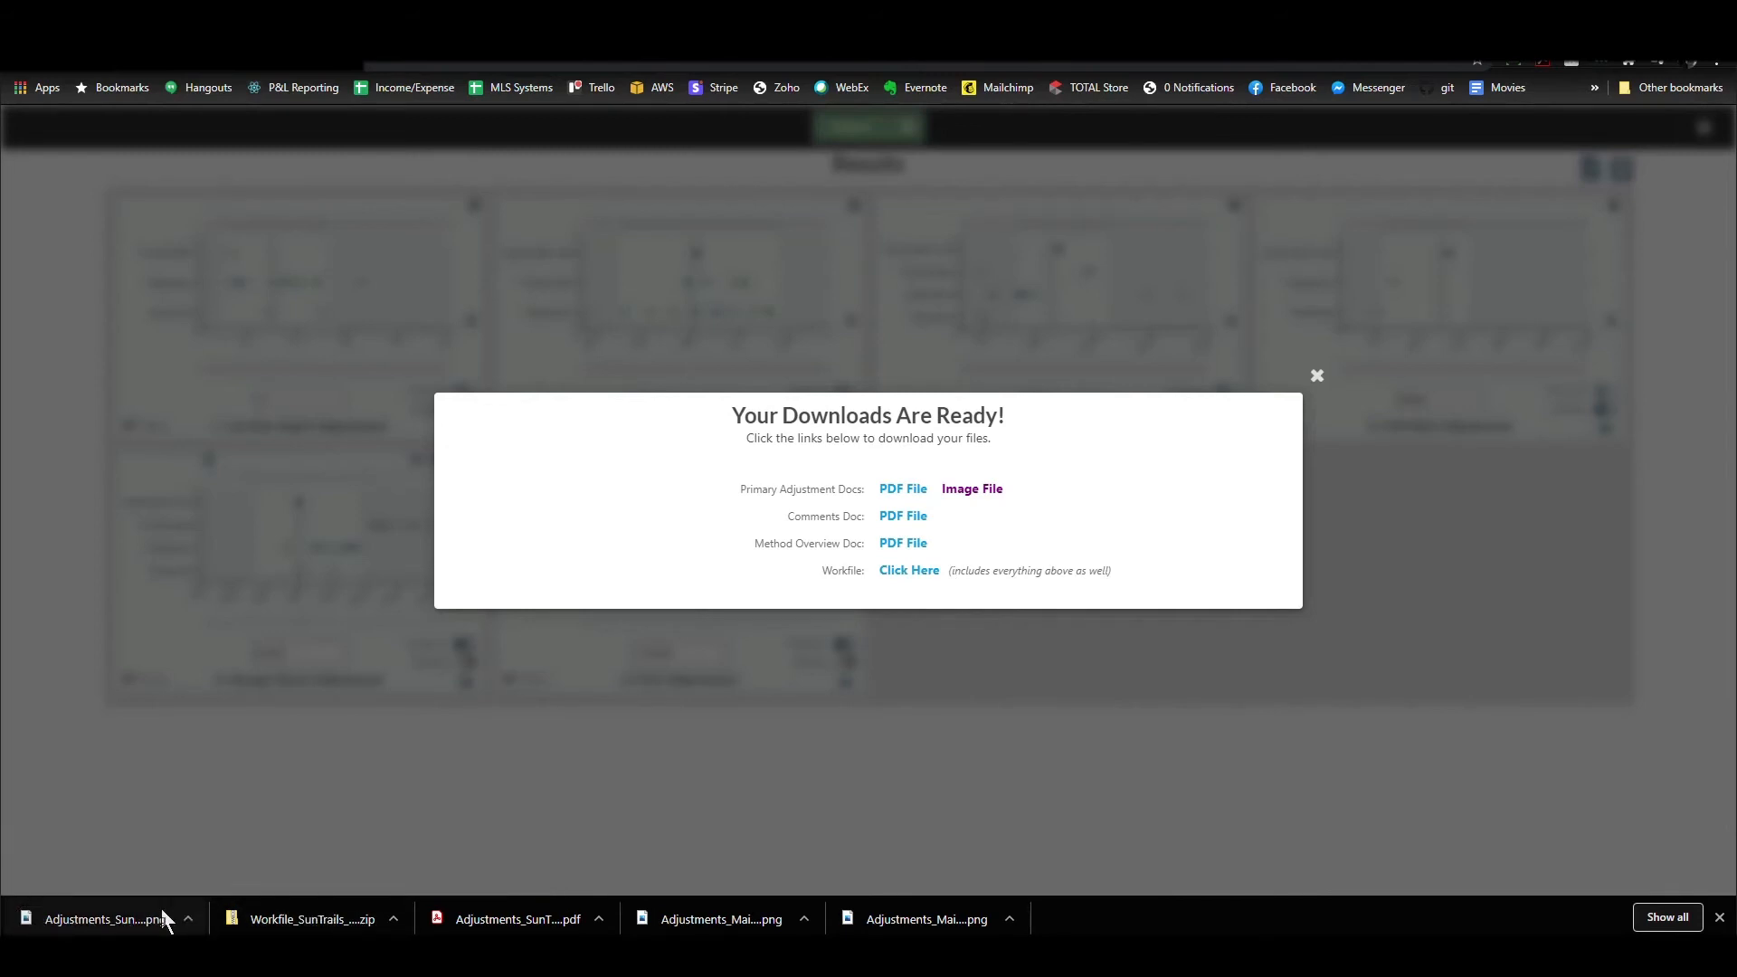
pyautogui.moveTo(102, 926)
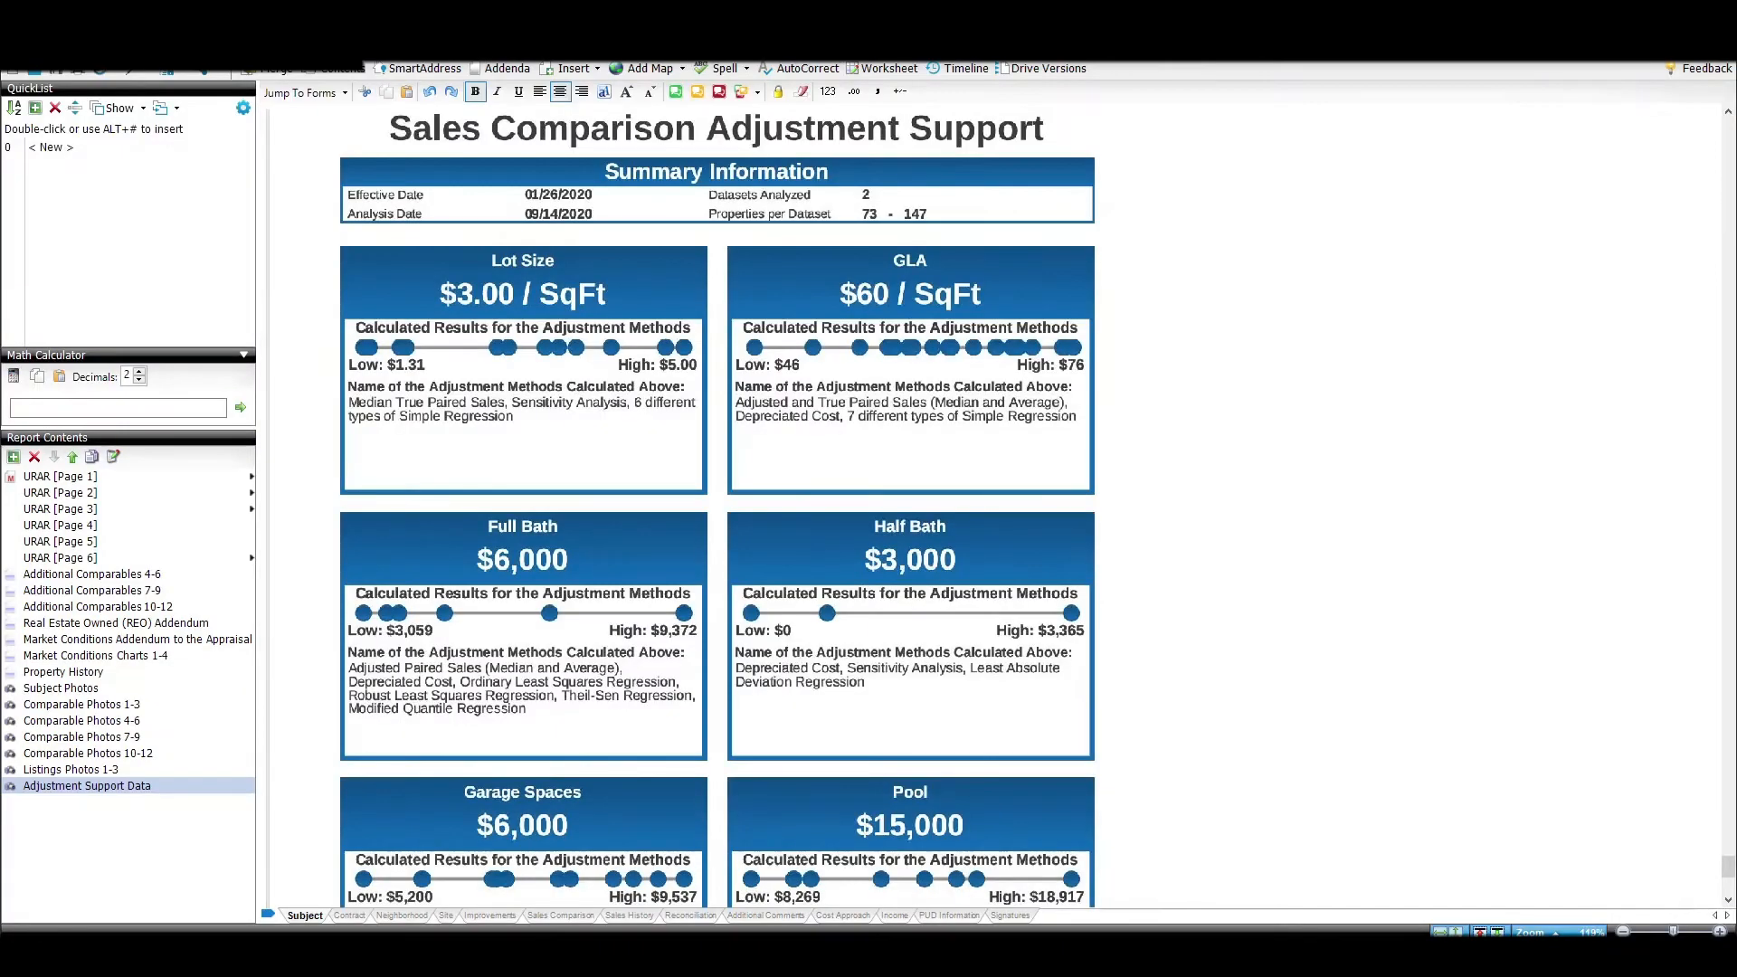
# Insert a page from the Adjustments_SunTrails PNG image in Downloads and scroll to view it
pyautogui.click(574, 67)
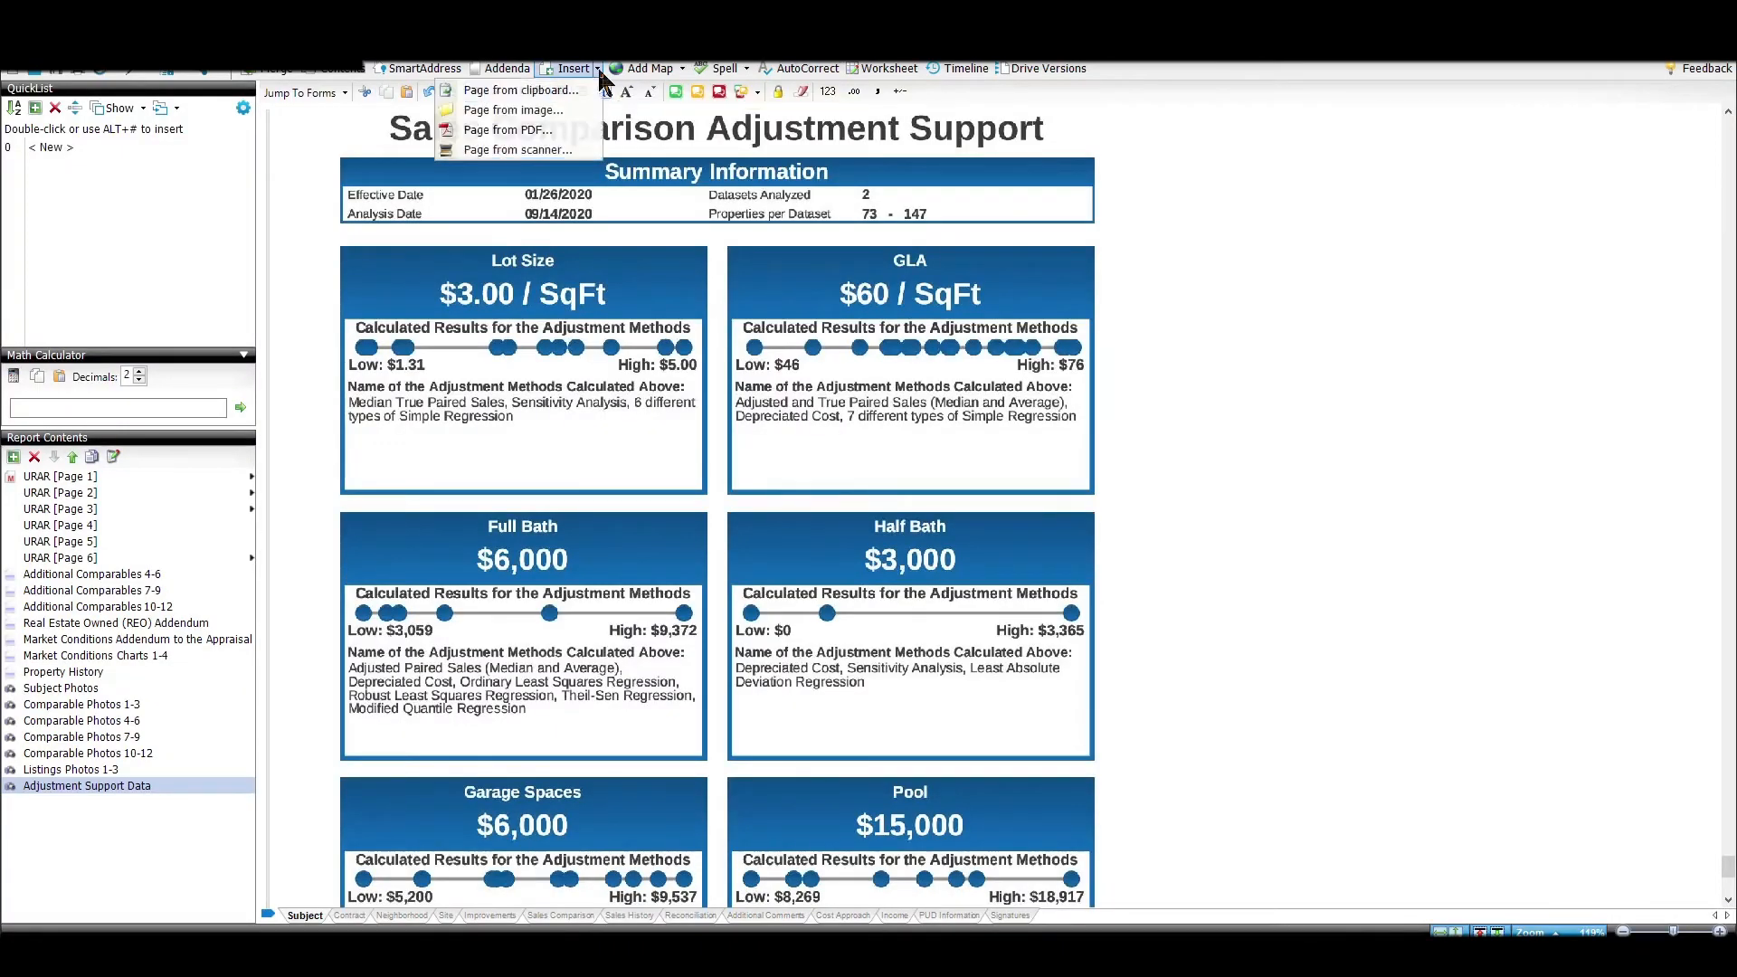
pyautogui.moveTo(542, 130)
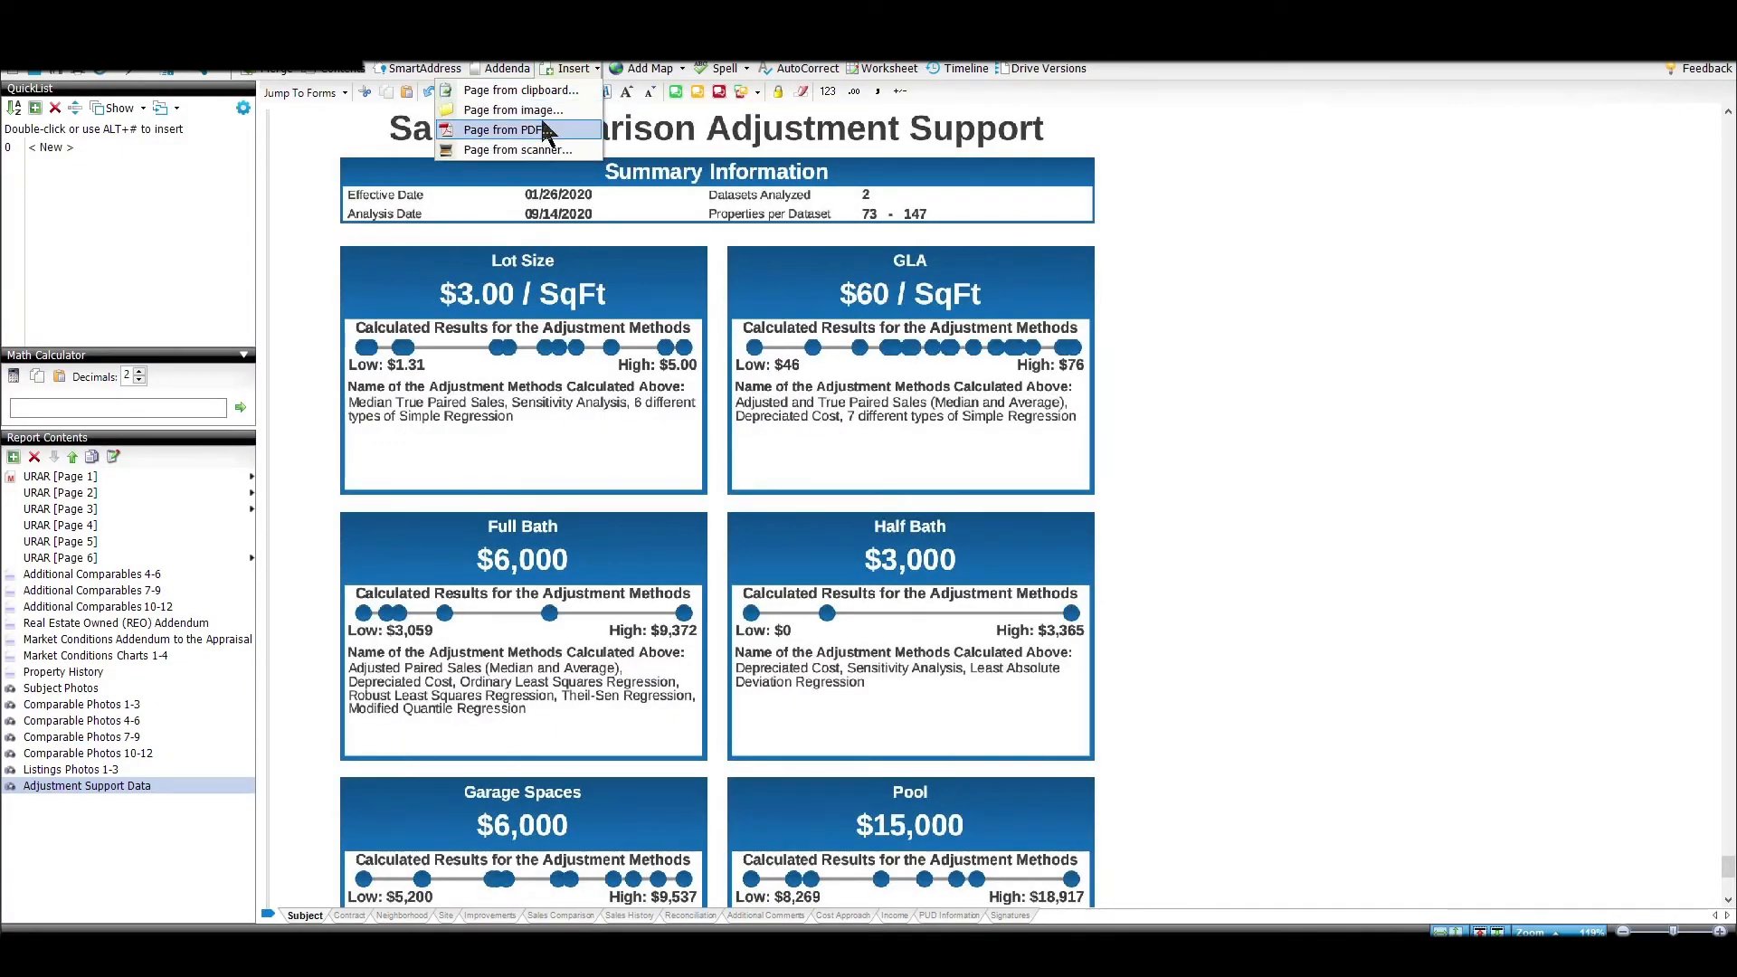
pyautogui.click(503, 129)
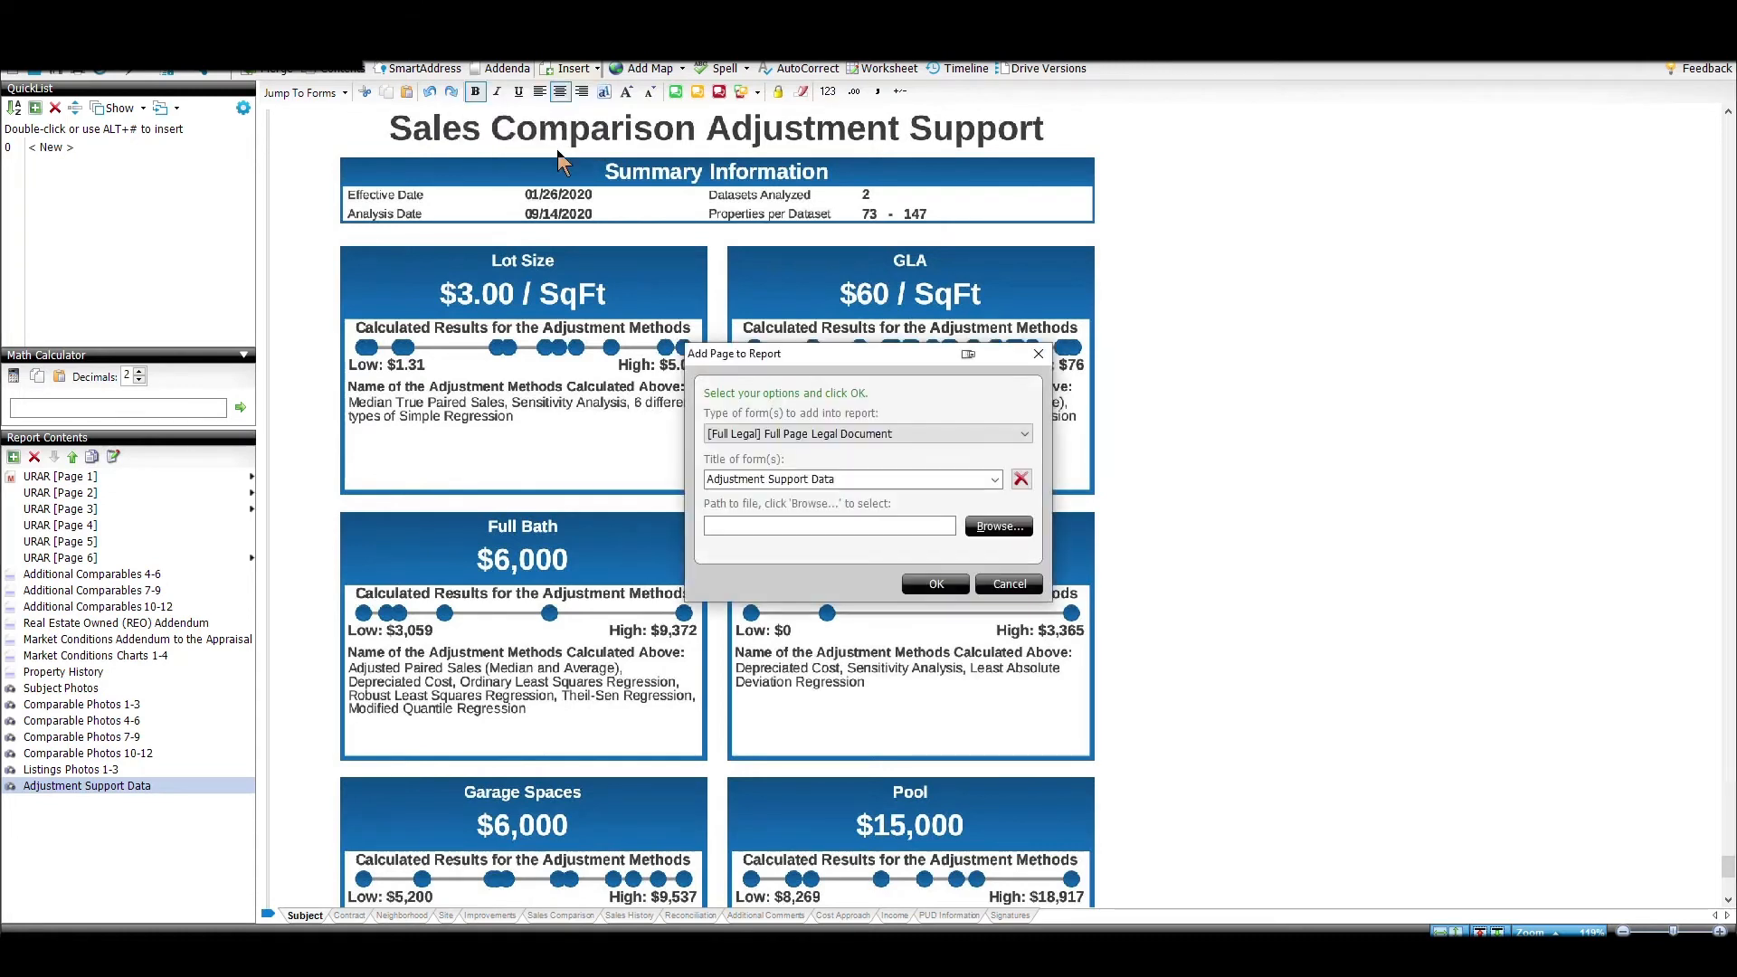
pyautogui.click(999, 525)
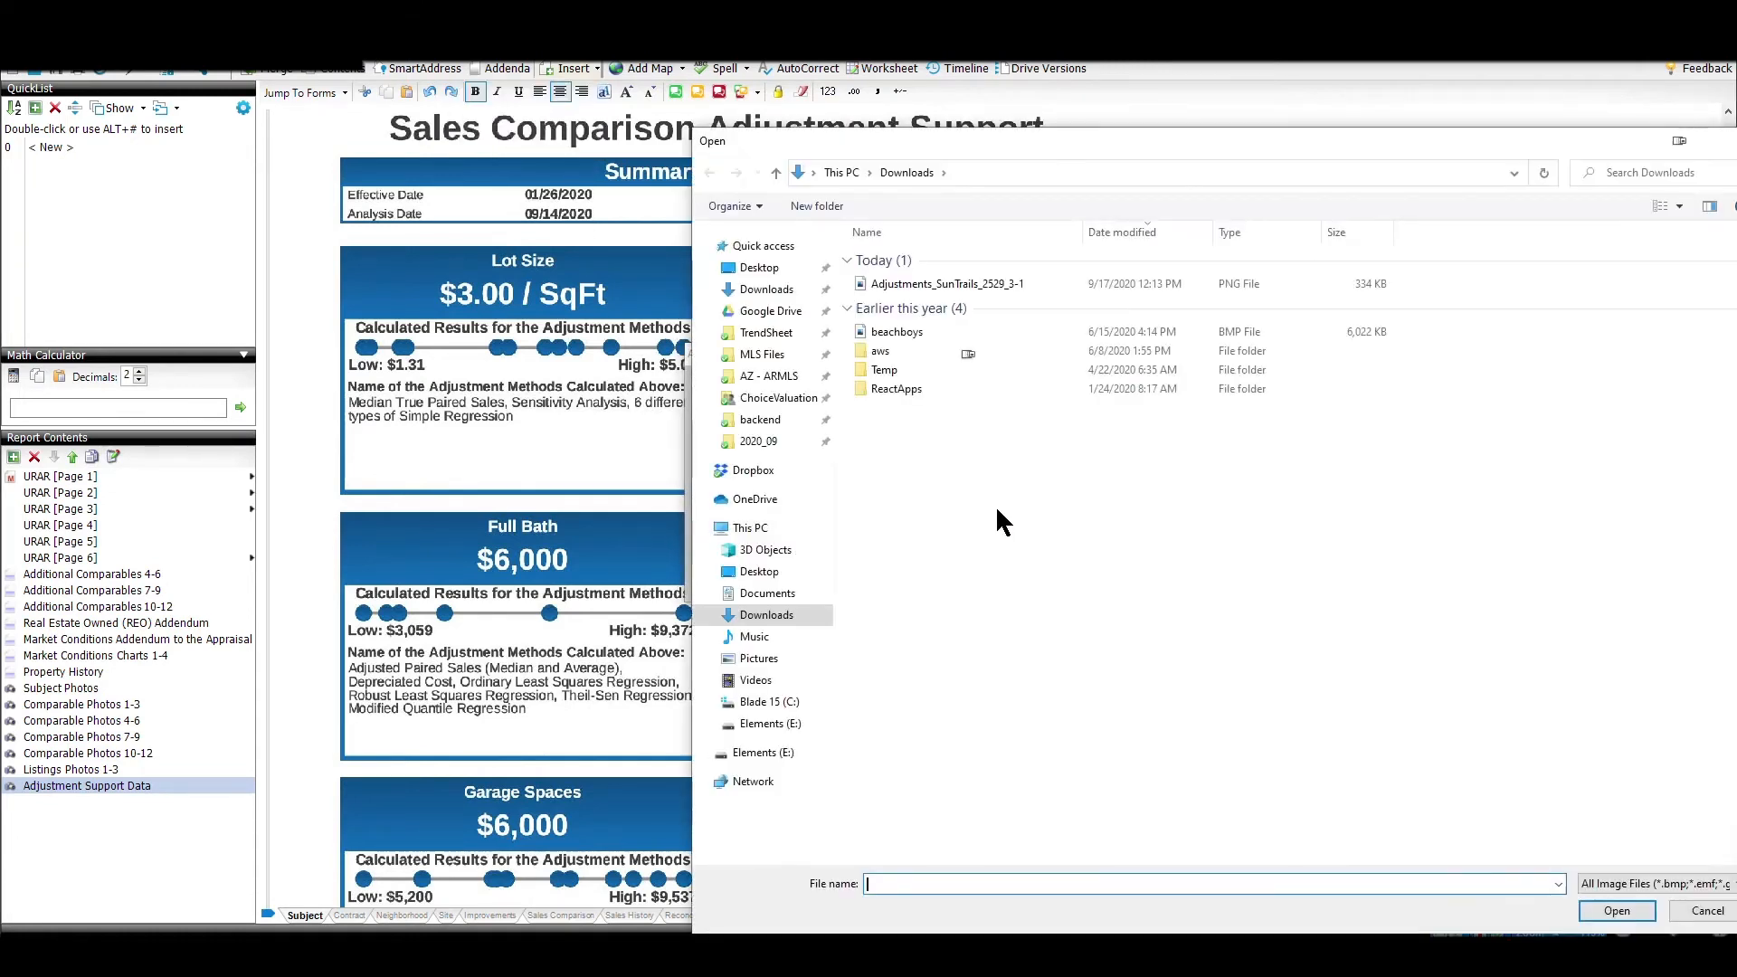
pyautogui.click(942, 283)
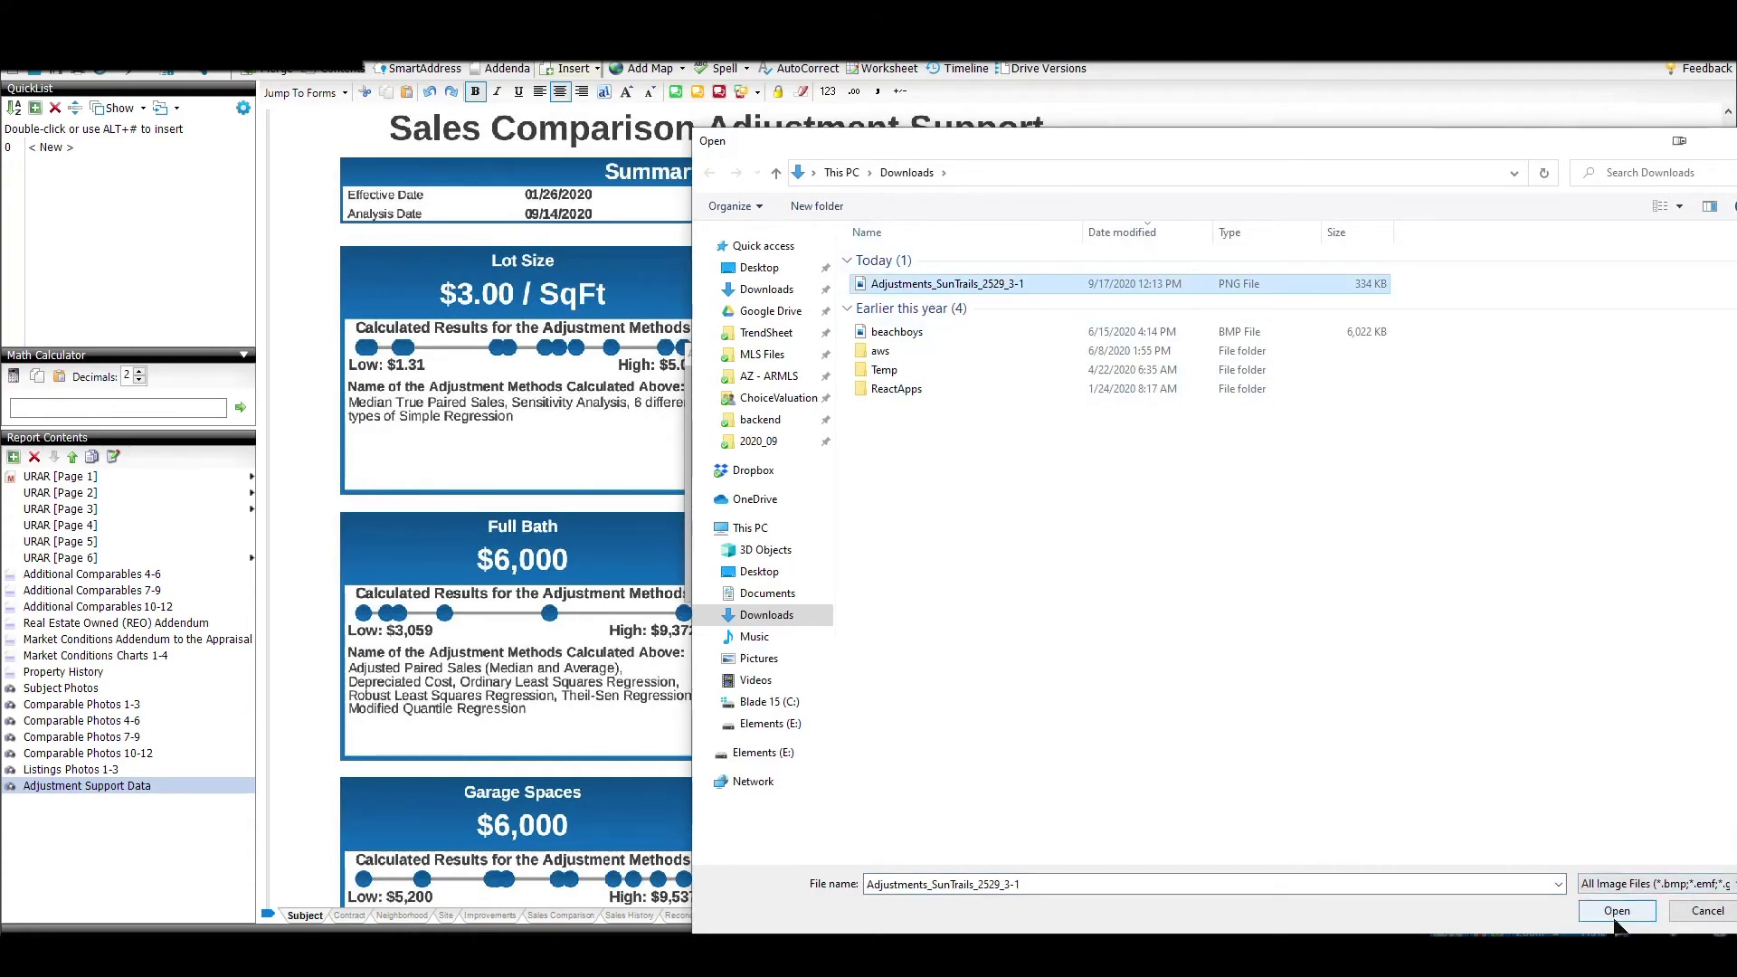
pyautogui.click(1617, 911)
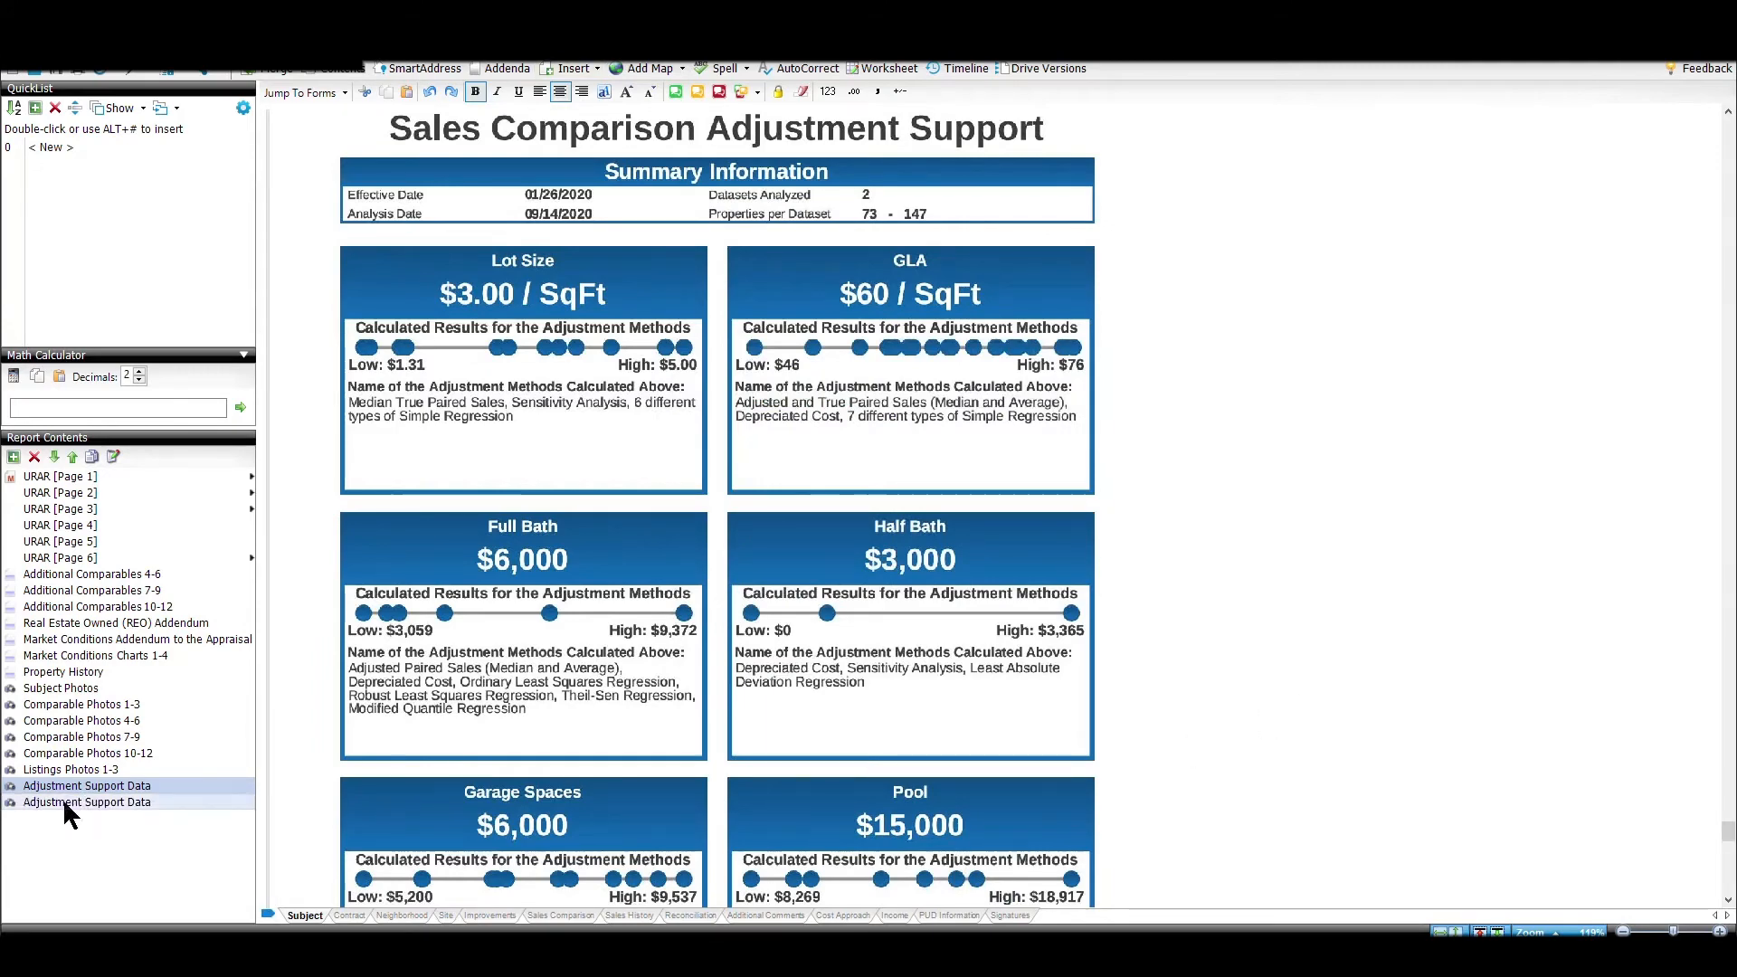
pyautogui.scroll(-3)
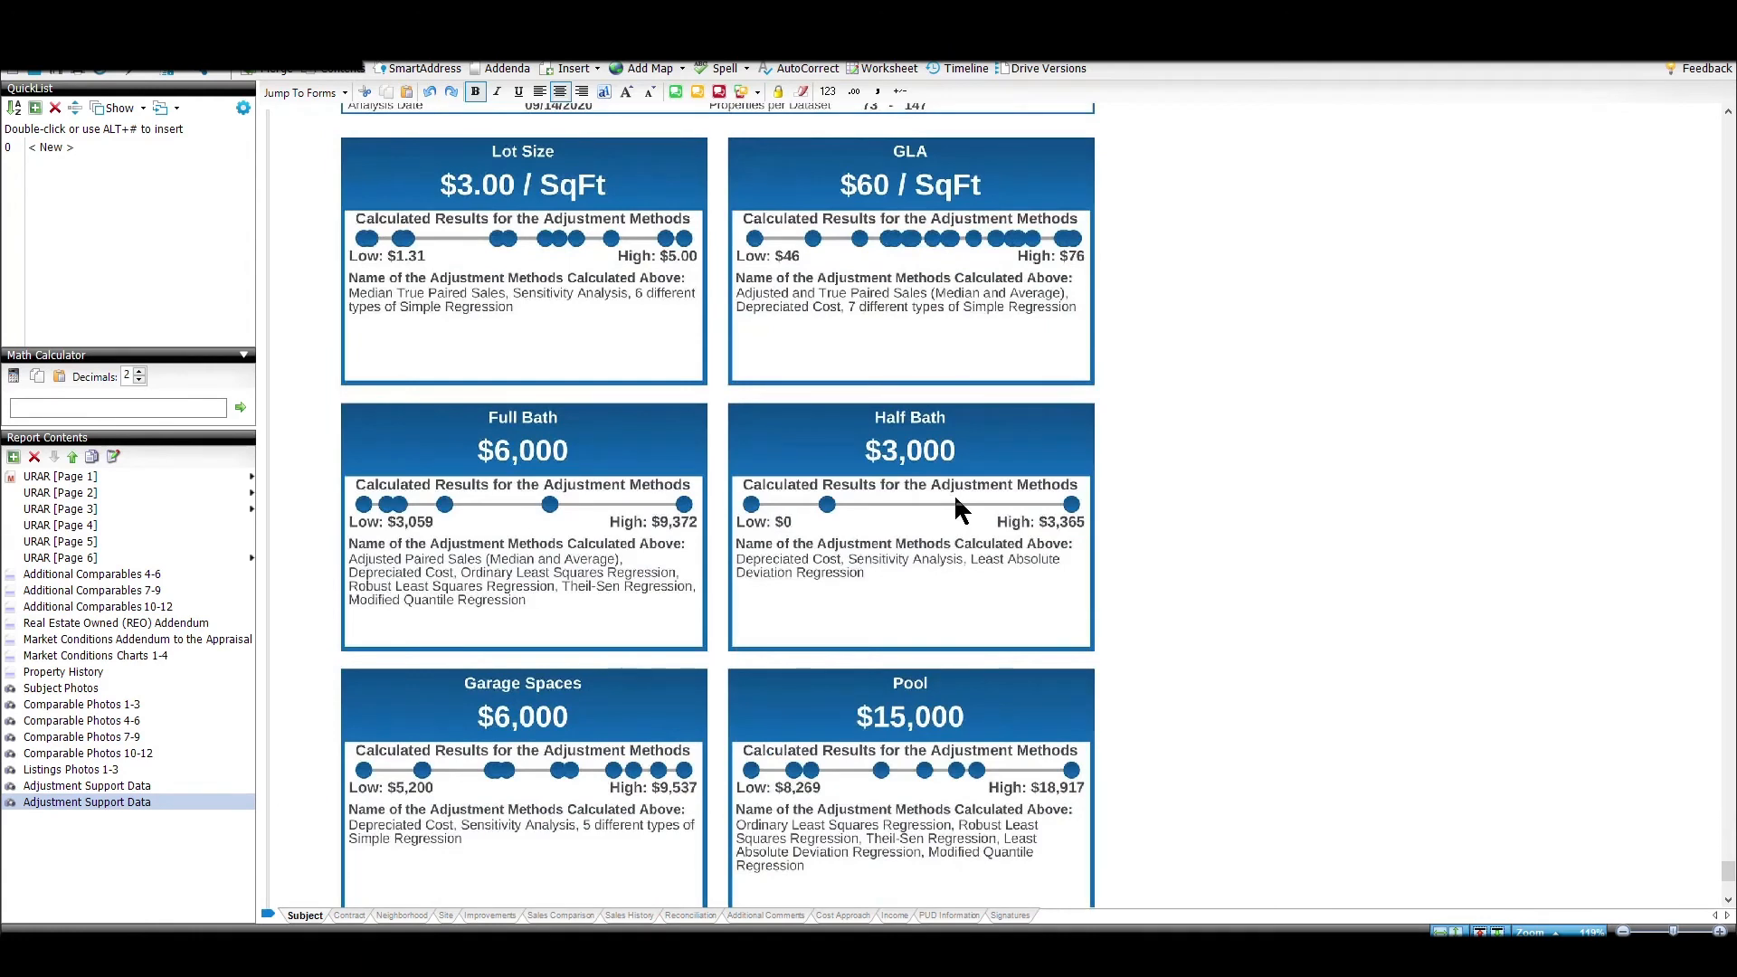
pyautogui.moveTo(683, 197)
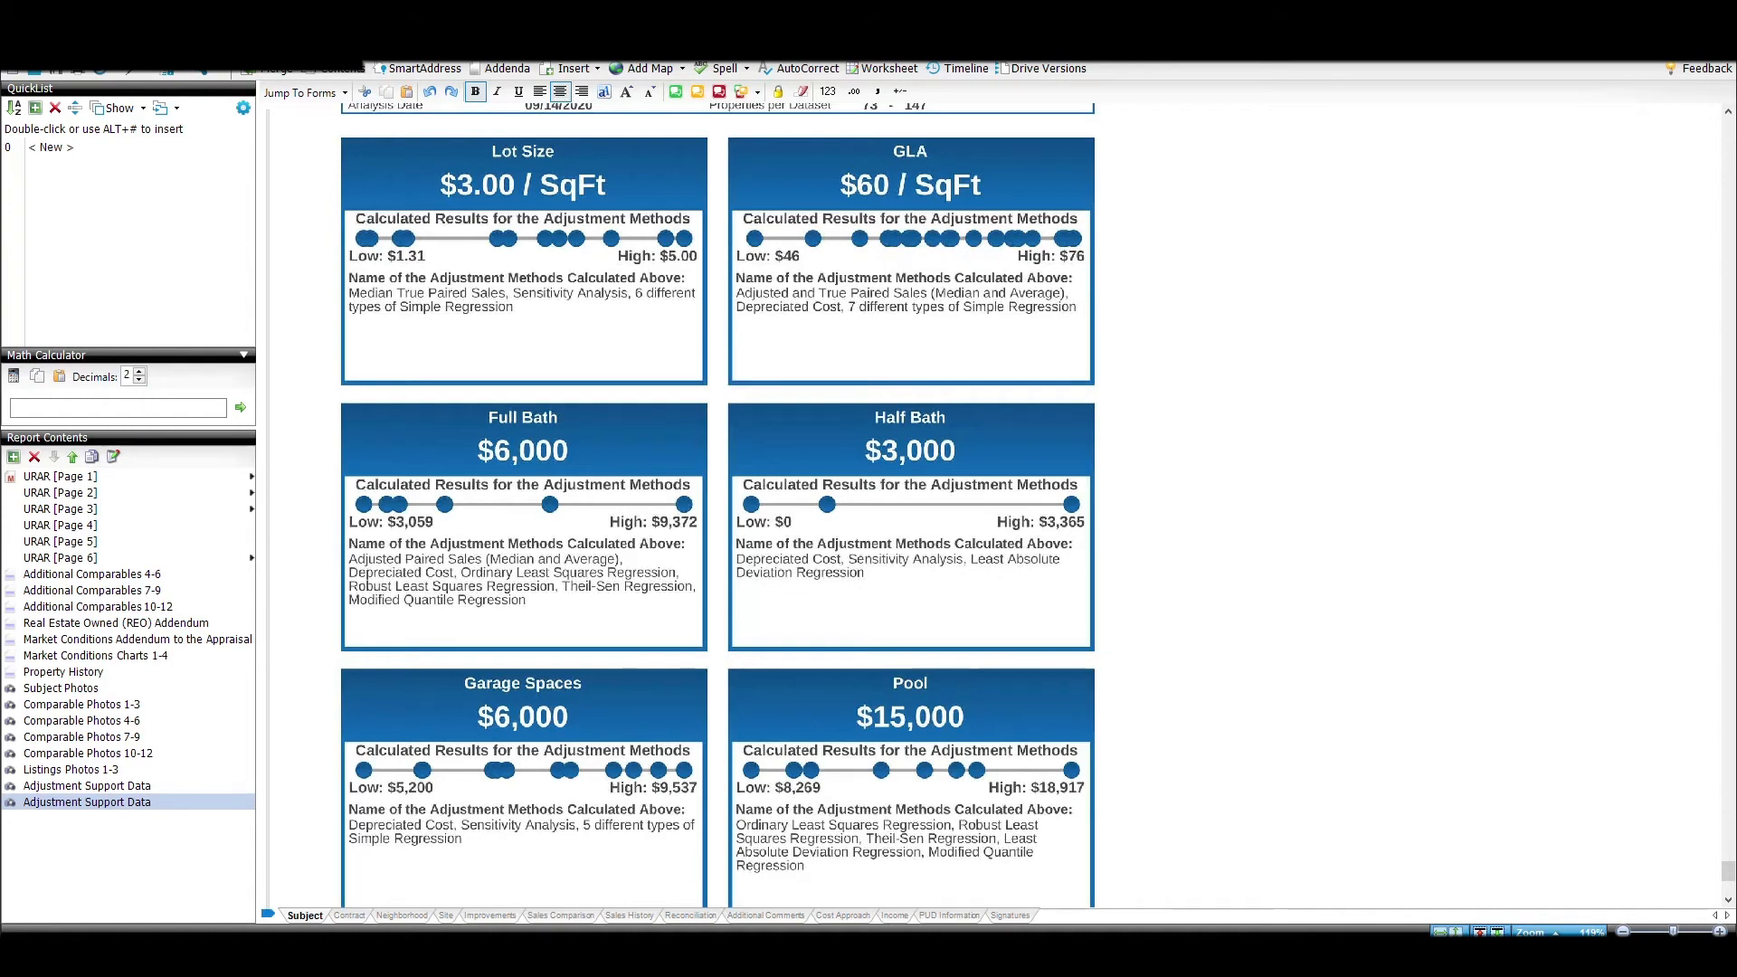
pyautogui.click(45, 59)
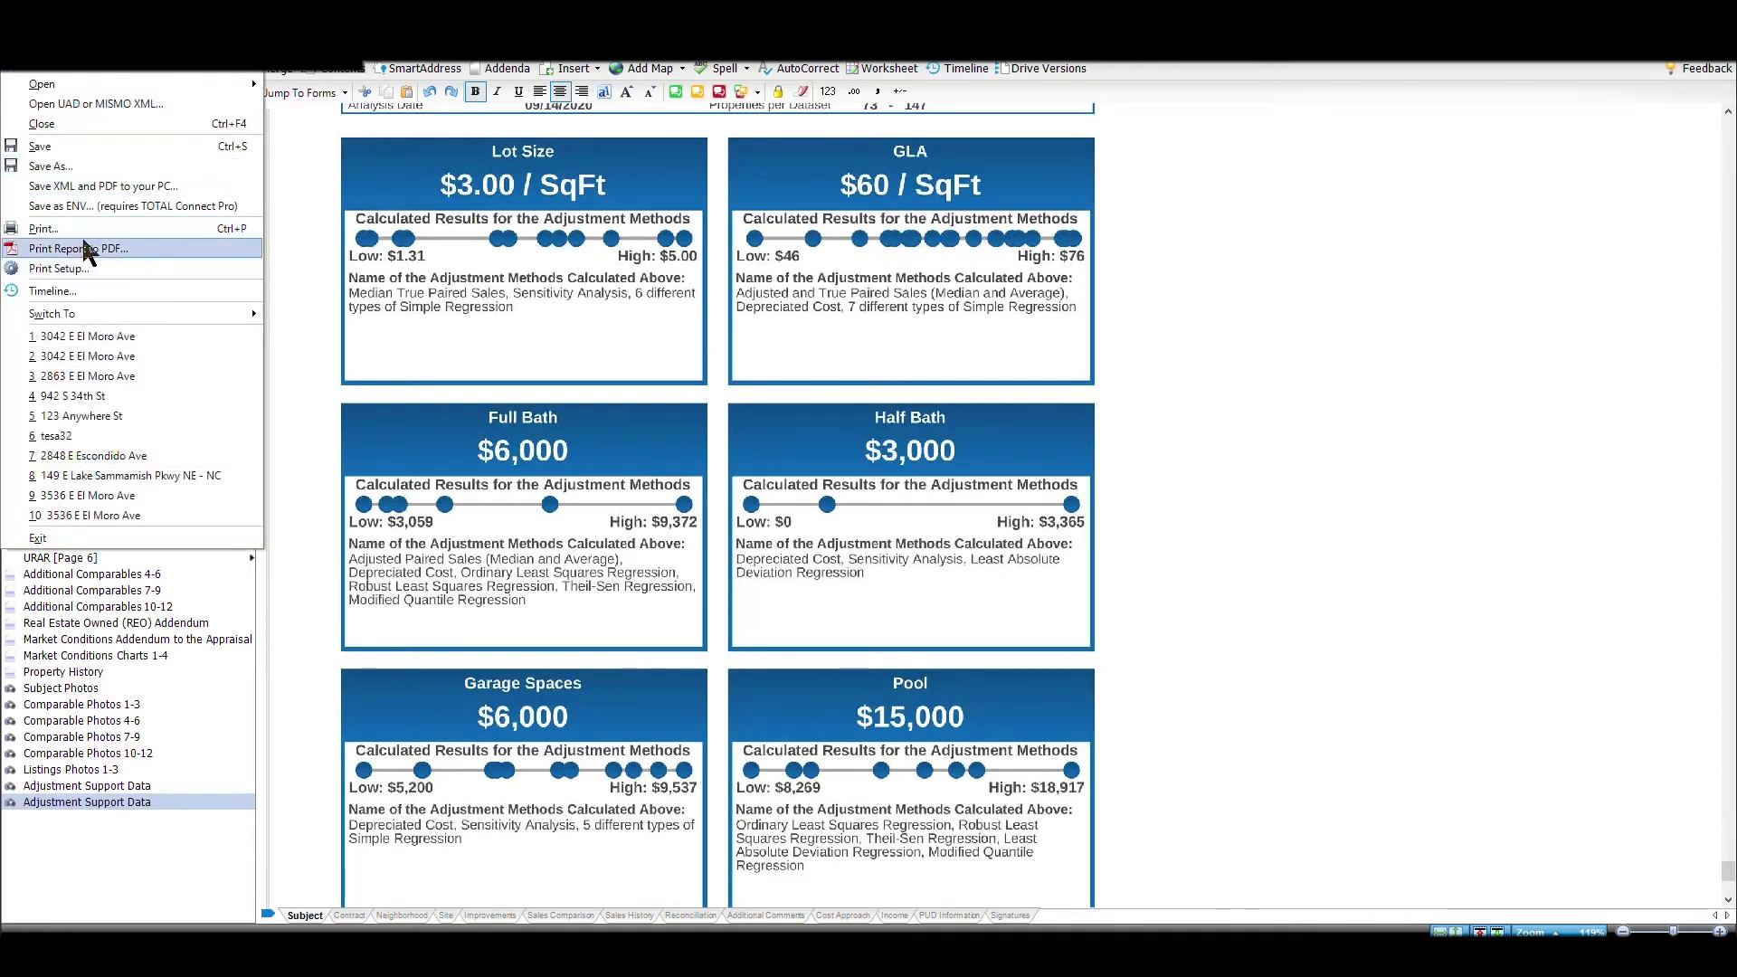
pyautogui.click(77, 248)
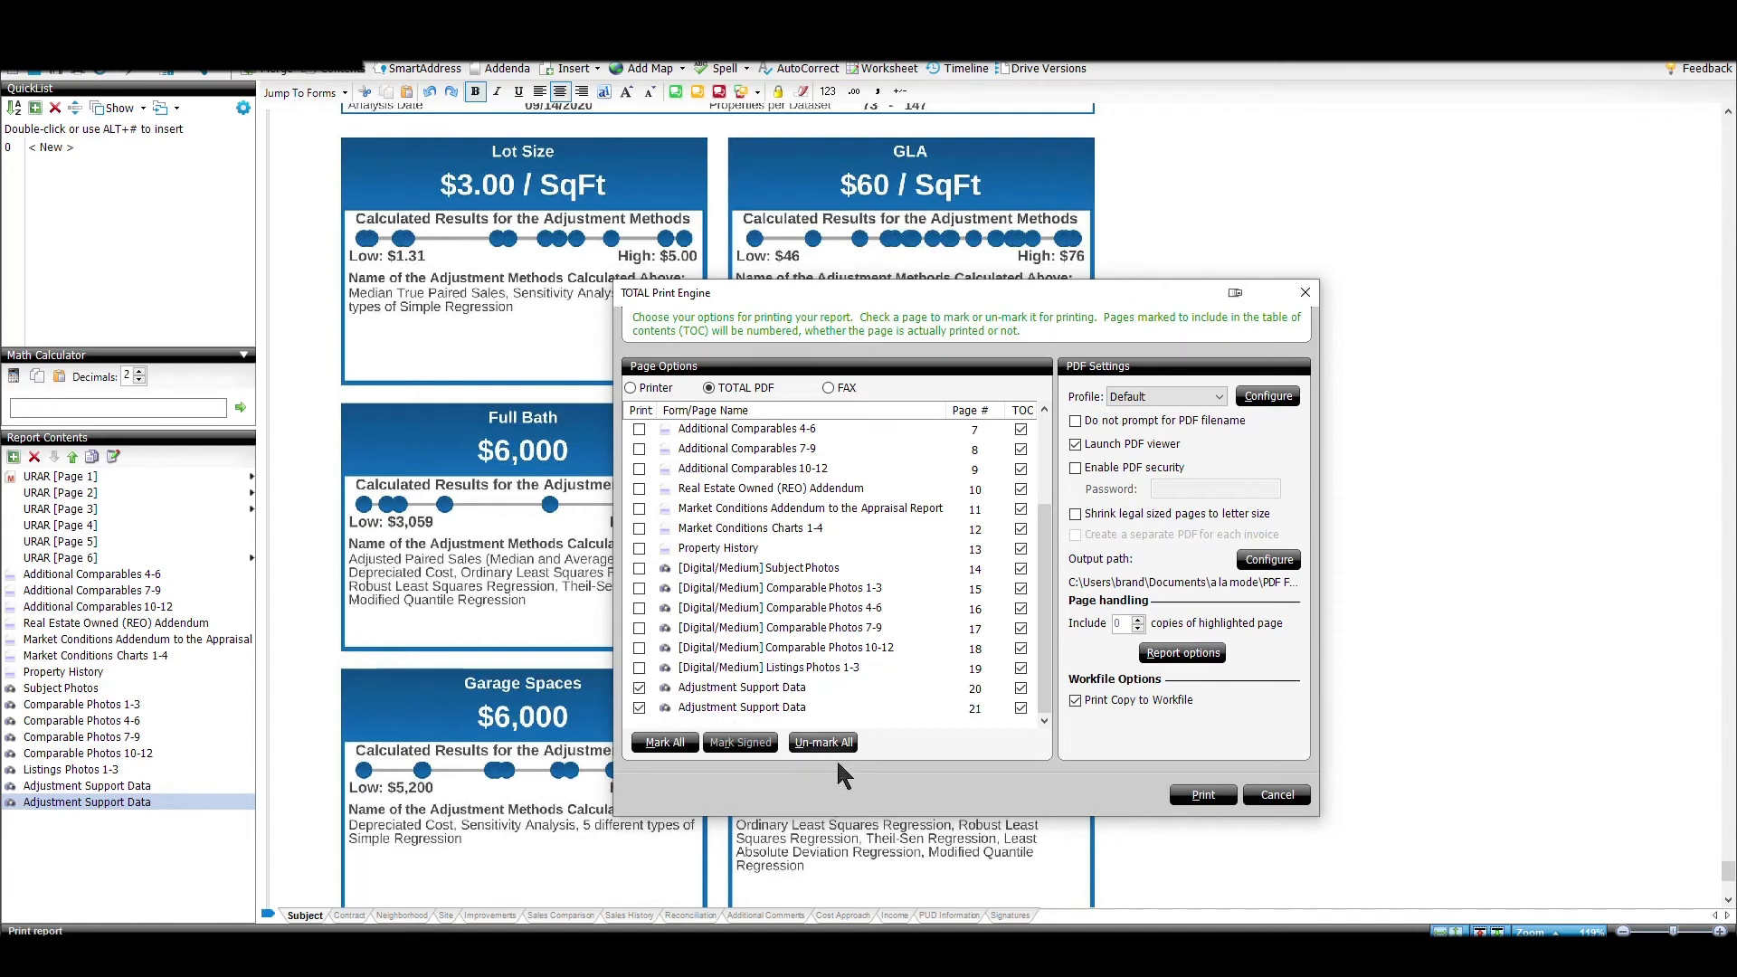
pyautogui.click(1276, 795)
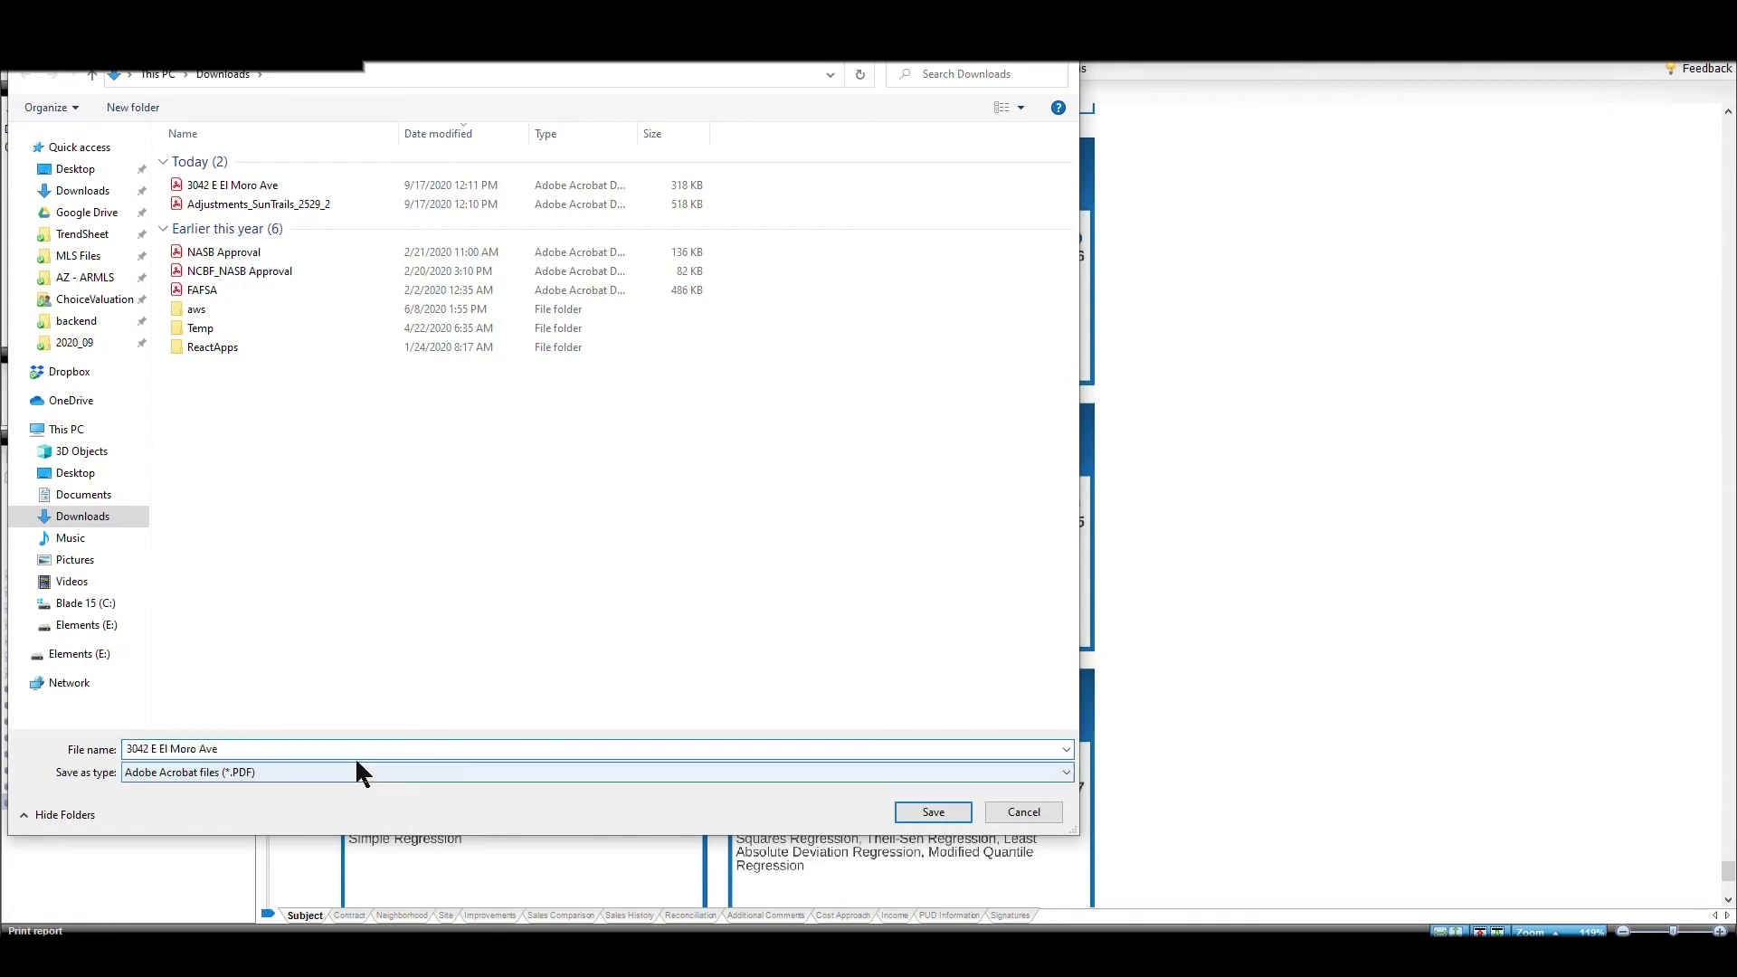
pyautogui.click(932, 811)
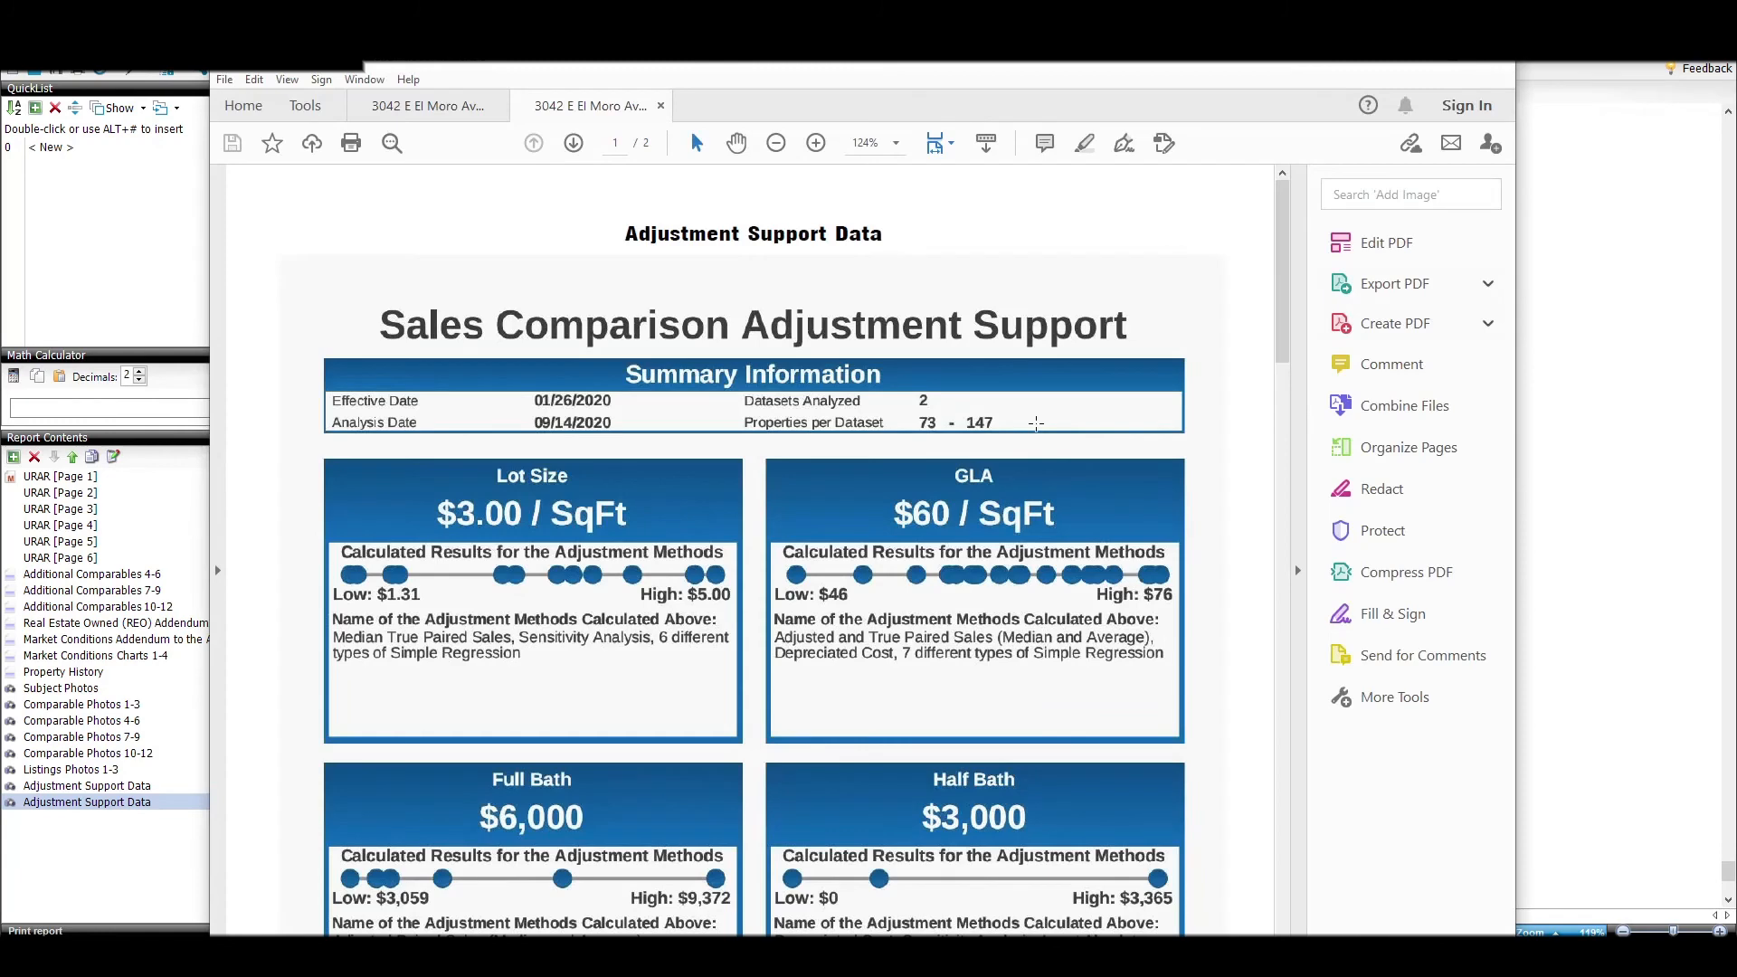
pyautogui.scroll(-3)
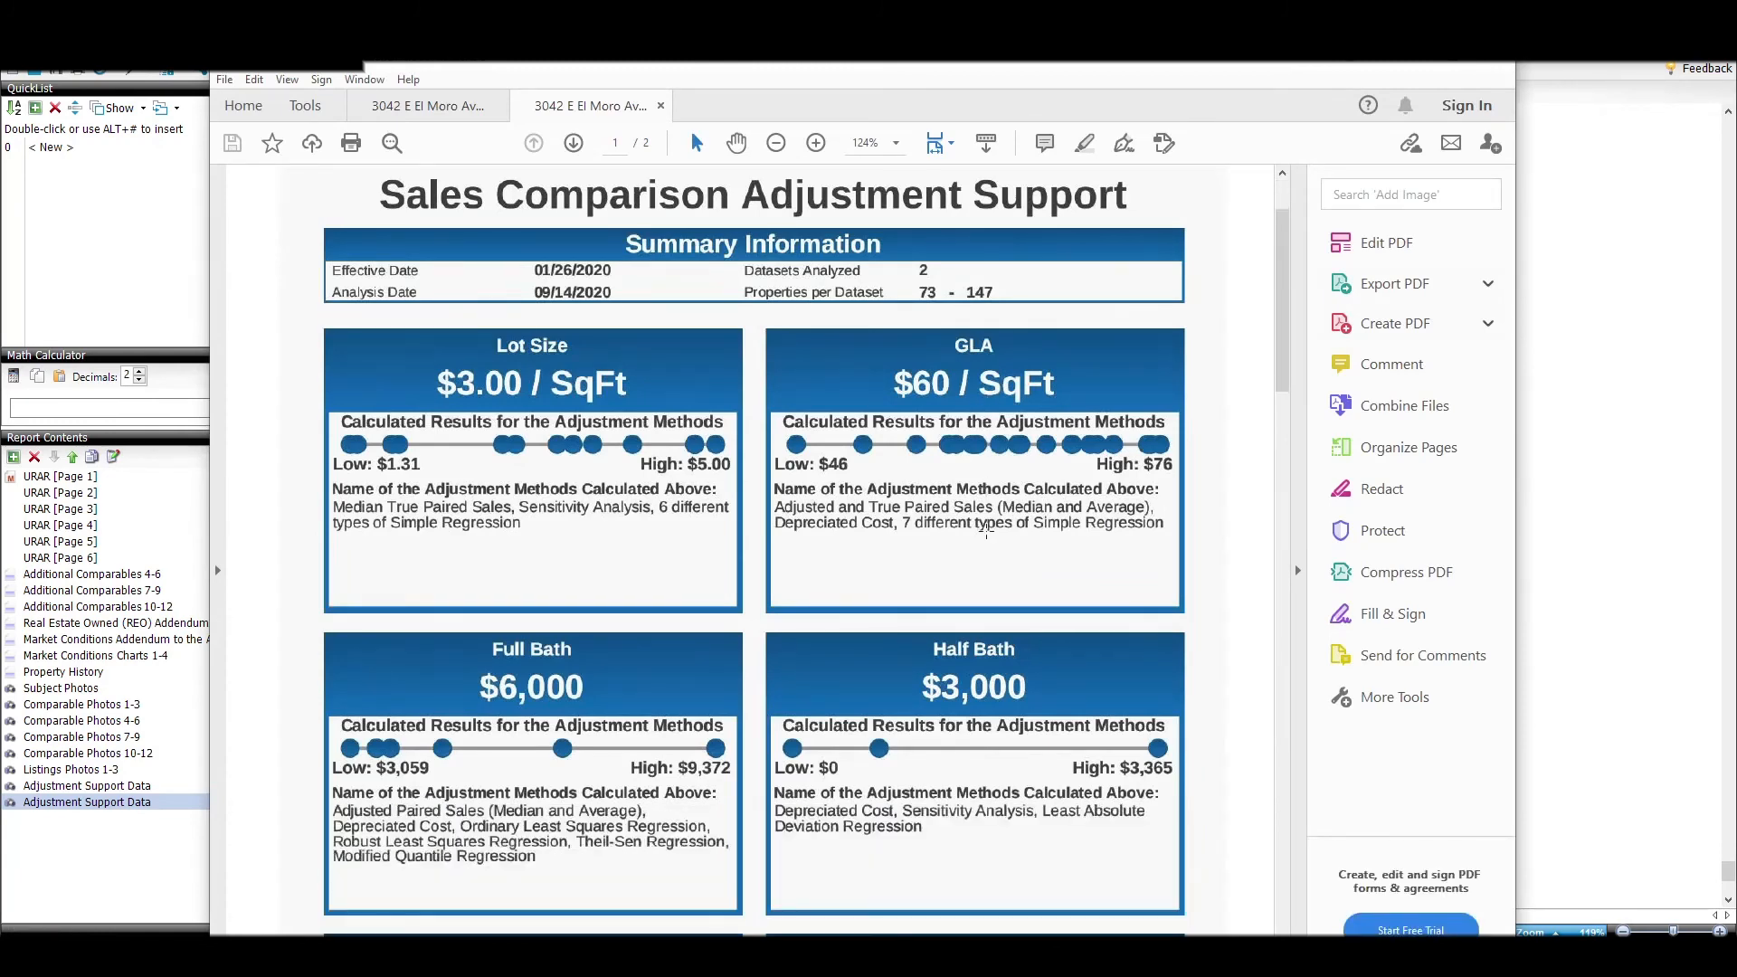
pyautogui.scroll(-3)
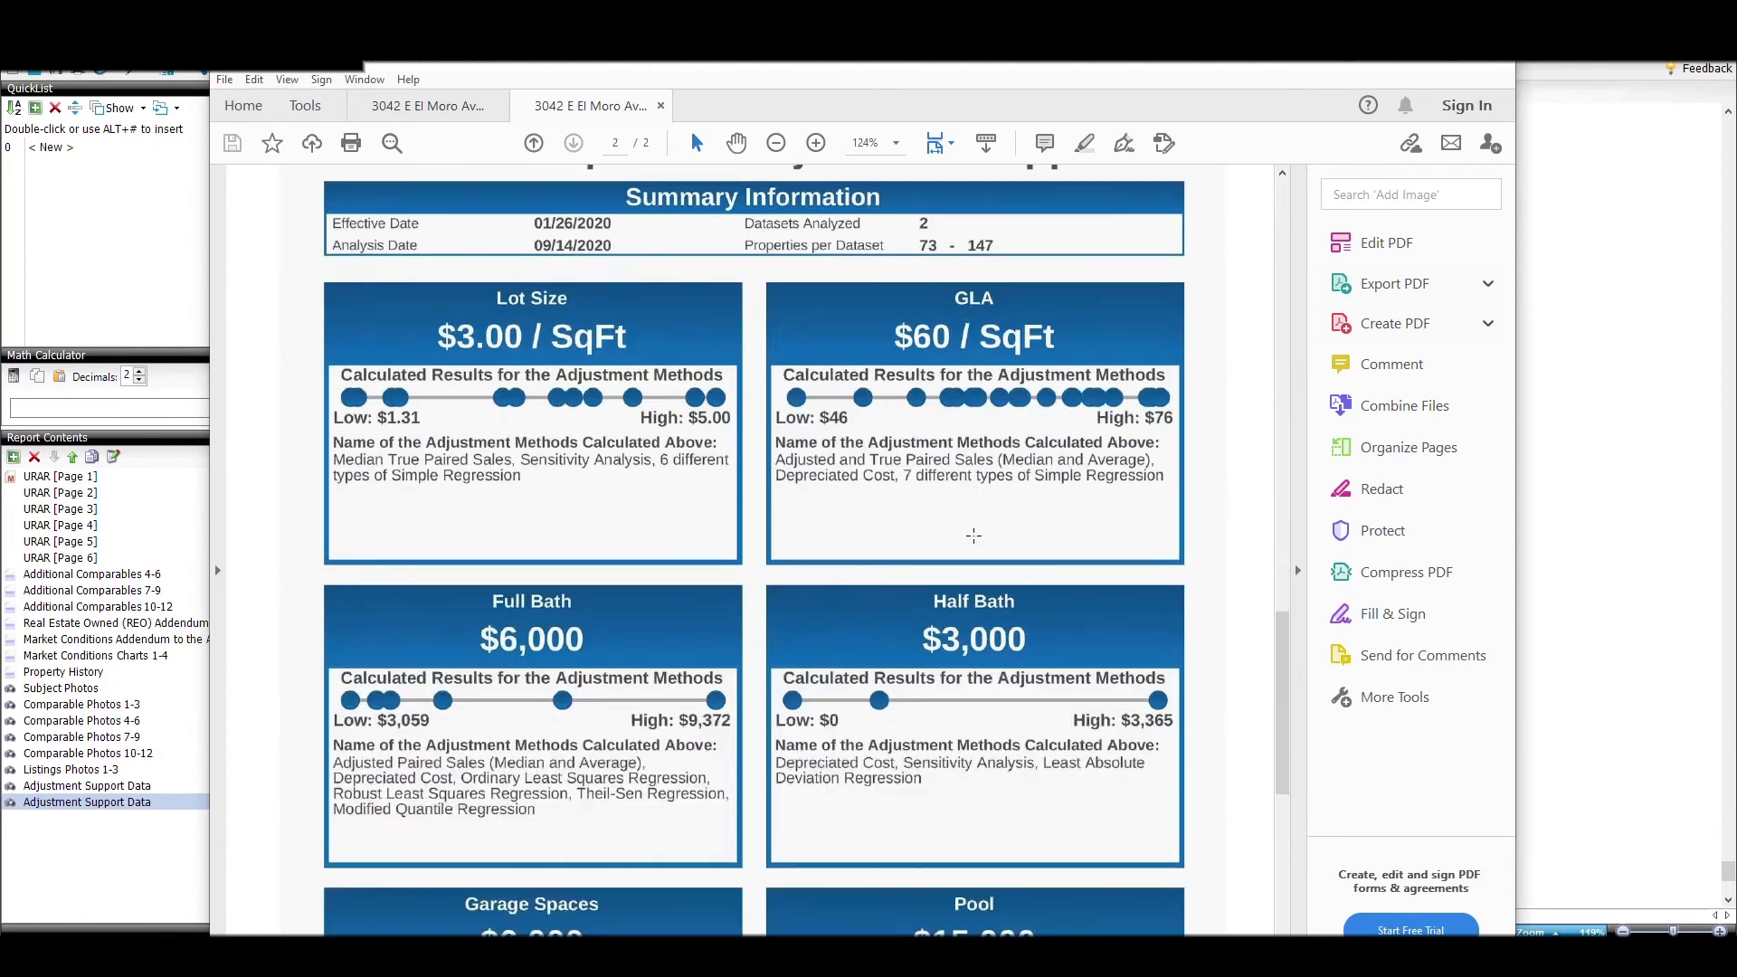
pyautogui.moveTo(1096, 554)
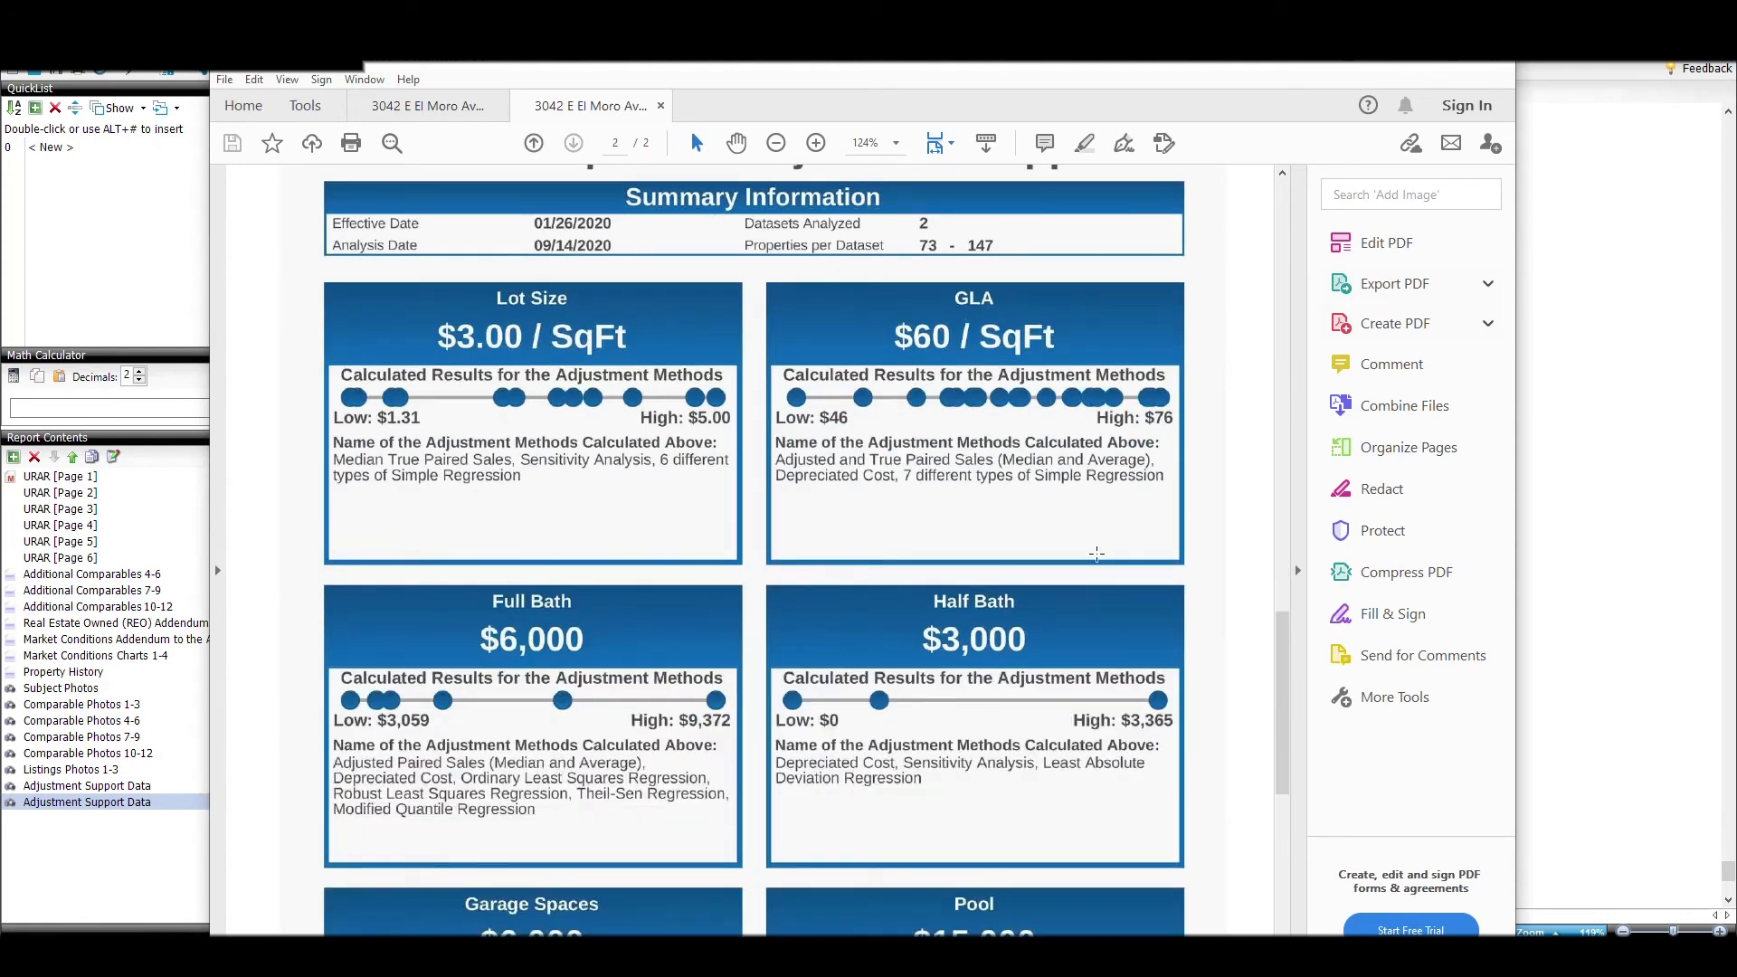
pyautogui.moveTo(845, 534)
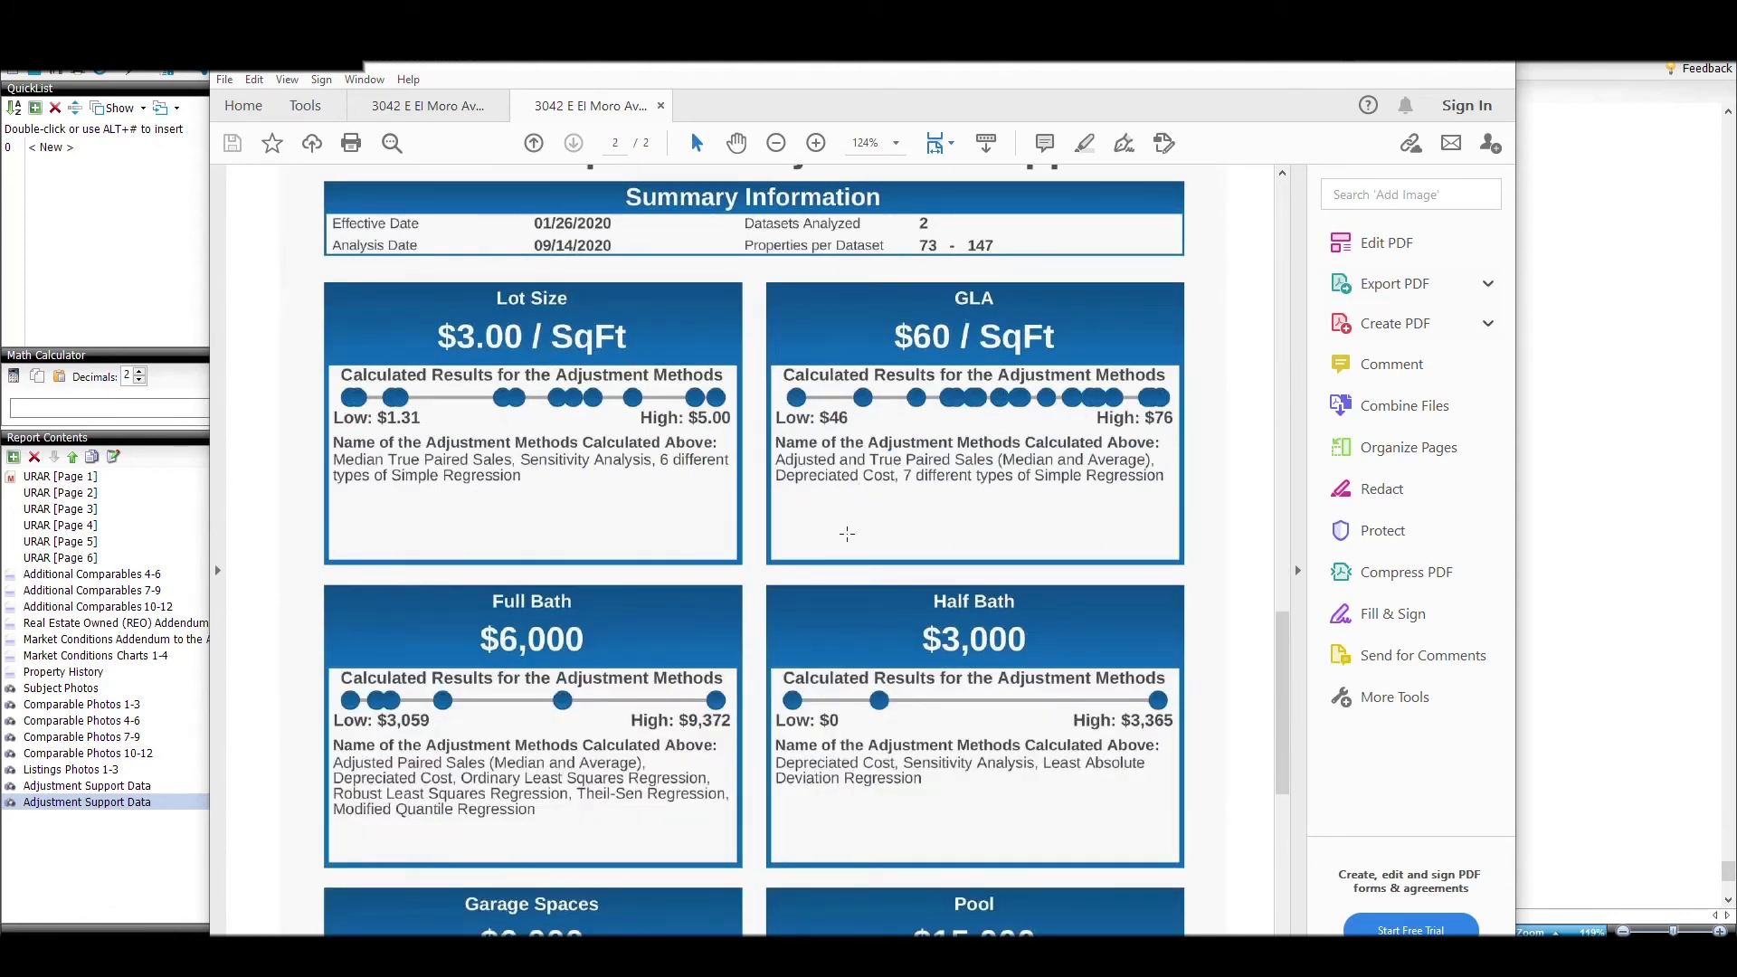
pyautogui.moveTo(1438, 107)
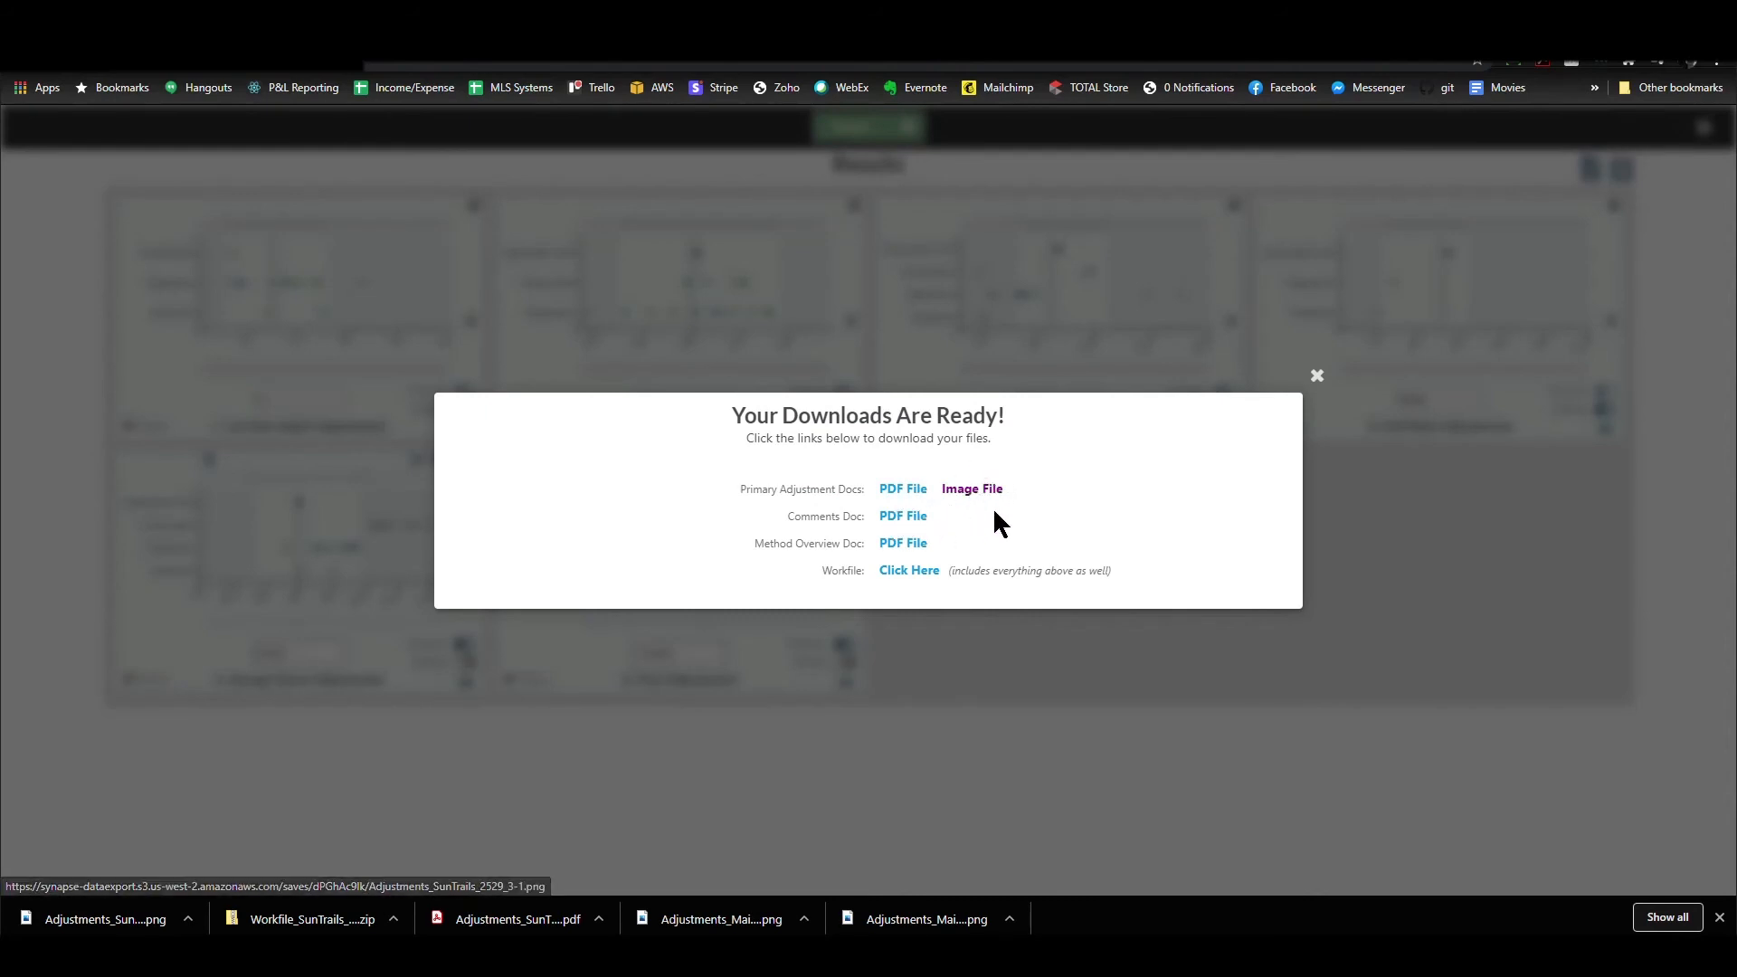
pyautogui.moveTo(969, 482)
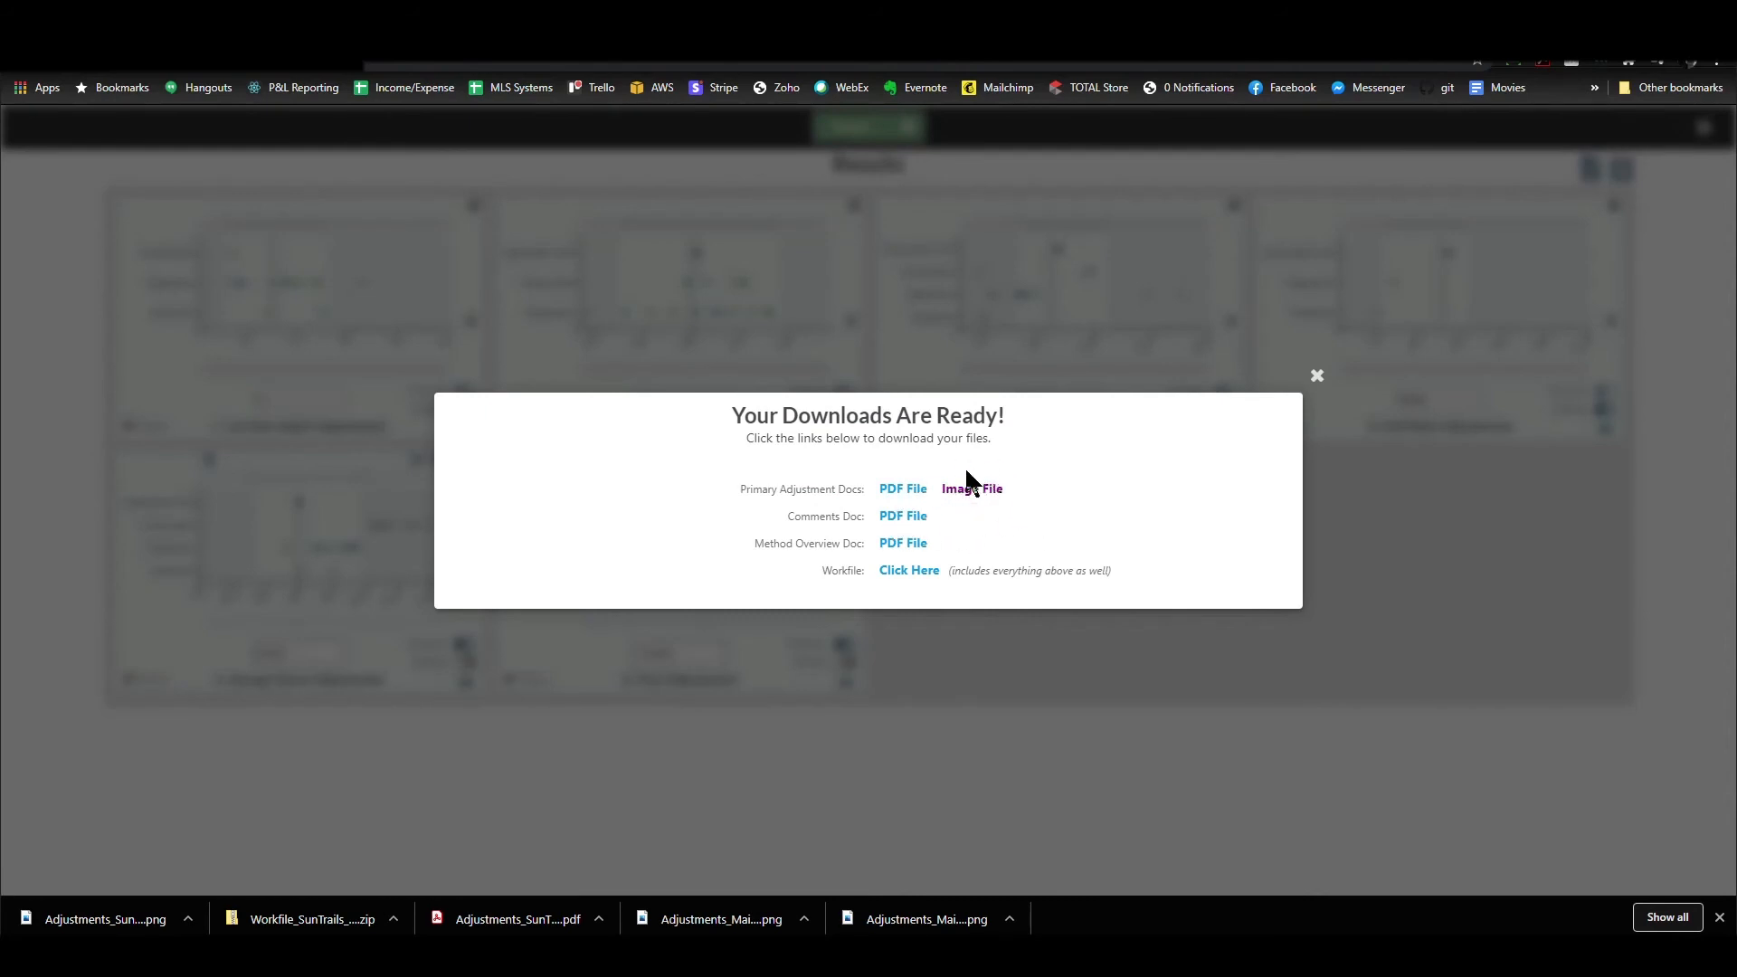
pyautogui.moveTo(993, 538)
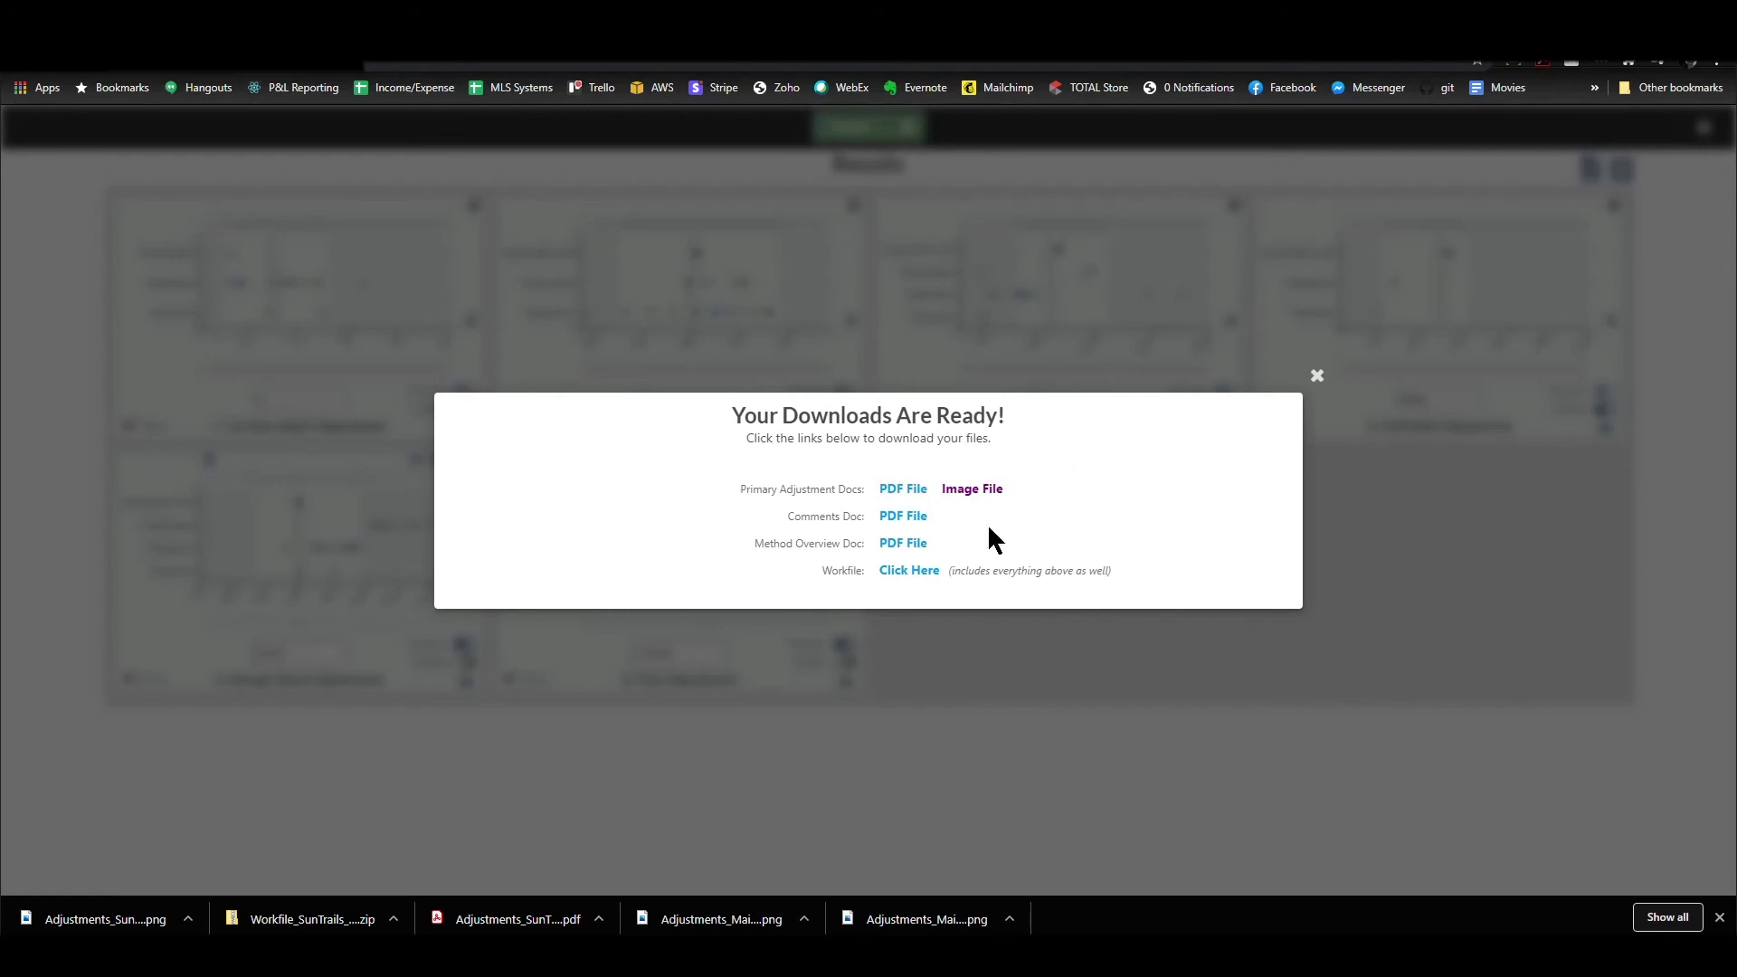
# Re-export with comments and method overview as 'Yes & Include Image Files', then download the comments image
pyautogui.click(1316, 376)
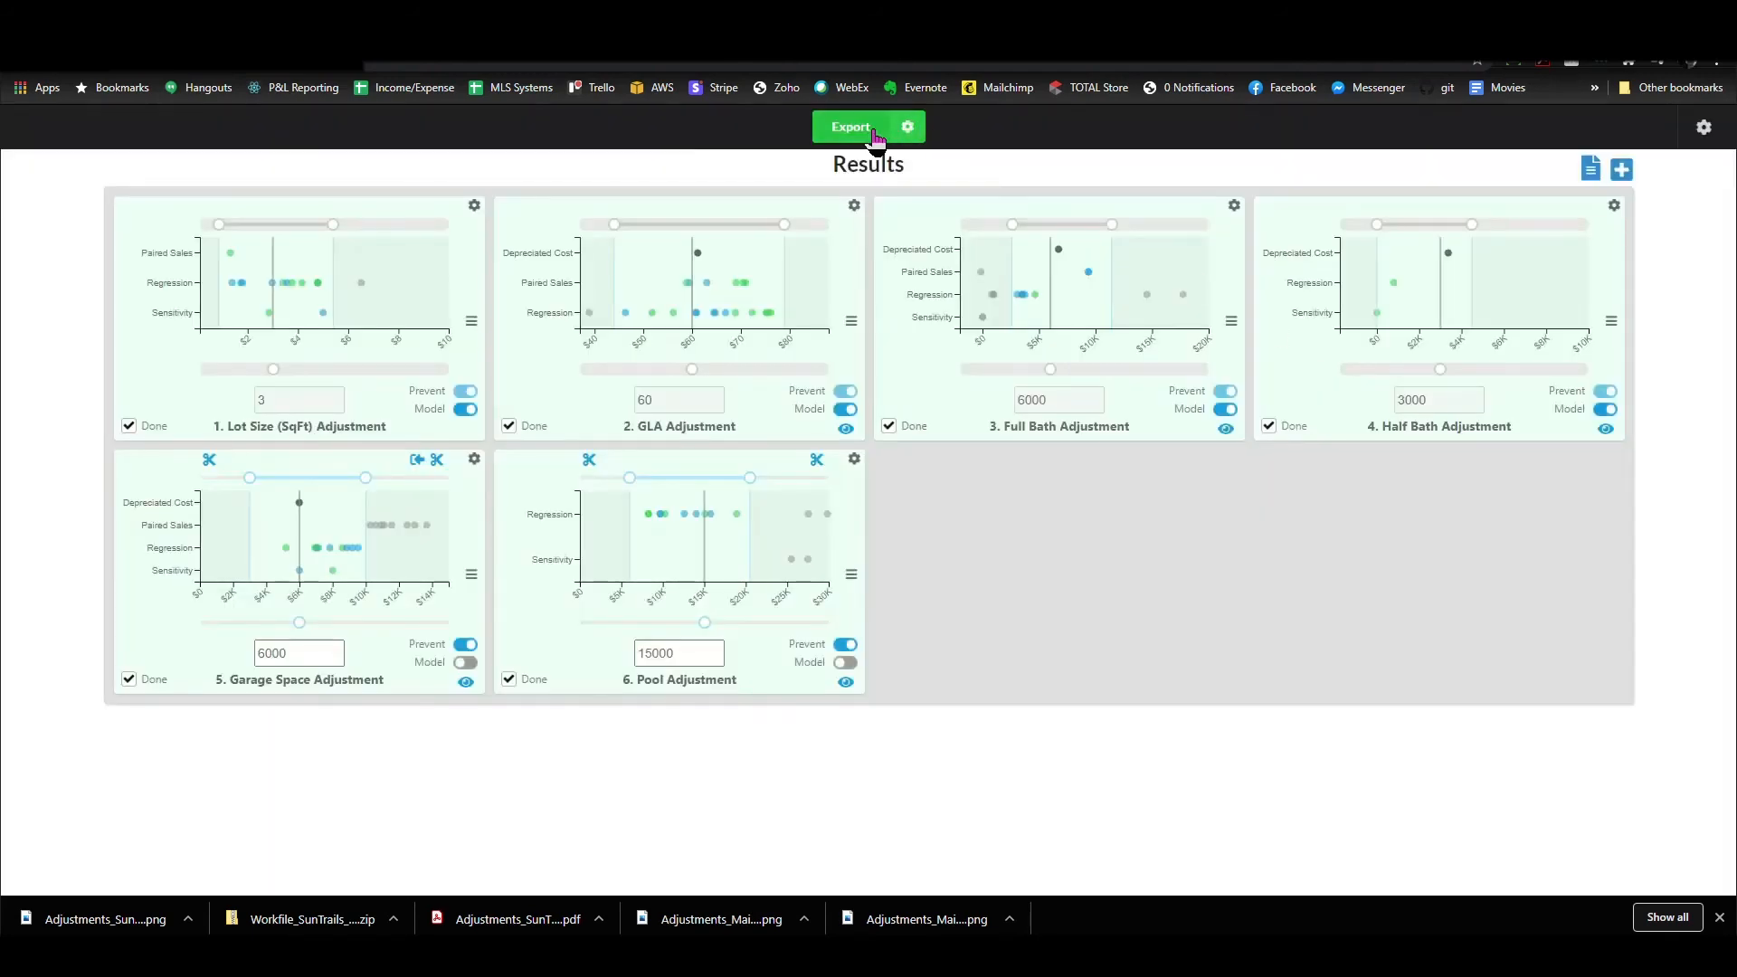
pyautogui.click(850, 126)
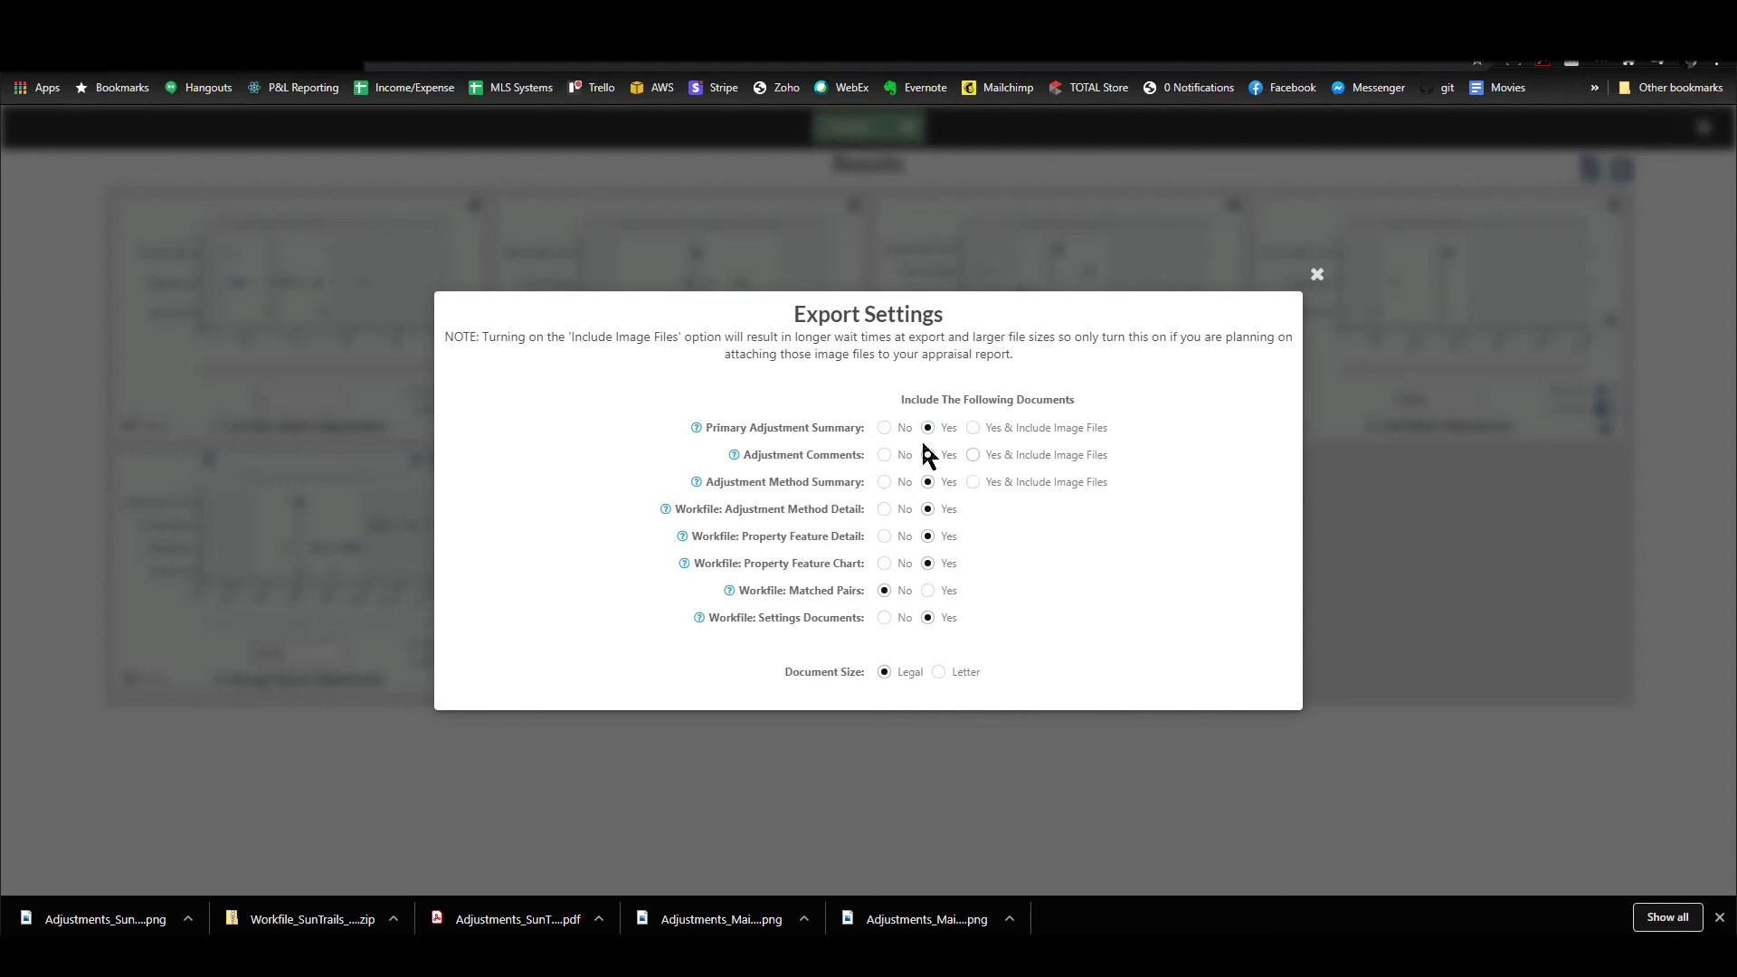
pyautogui.click(1317, 274)
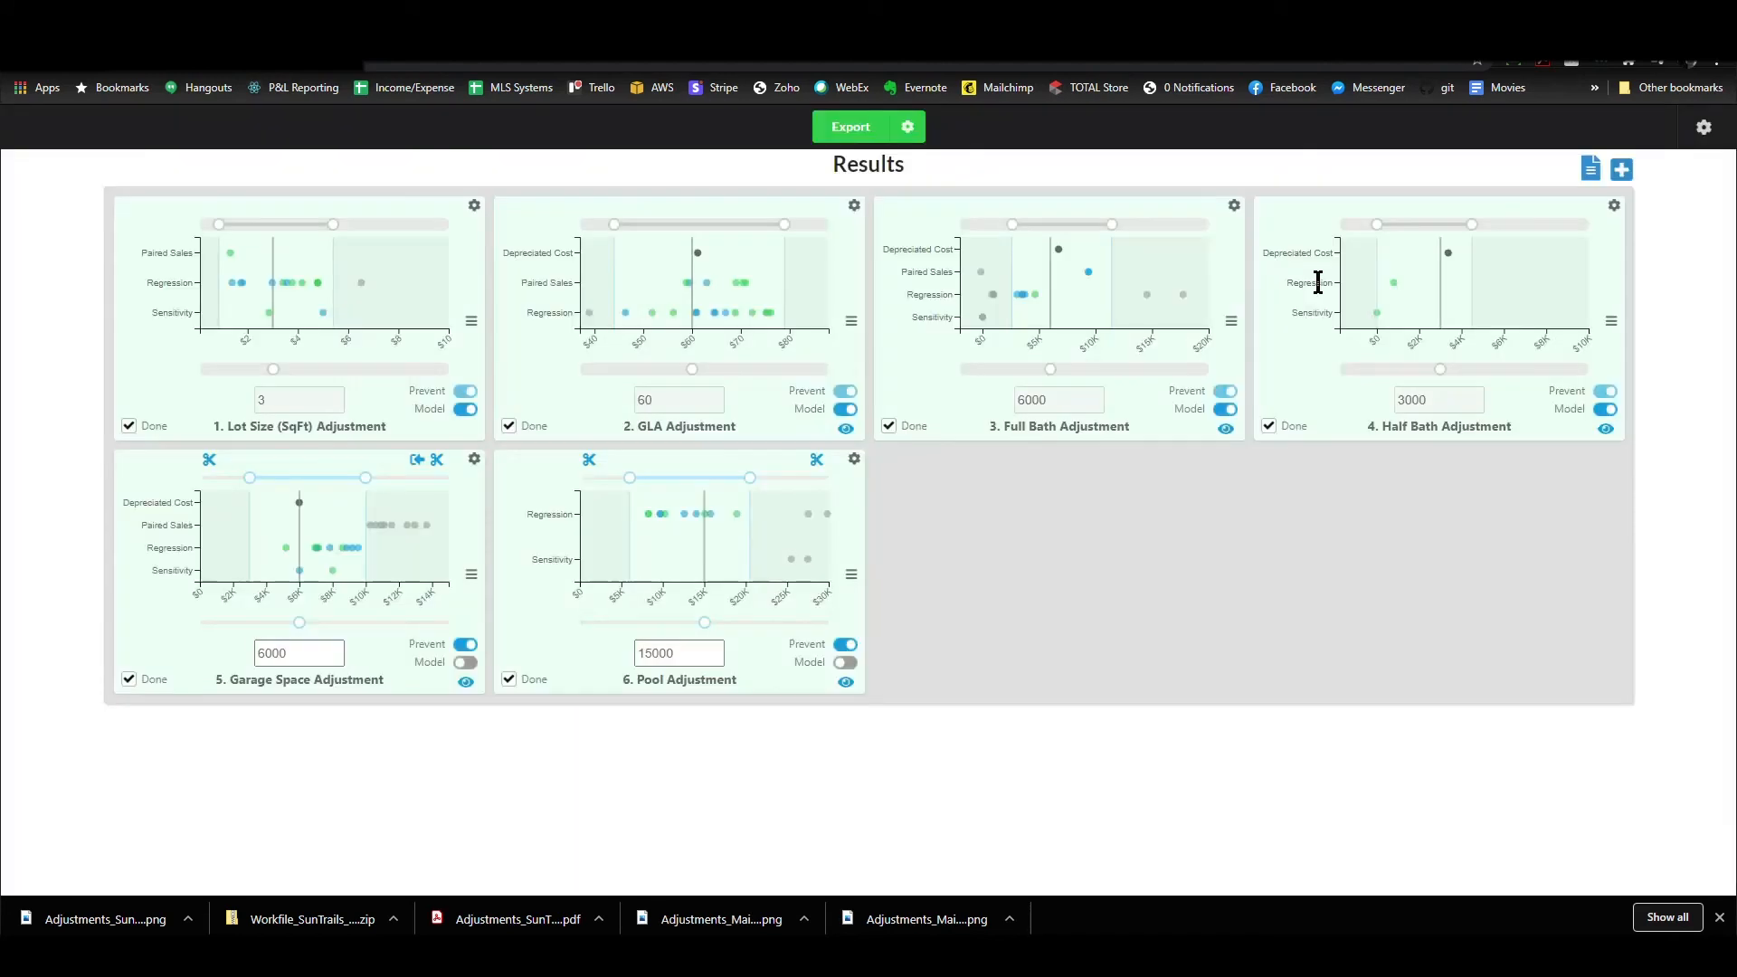
pyautogui.click(850, 126)
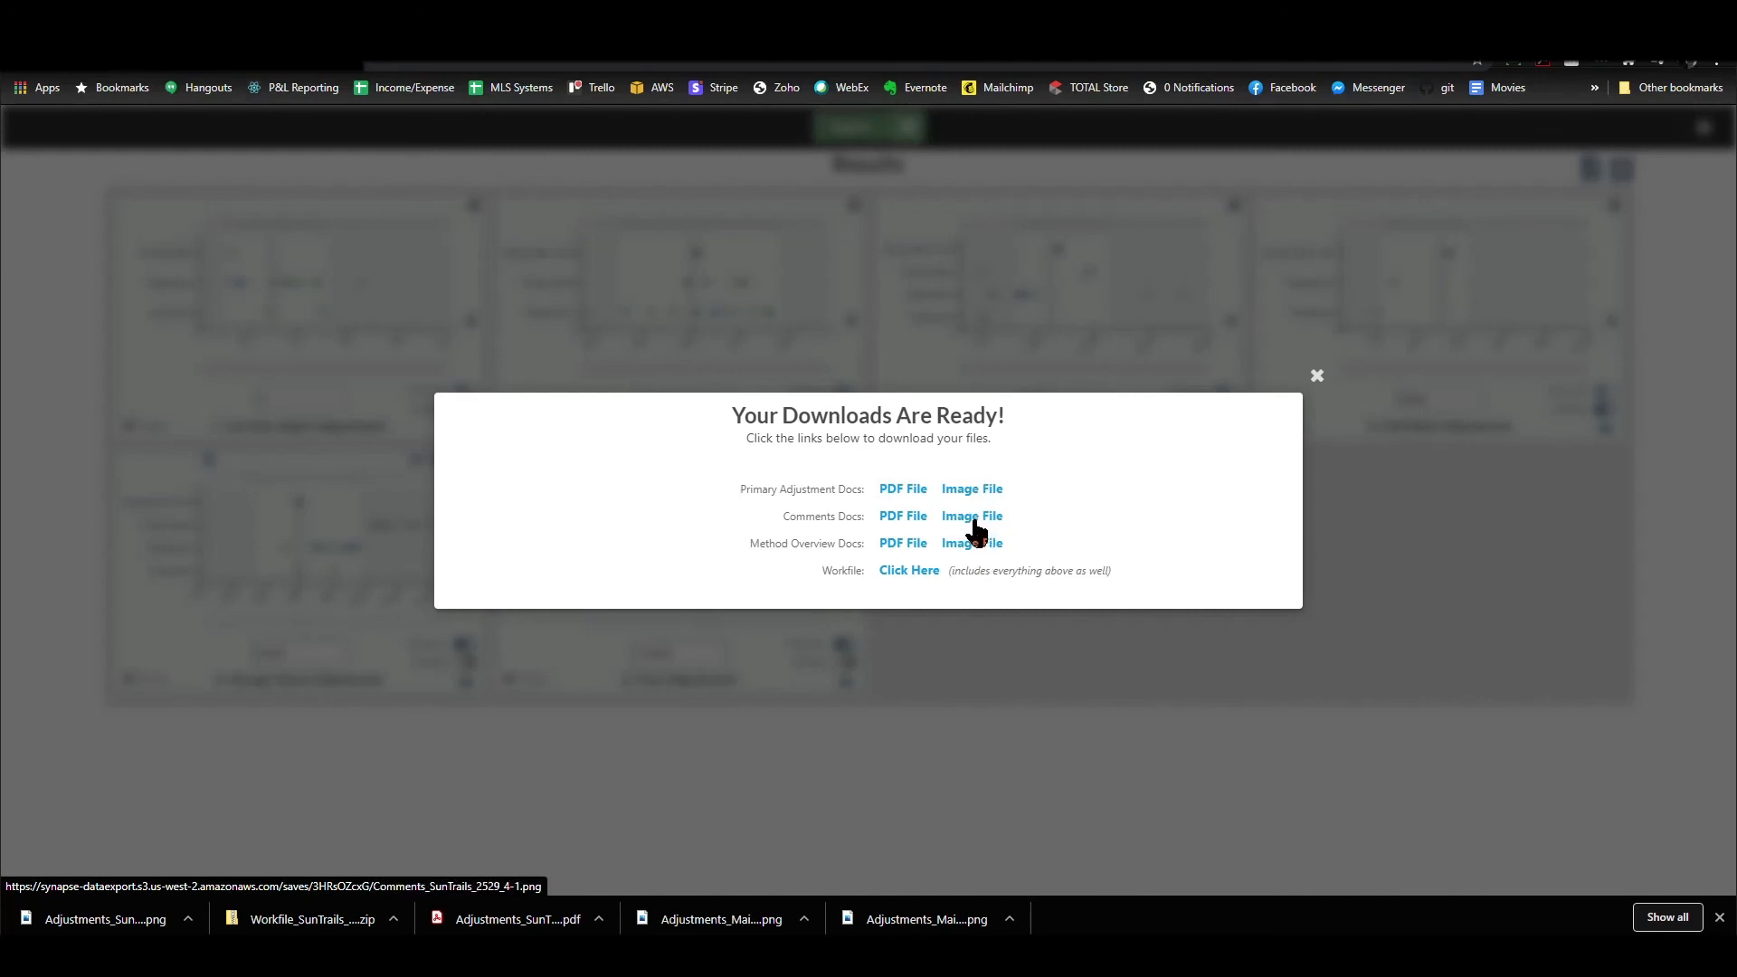
pyautogui.click(973, 516)
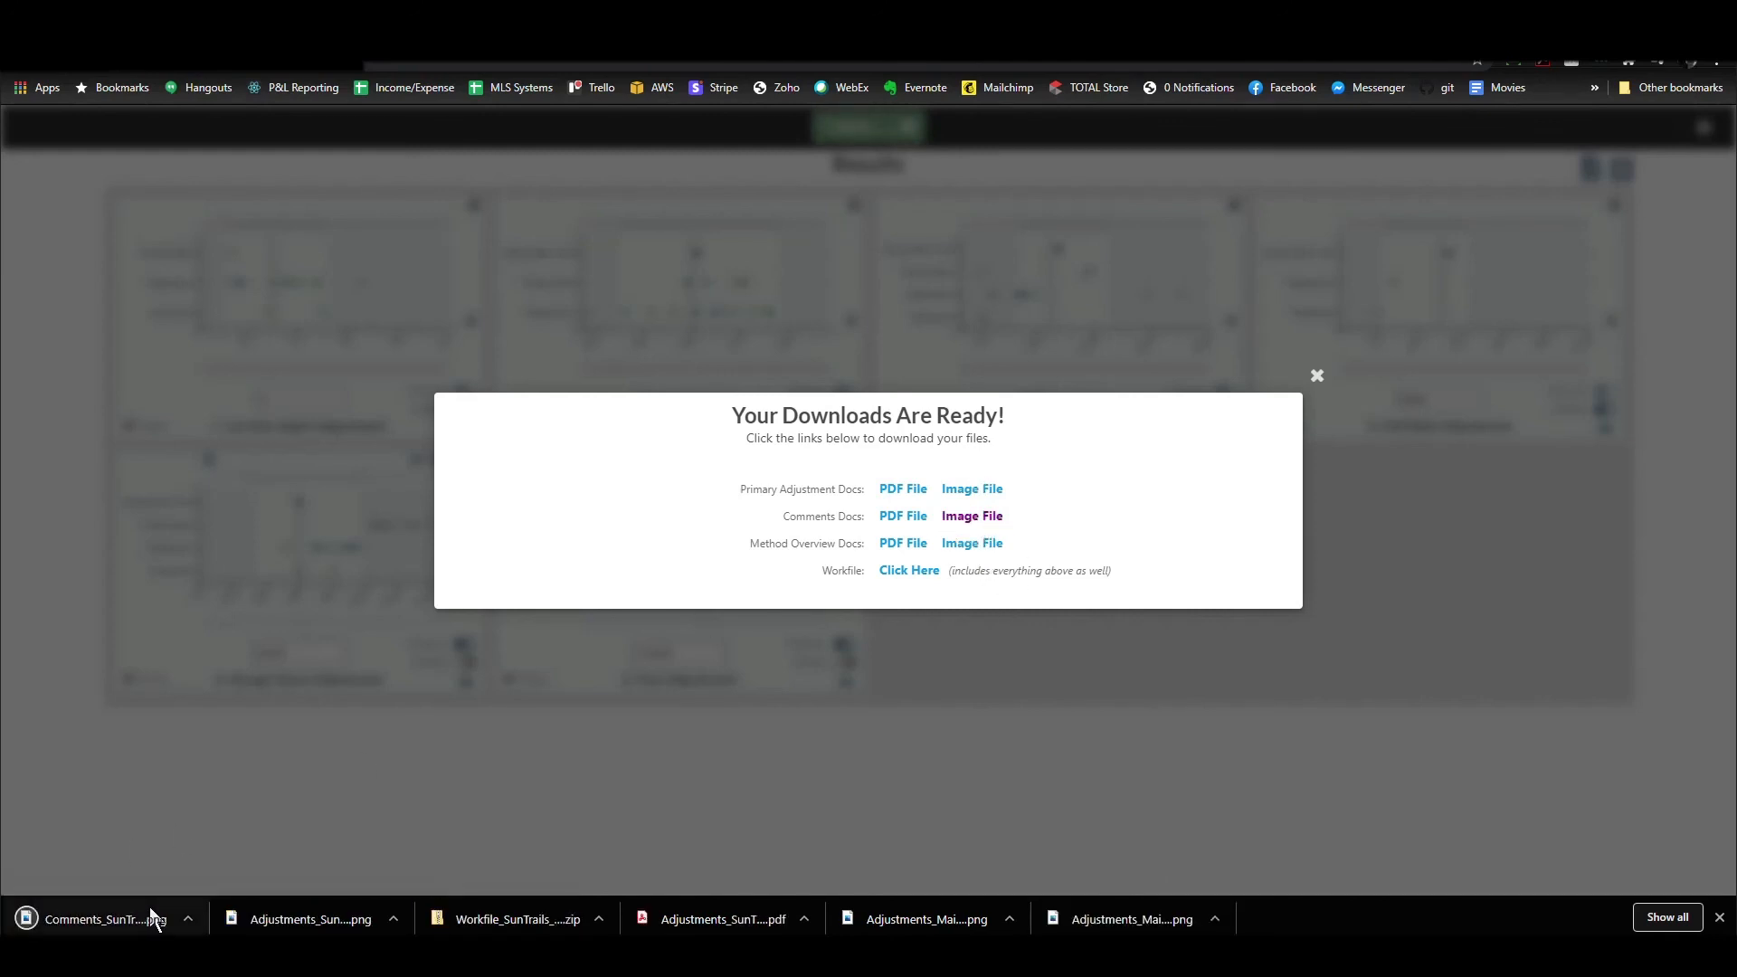